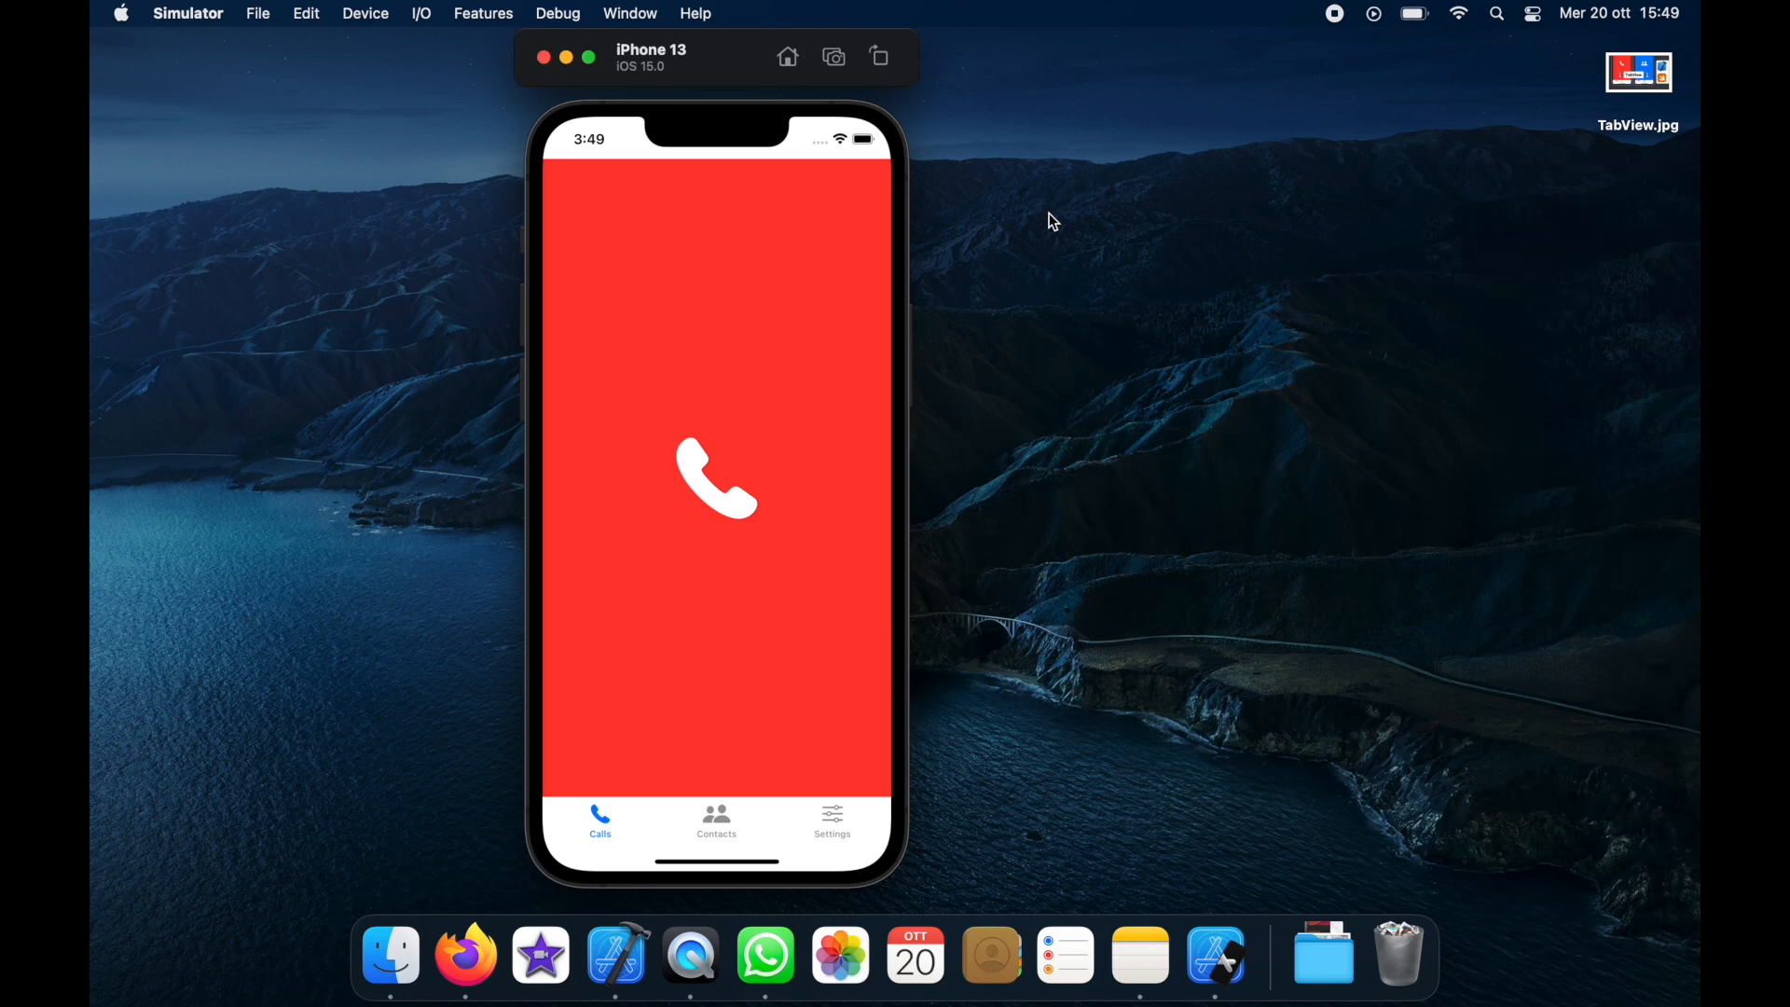
{"action": "mouse_move", "coordinate": [682, 332]}
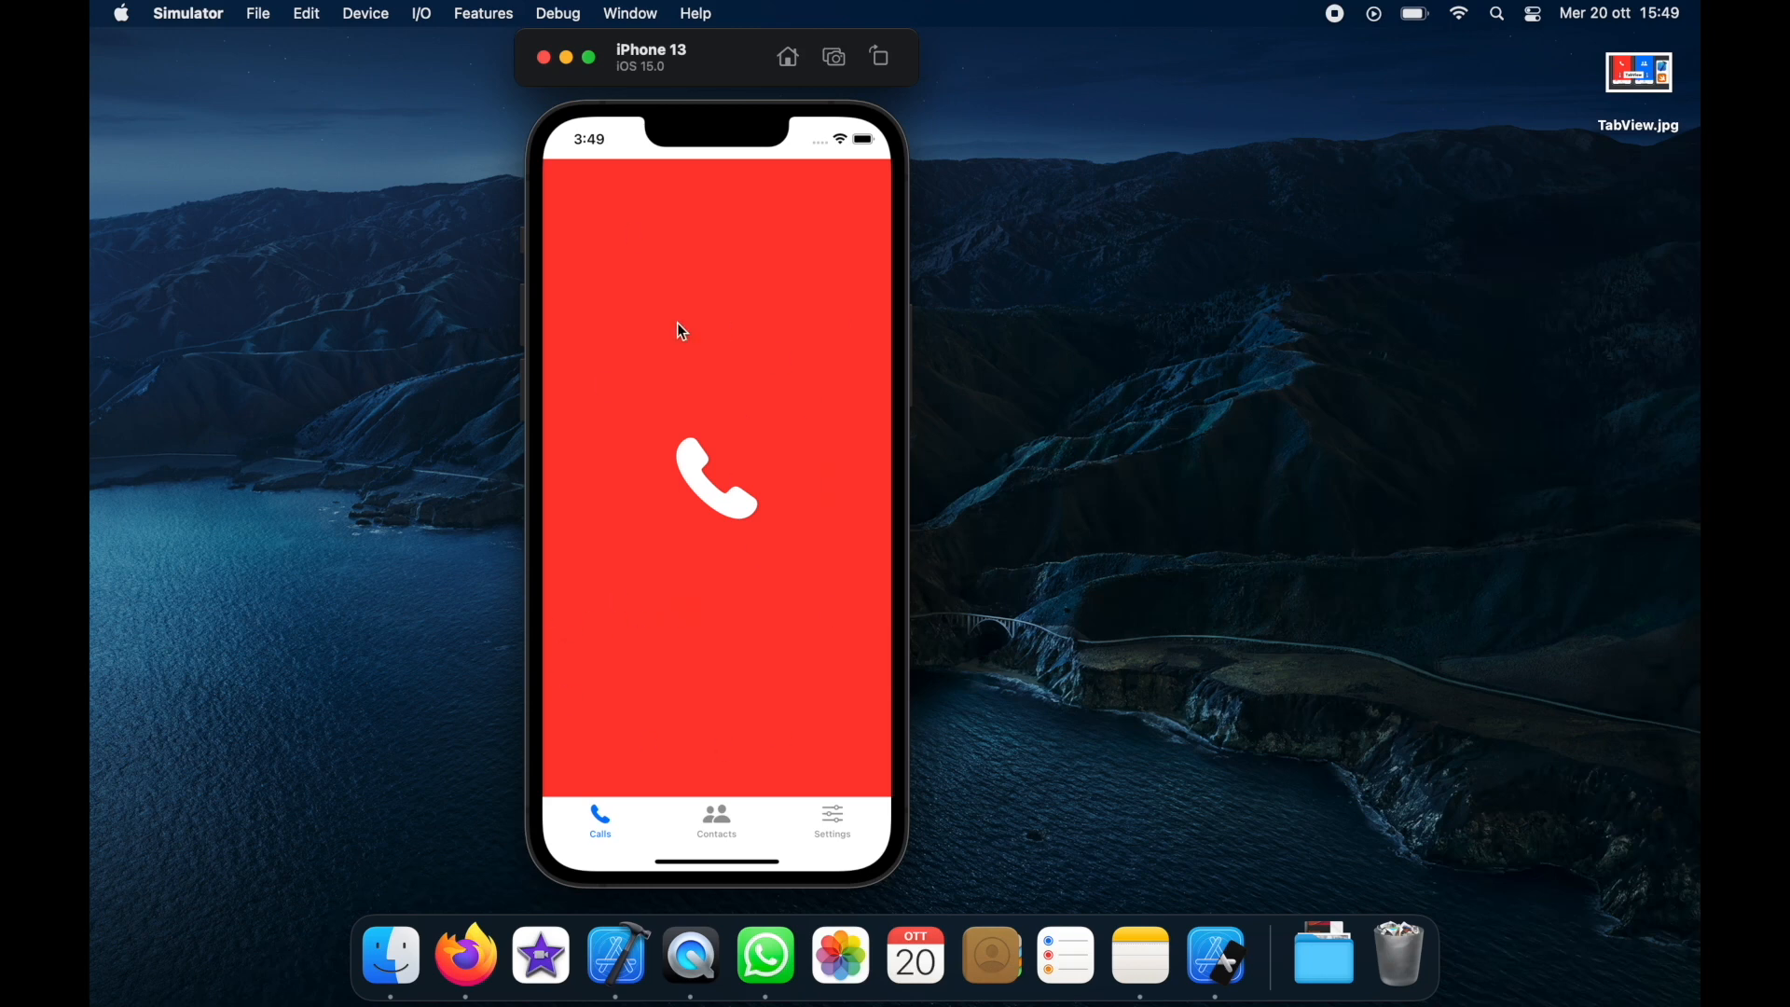
{"action": "mouse_move", "coordinate": [772, 820]}
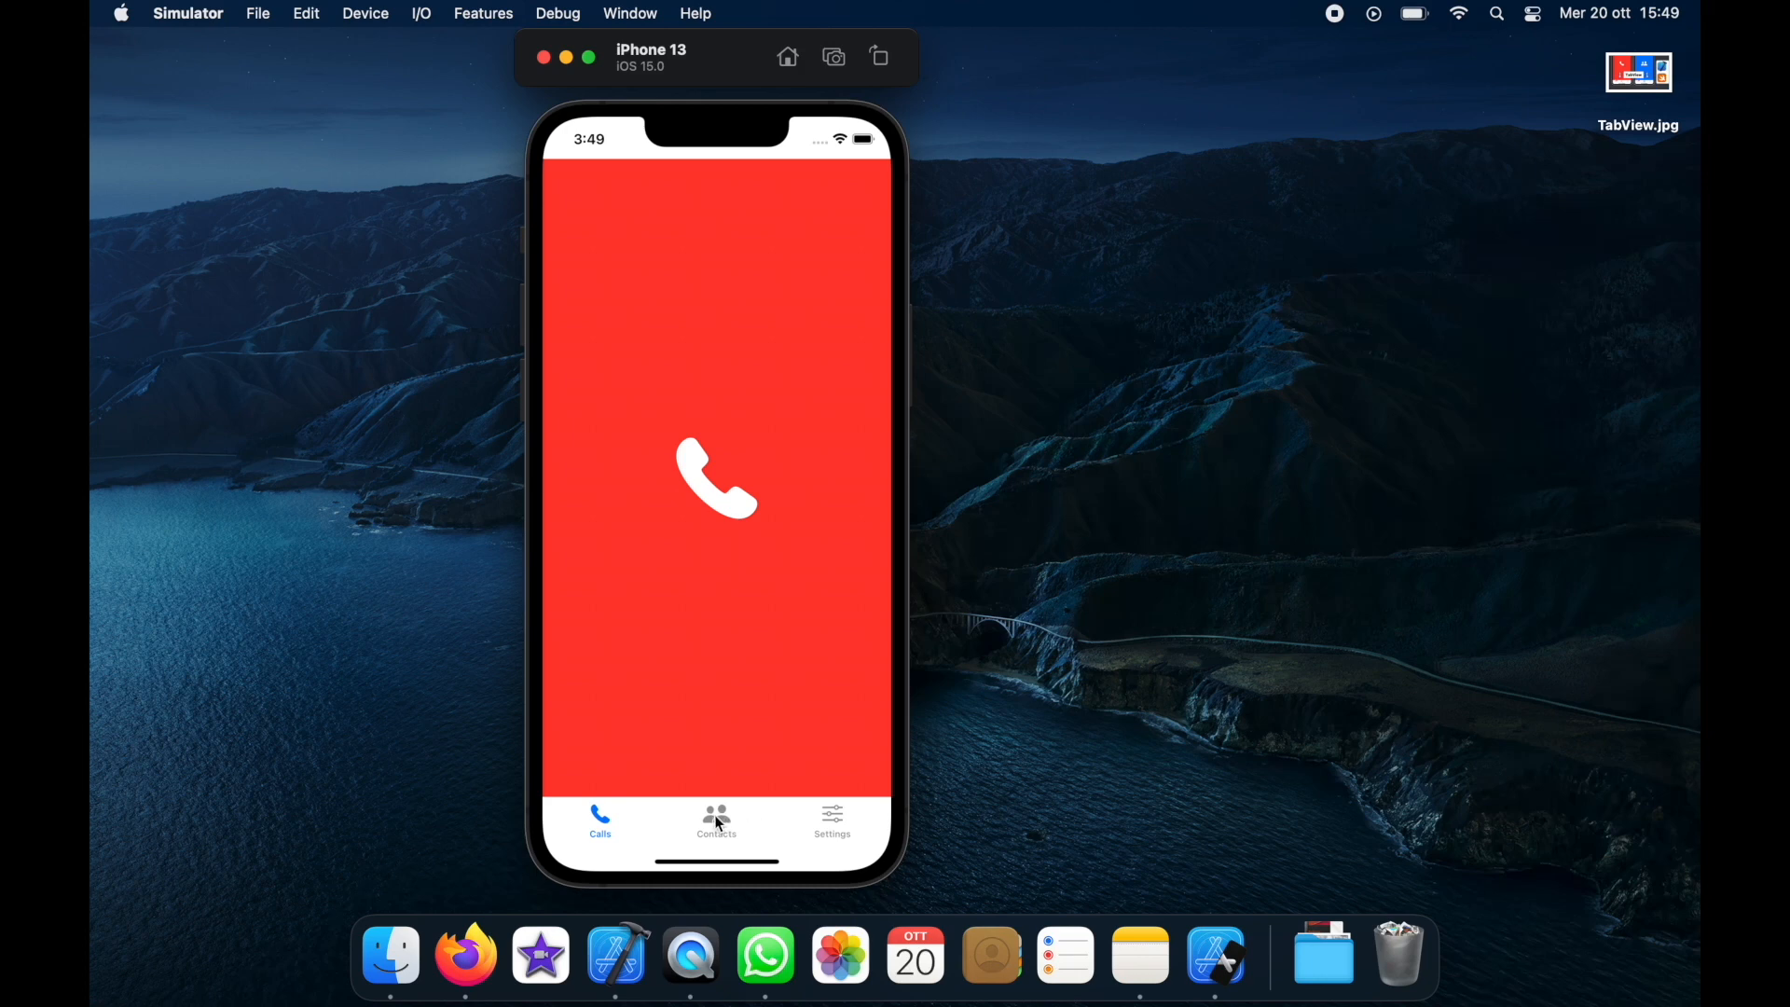
Step: Tap between the finished app's Contacts and Calls screens as a preview
{"action": "left_click", "coordinate": [833, 820]}
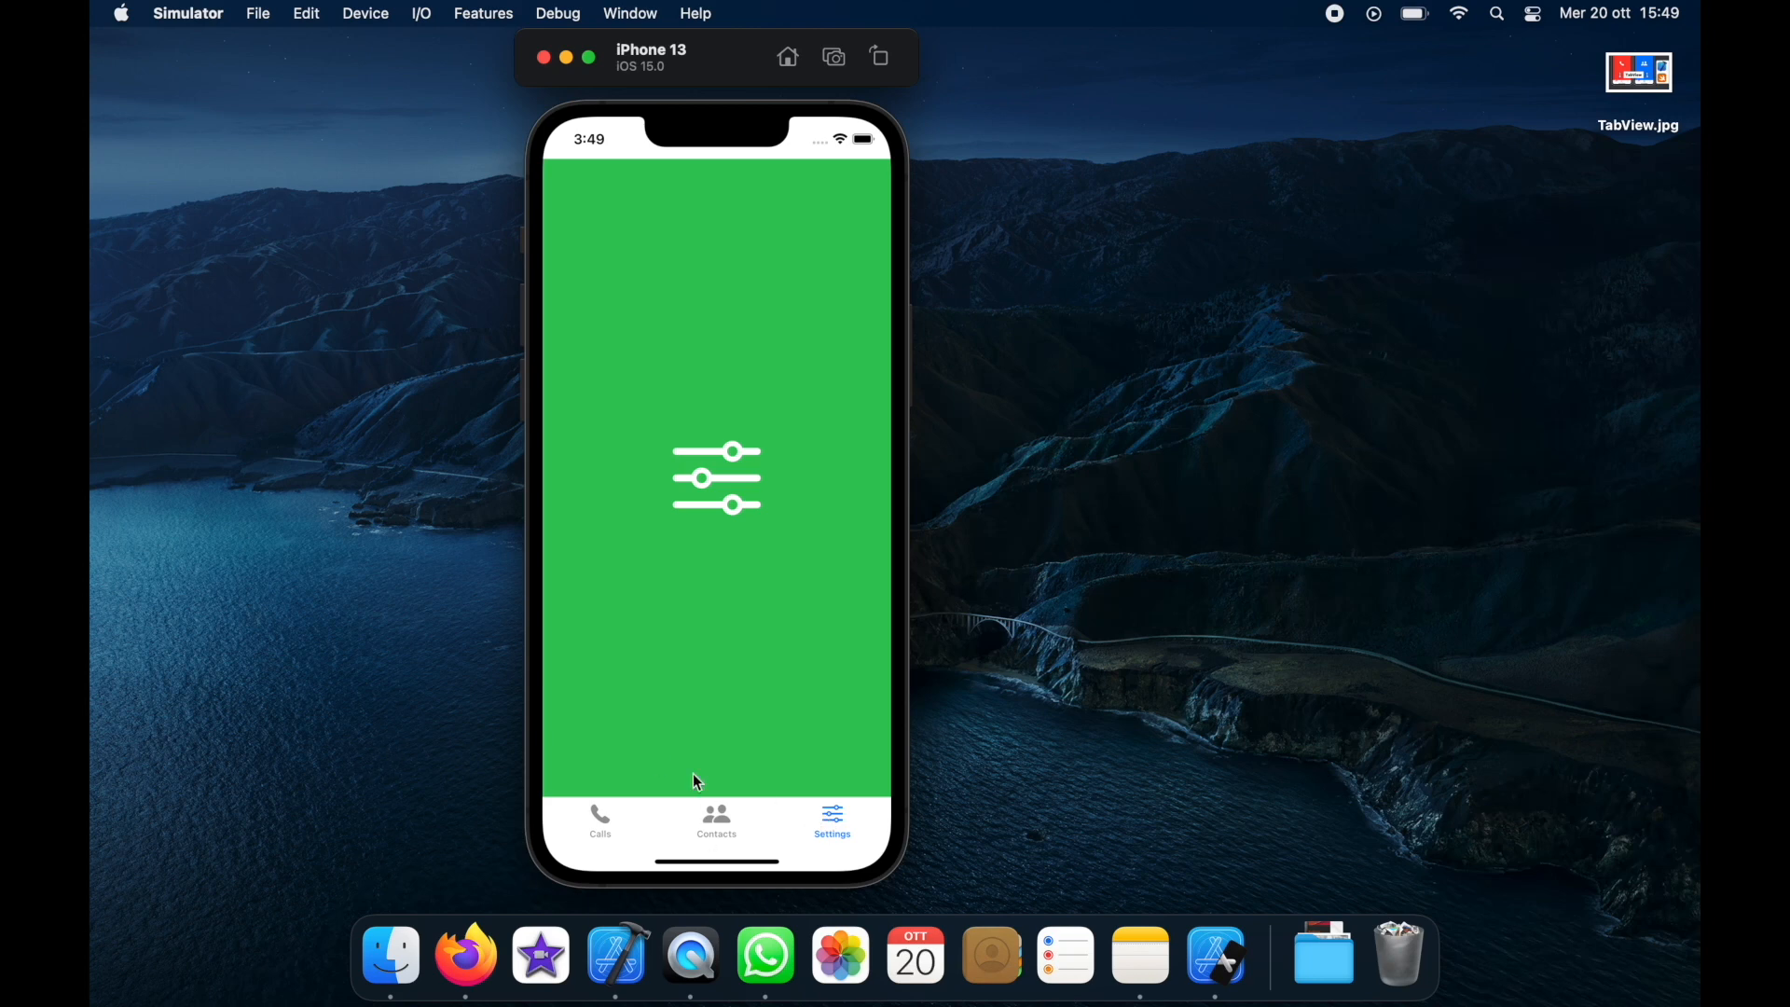
{"action": "mouse_move", "coordinate": [657, 853]}
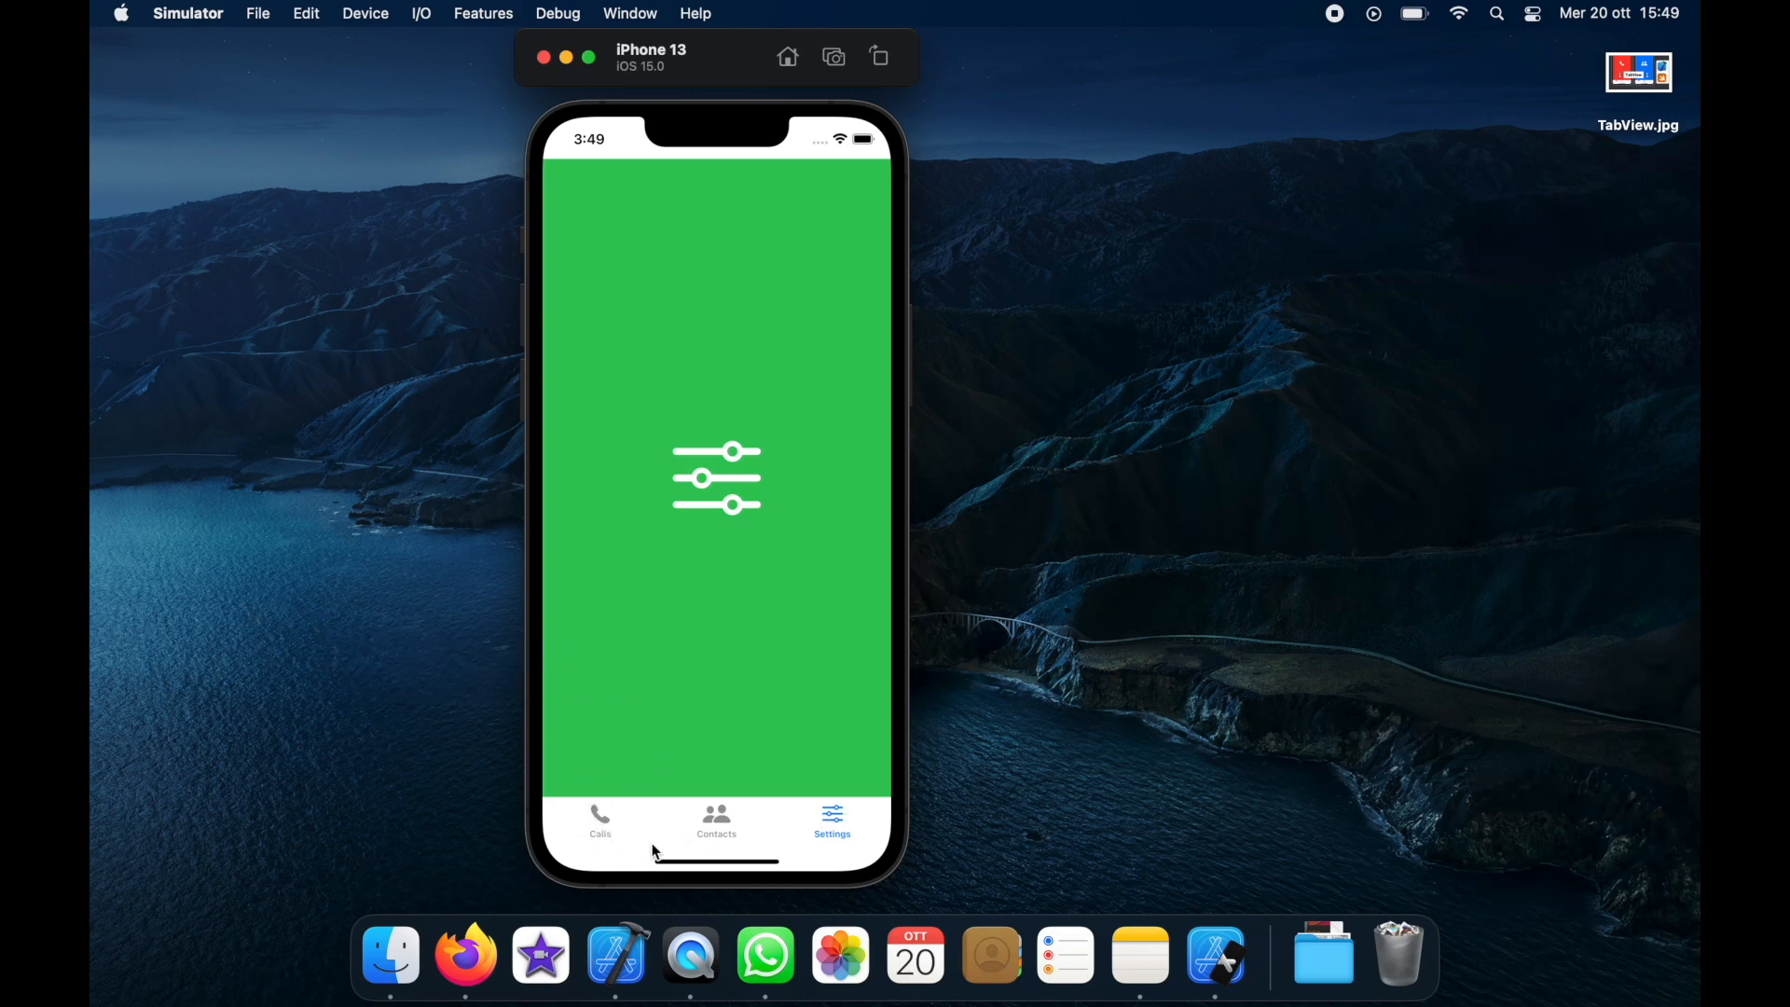
{"action": "mouse_move", "coordinate": [660, 830]}
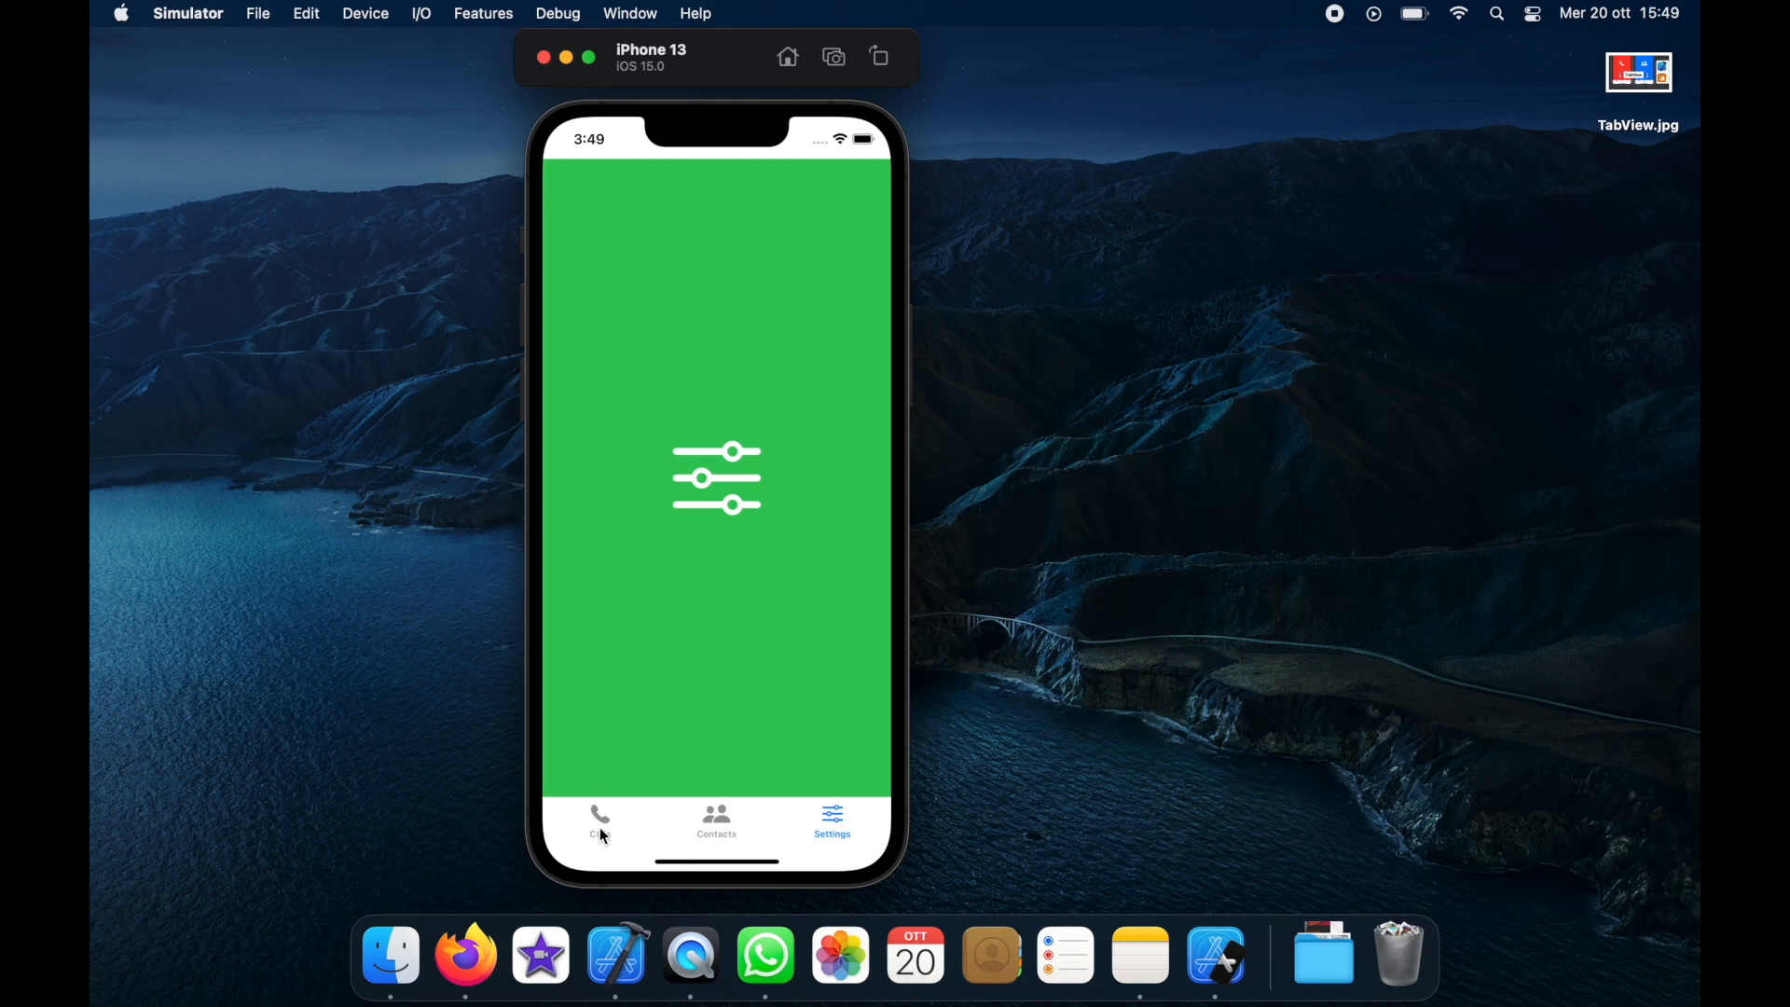
{"action": "left_click", "coordinate": [599, 819]}
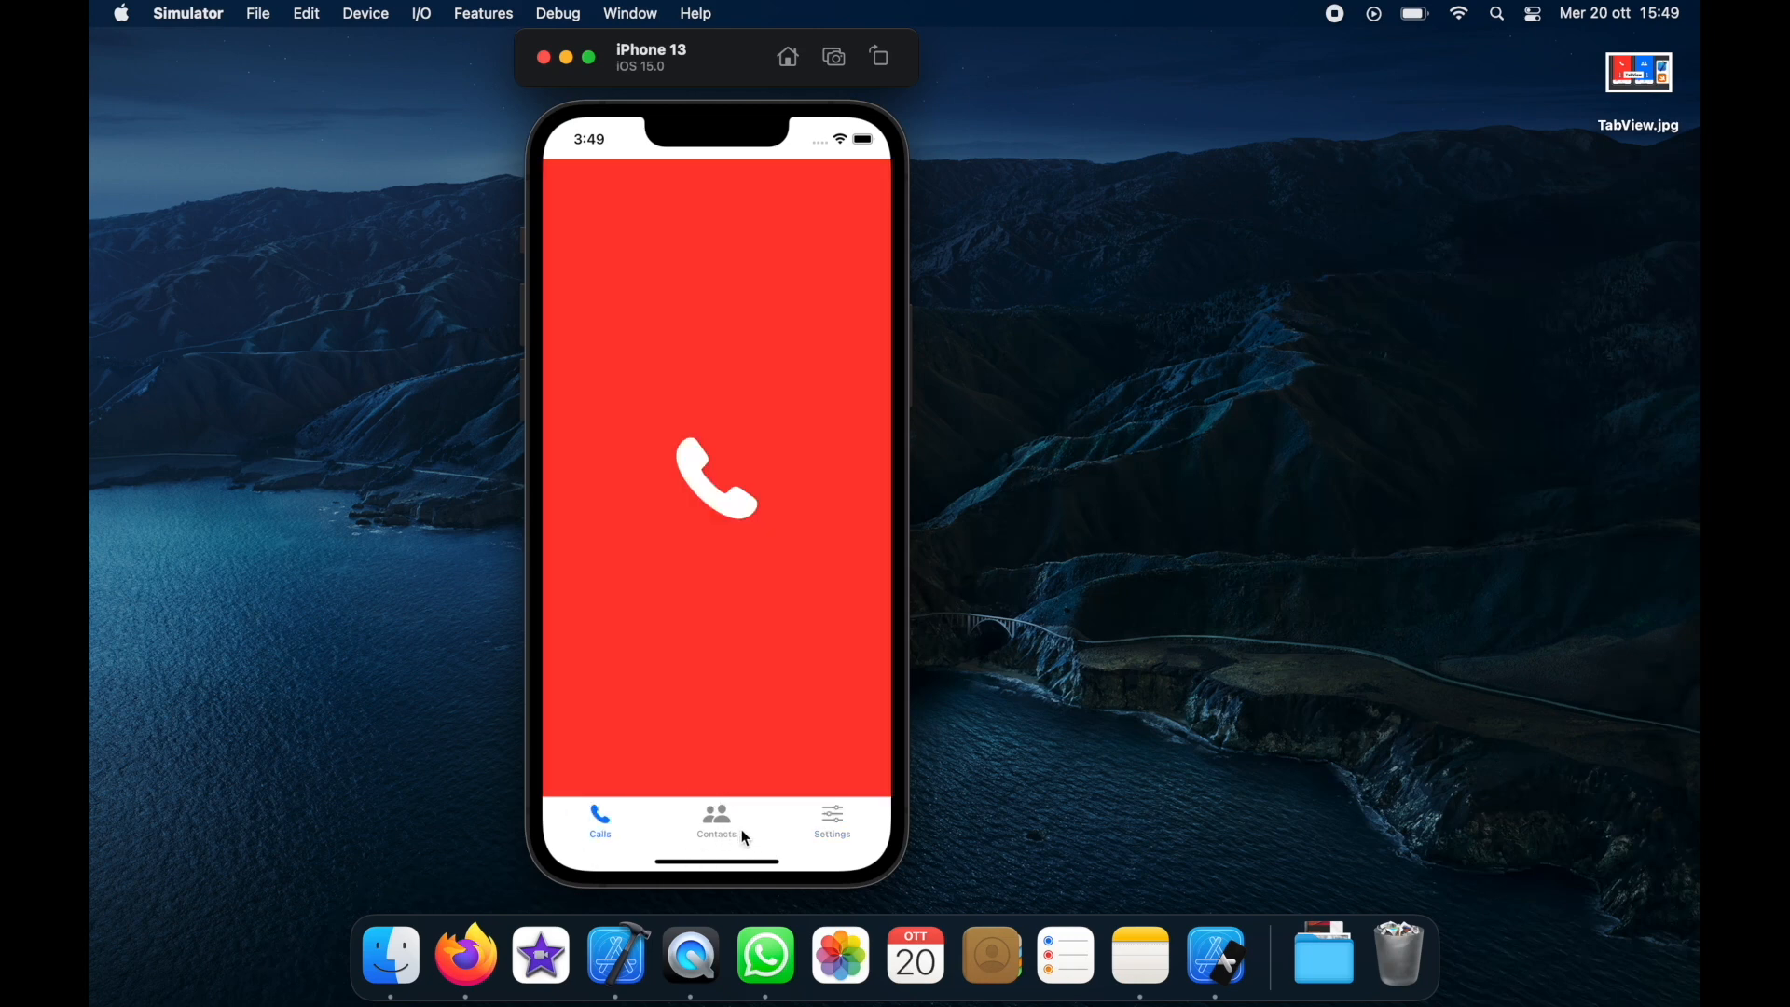
{"action": "left_click", "coordinate": [716, 820]}
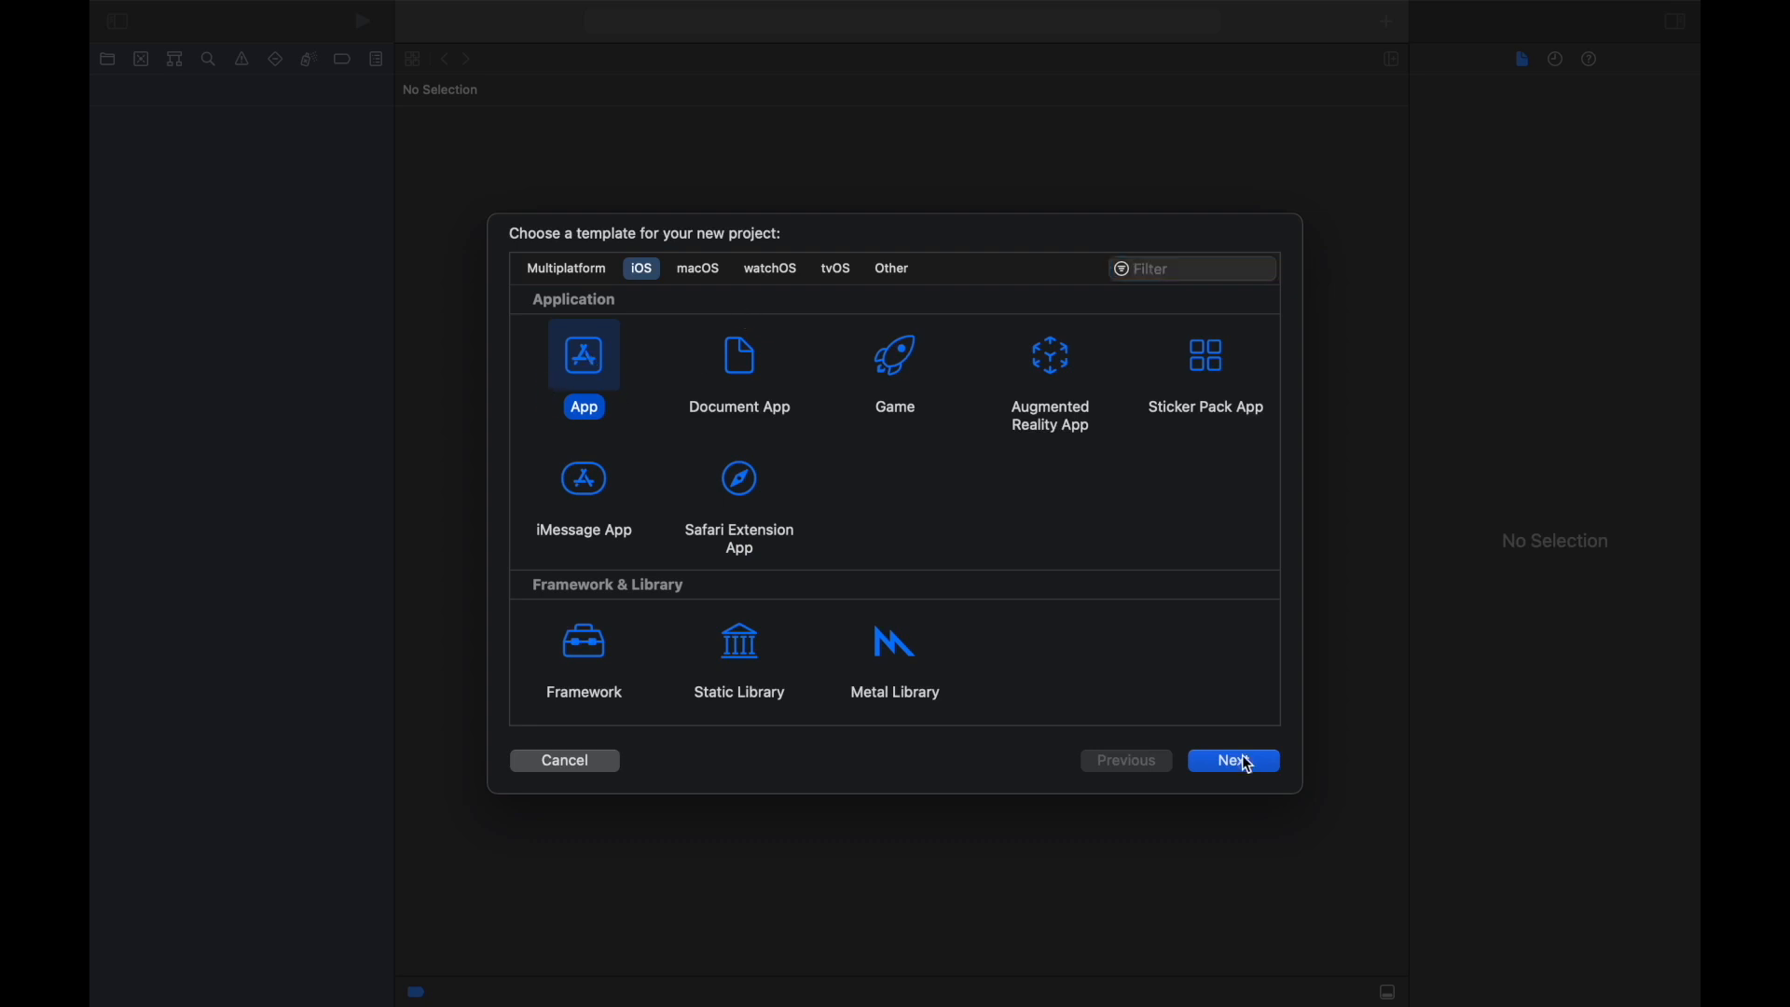
Step: Create an iOS App project NavBarTutorial (SwiftUI, Swift) in Xcode Projects
{"action": "left_click", "coordinate": [1232, 760]}
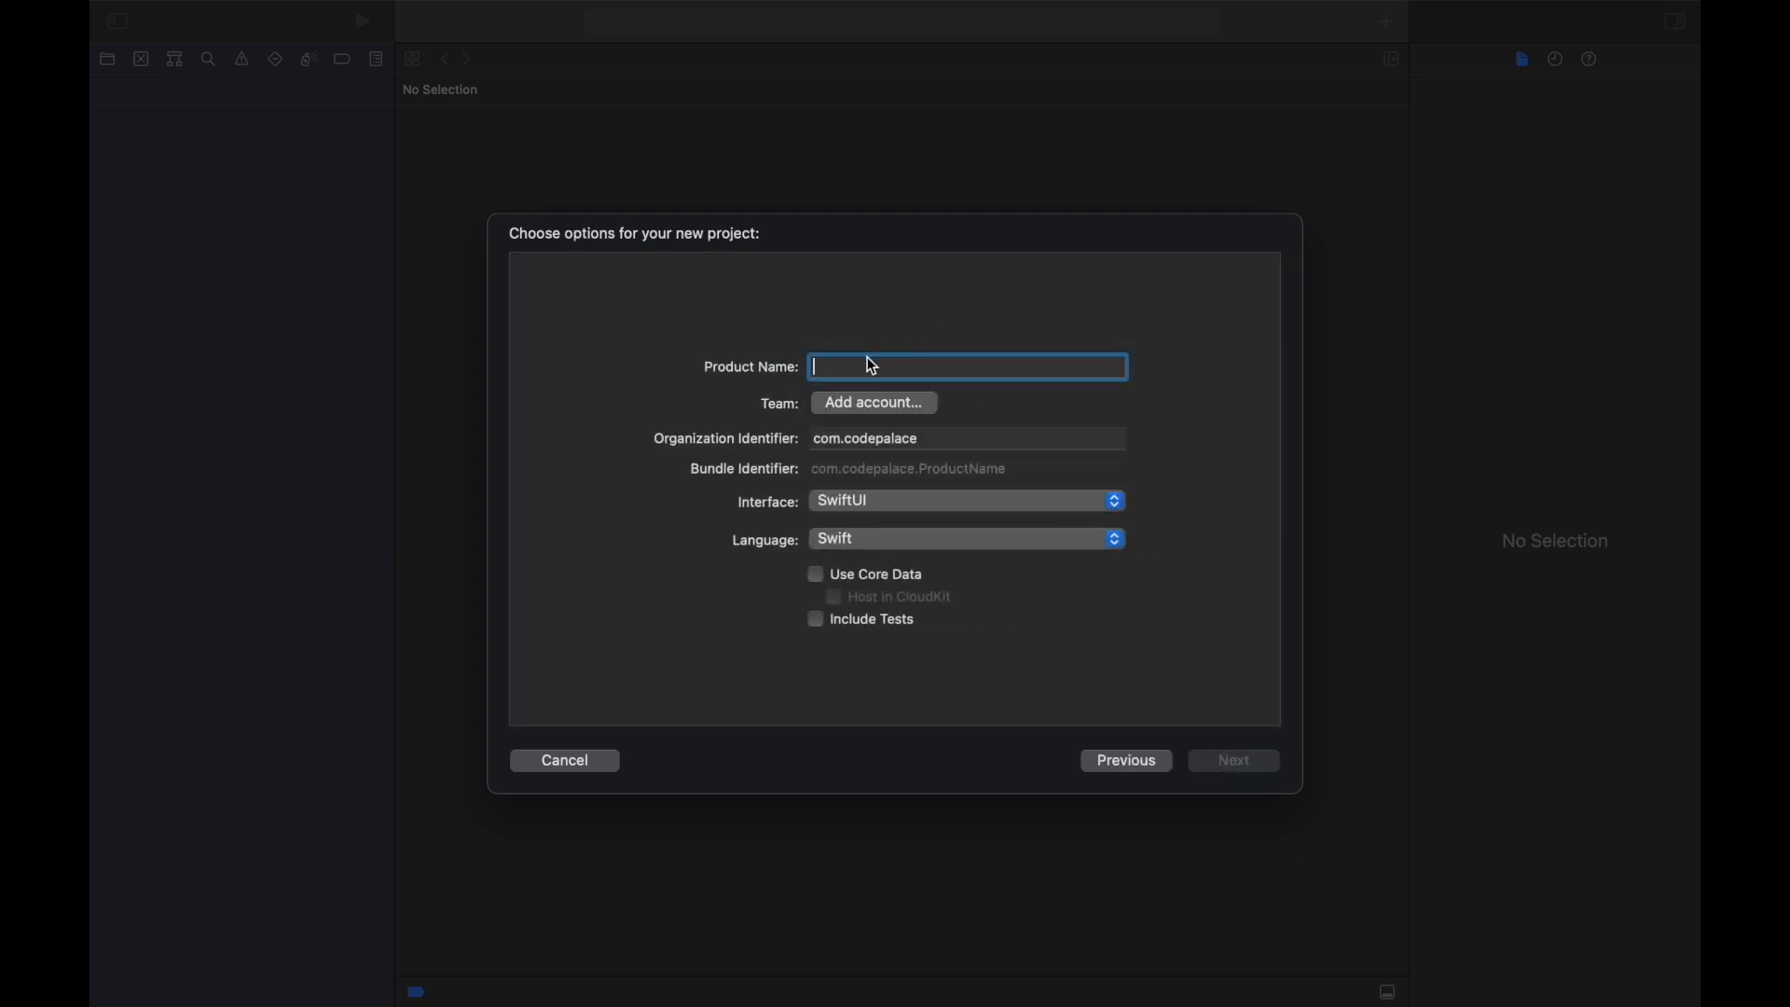
{"action": "mouse_move", "coordinate": [868, 366]}
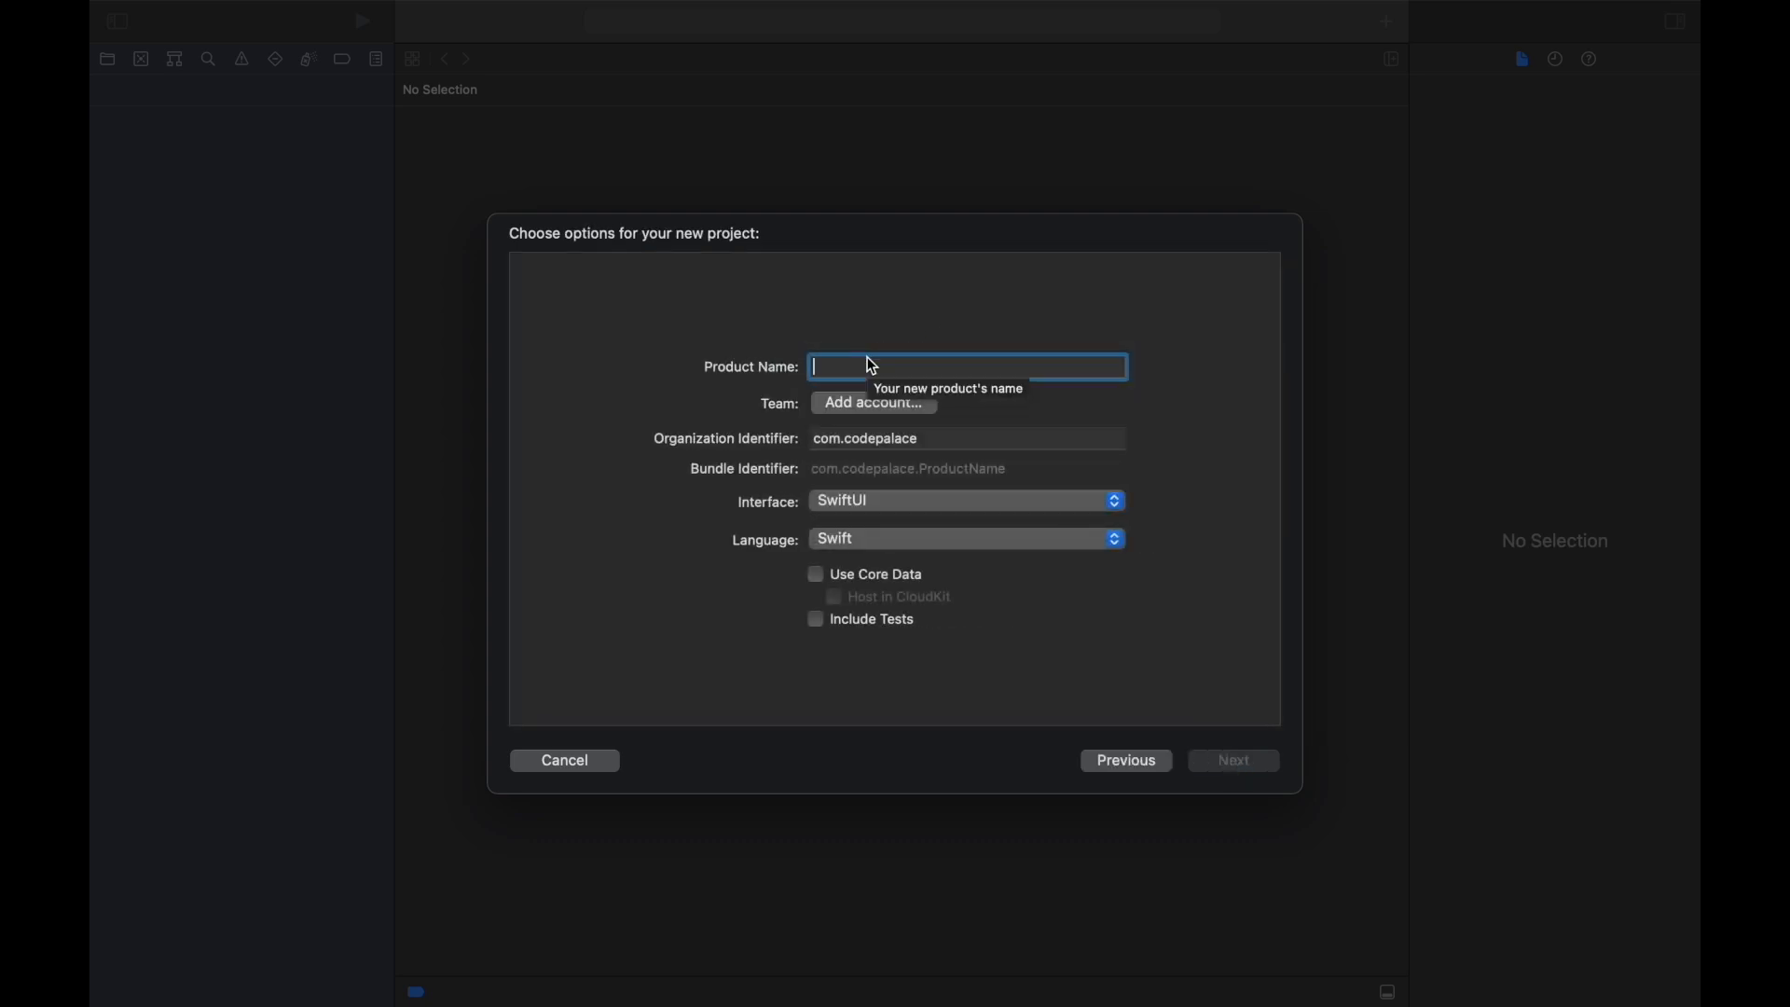
{"action": "type", "text": "NavBarTutorial"}
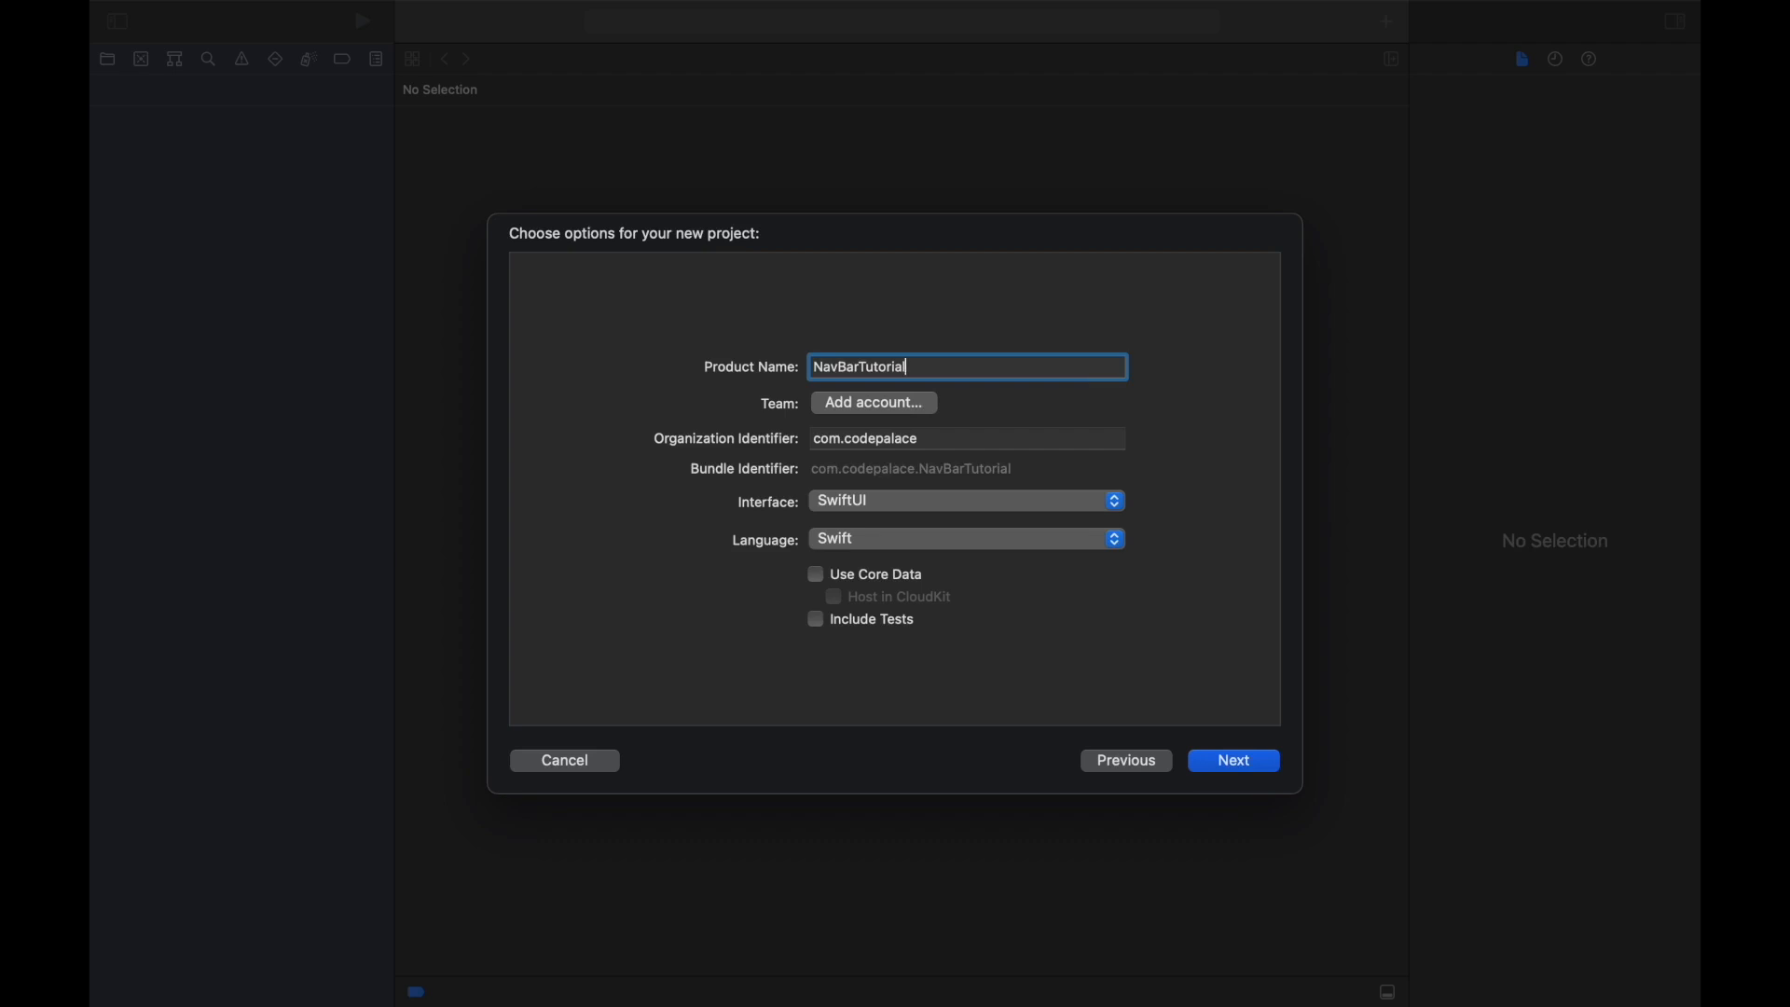
{"action": "mouse_move", "coordinate": [856, 525]}
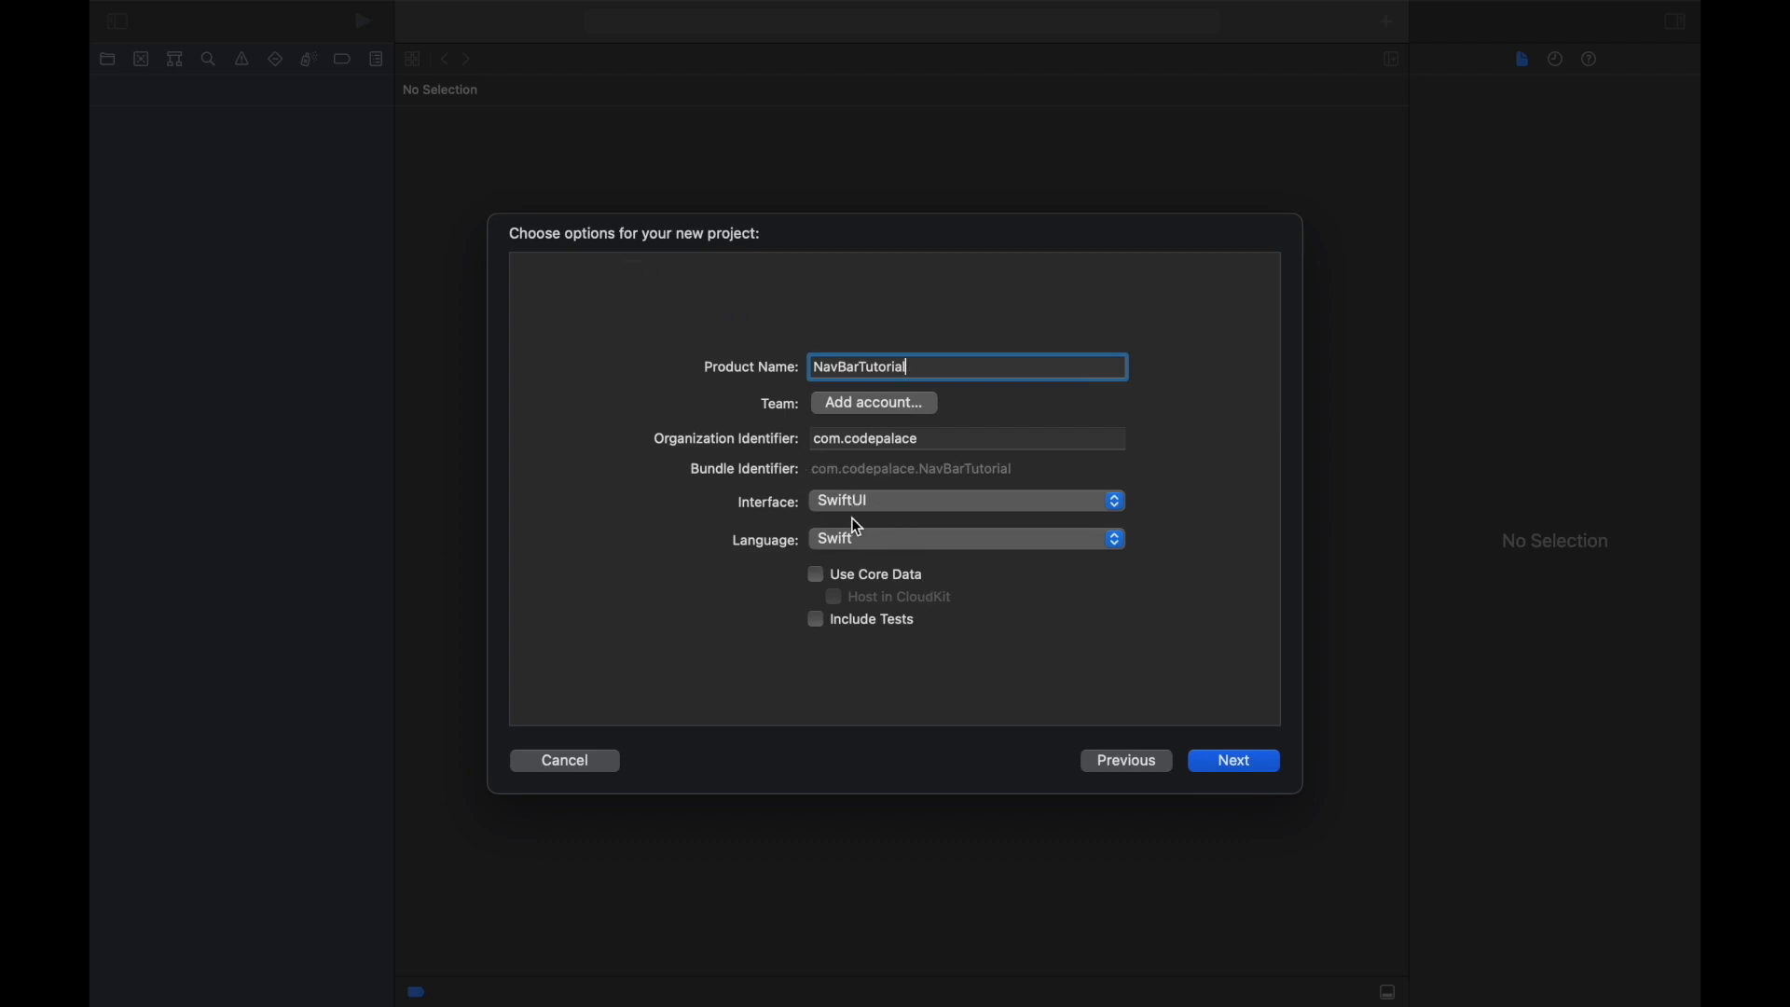
{"action": "mouse_move", "coordinate": [1221, 734]}
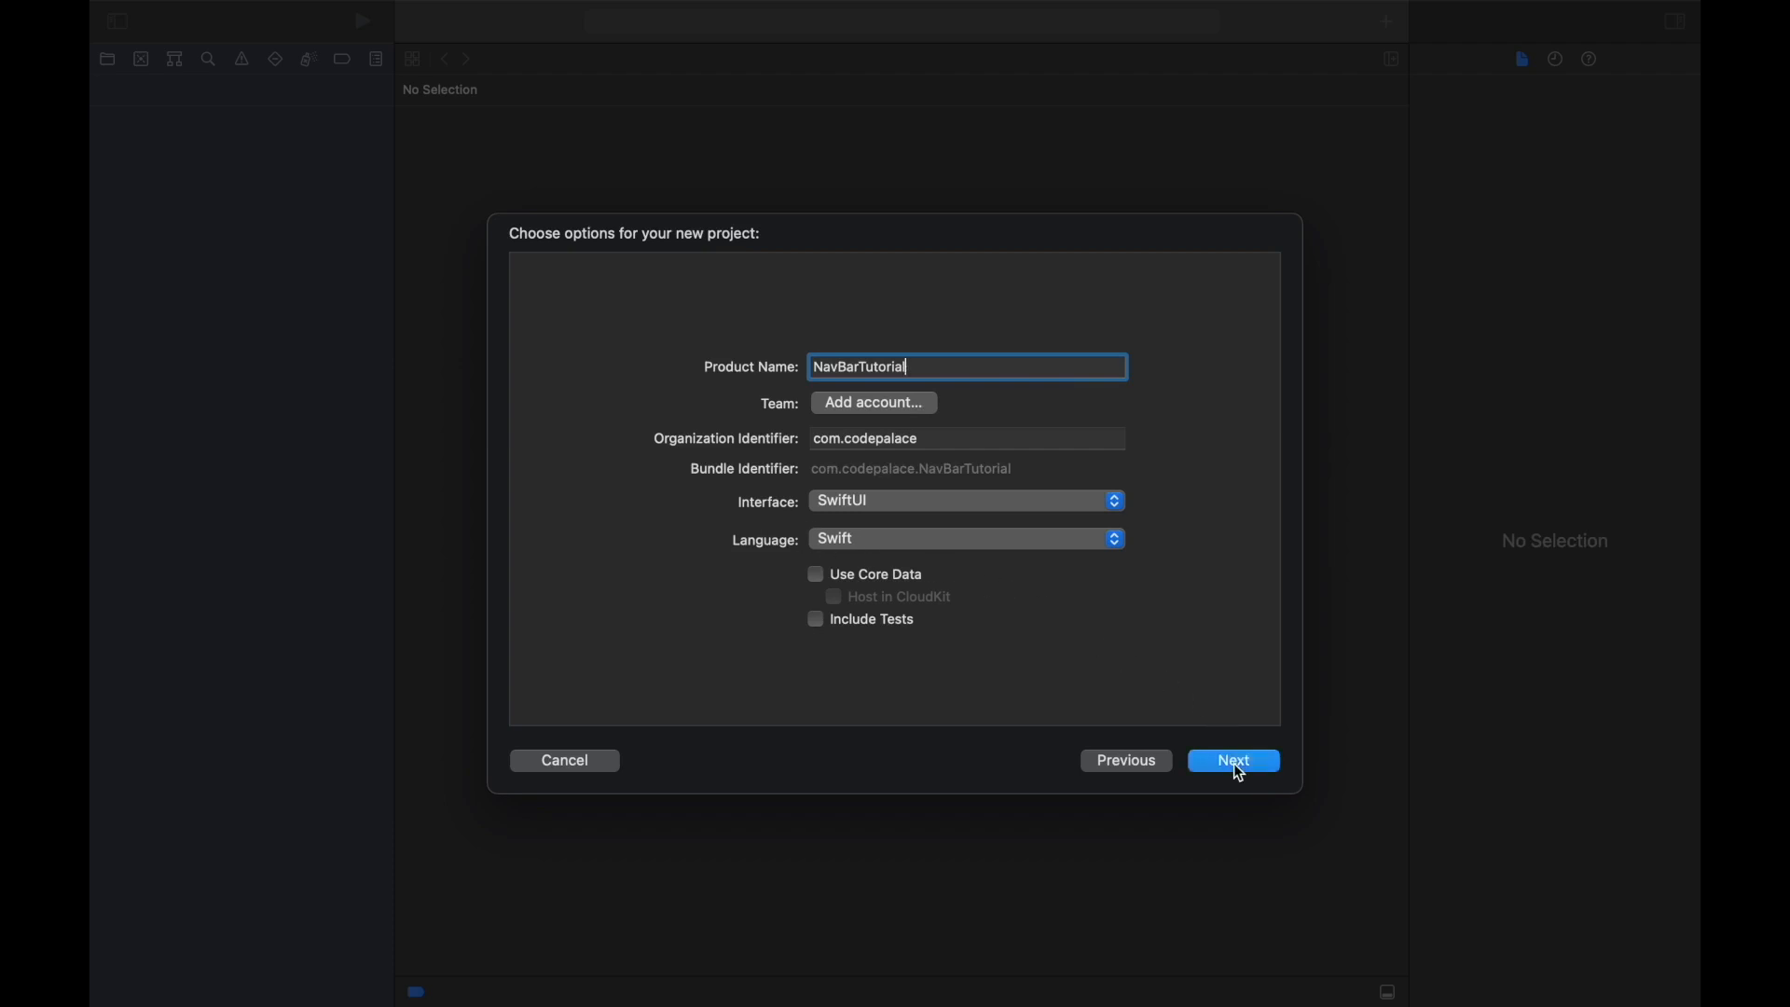
{"action": "left_click", "coordinate": [1231, 761]}
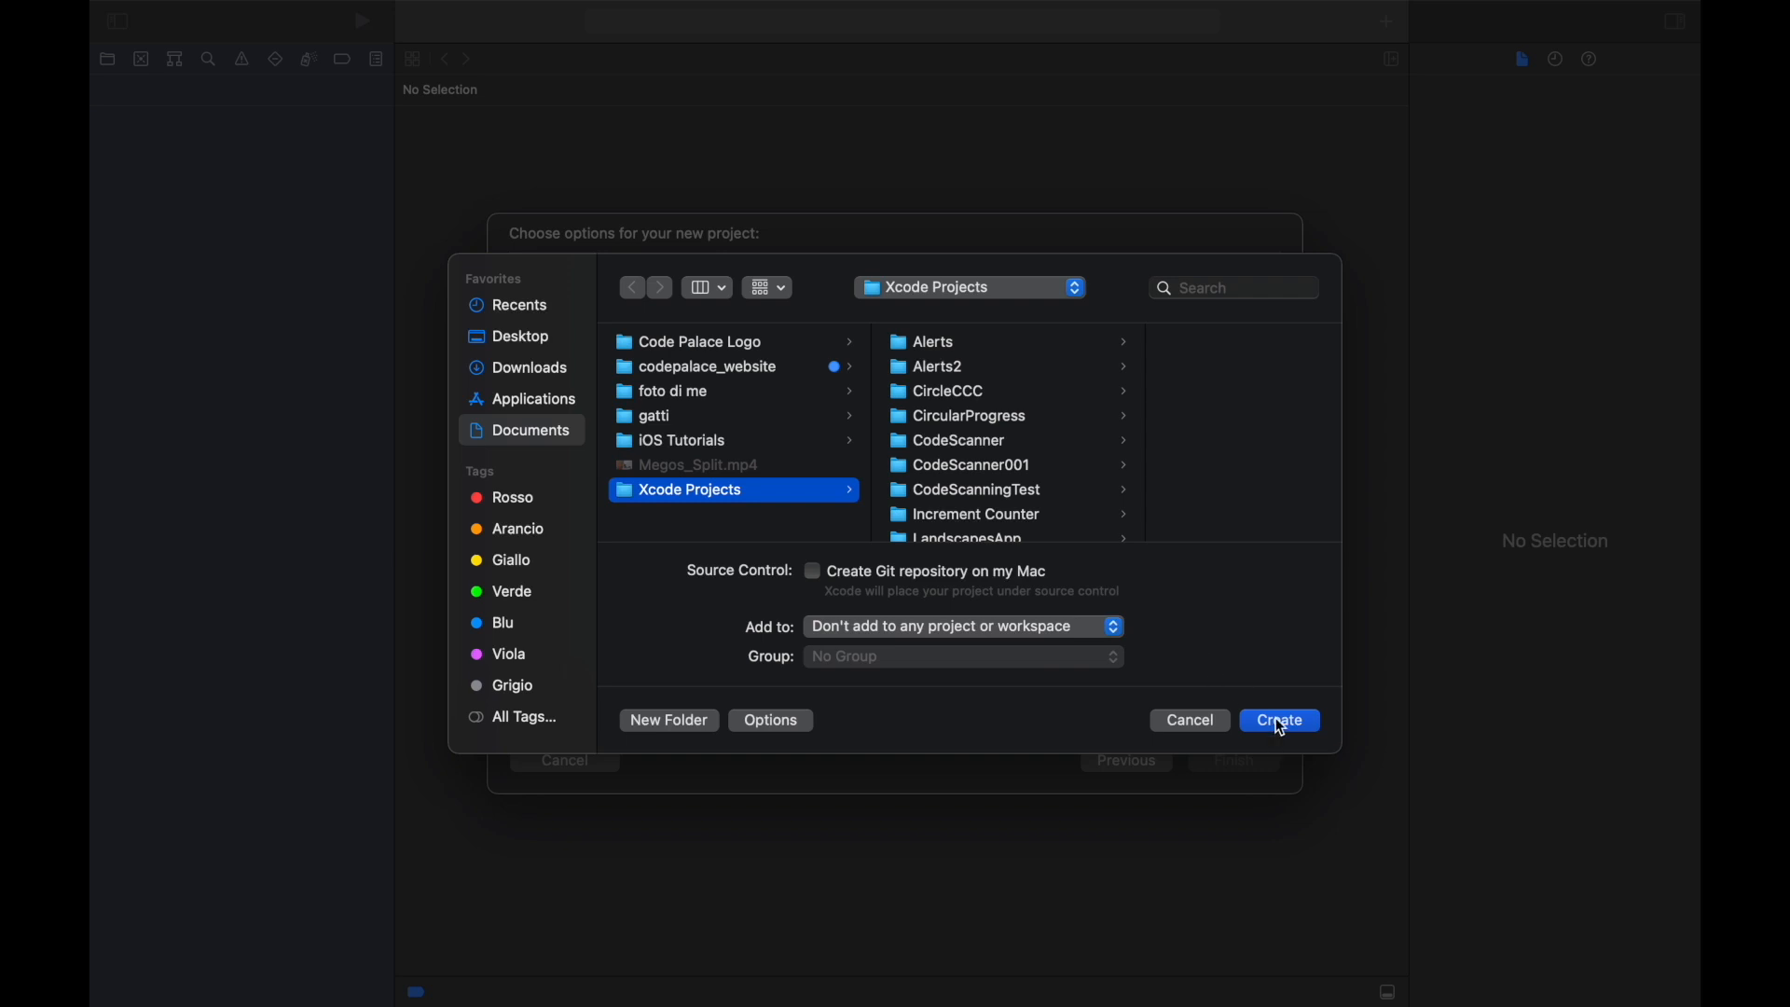
{"action": "left_click", "coordinate": [1277, 719]}
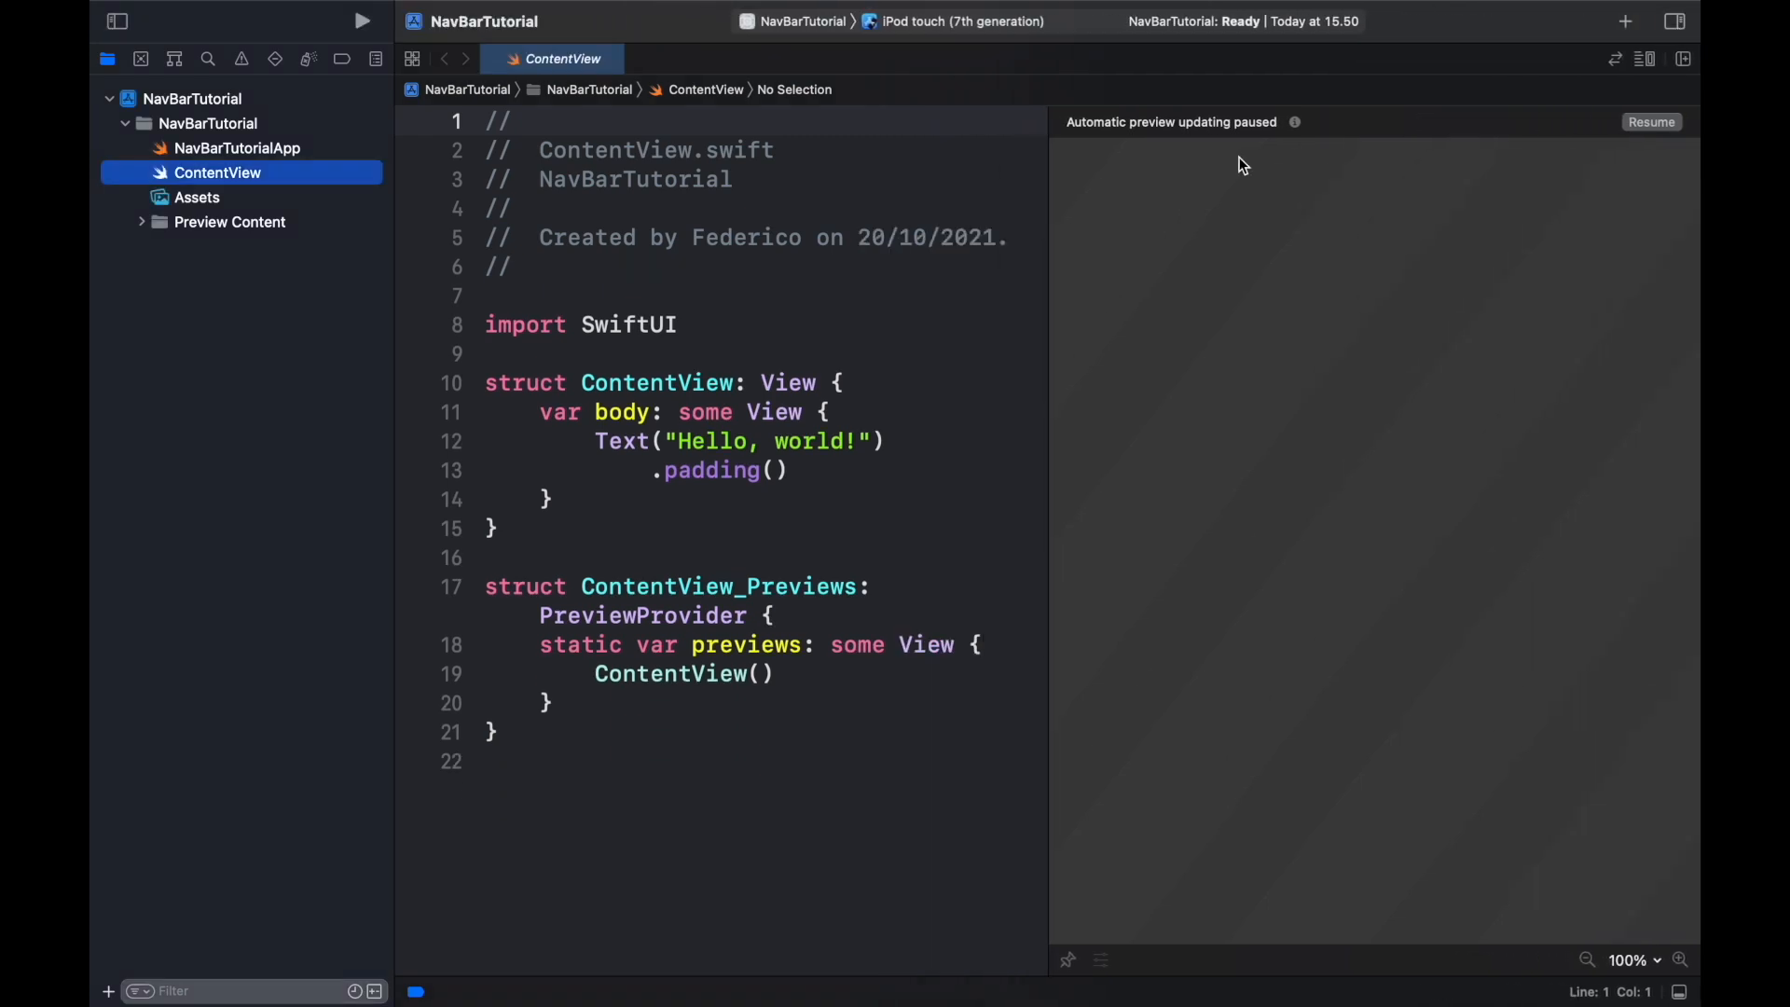
Step: Select iPhone 13 as run destination and resume the canvas preview
{"action": "left_click", "coordinate": [961, 20]}
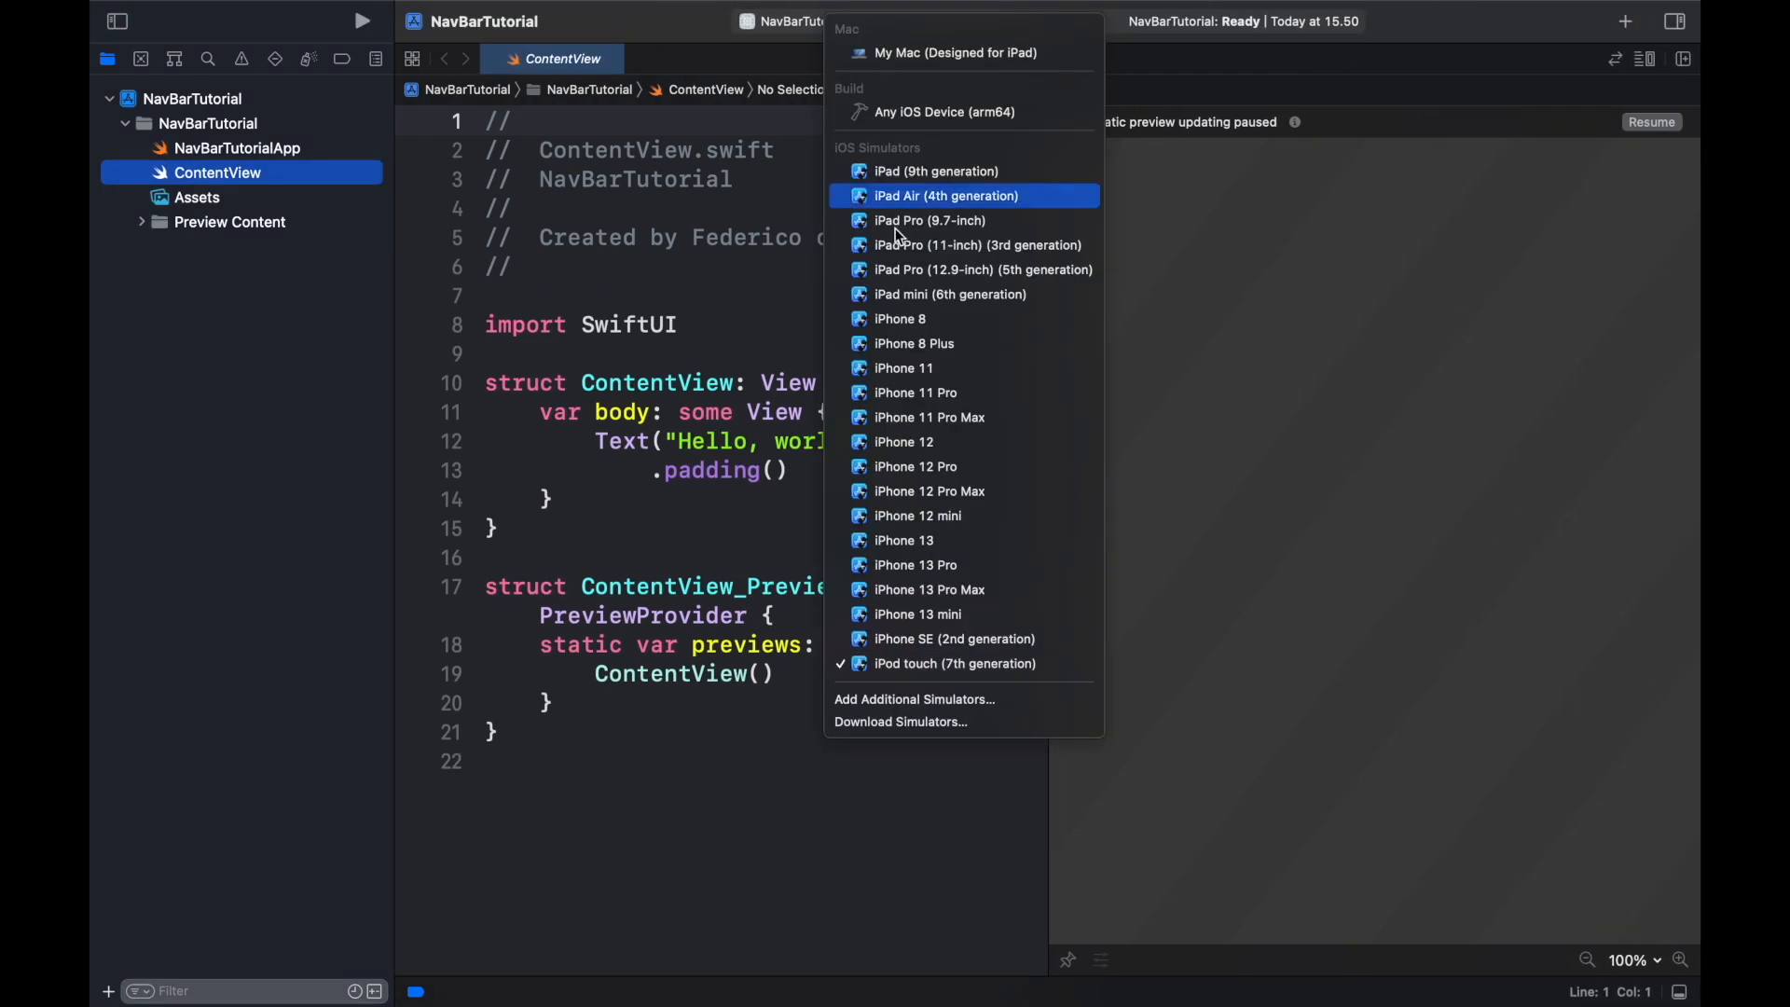
{"action": "left_click", "coordinate": [903, 540]}
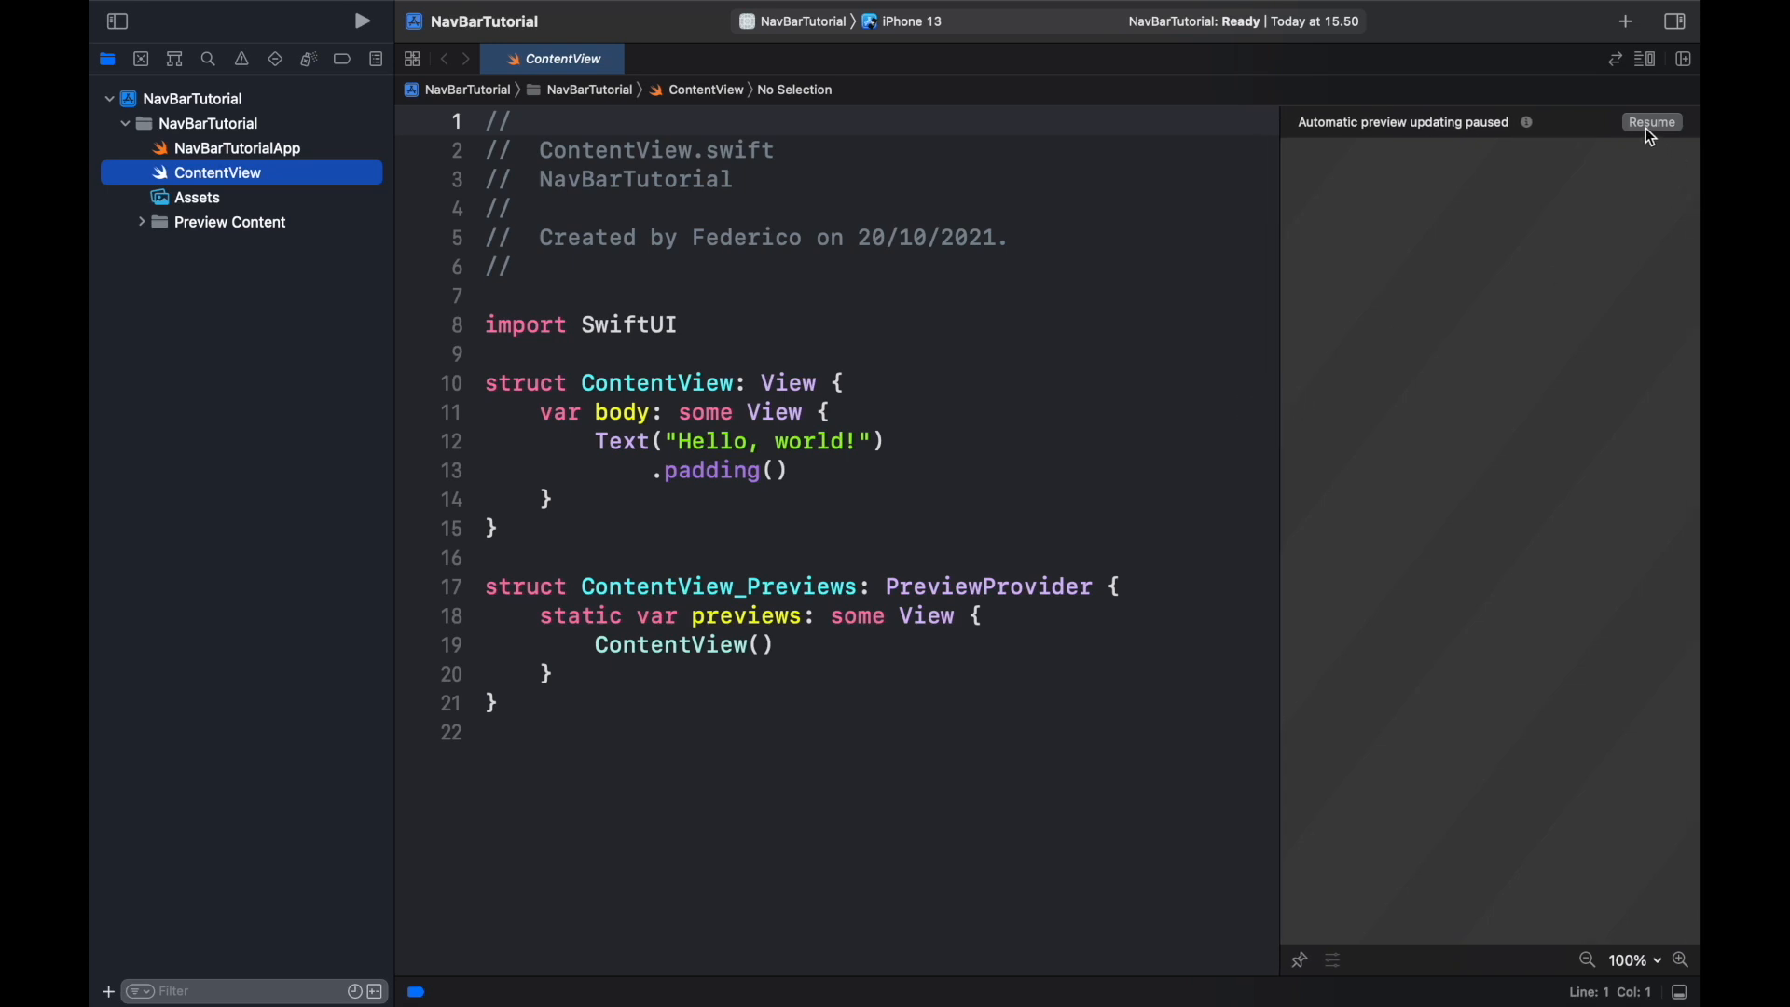
{"action": "left_click", "coordinate": [1651, 122]}
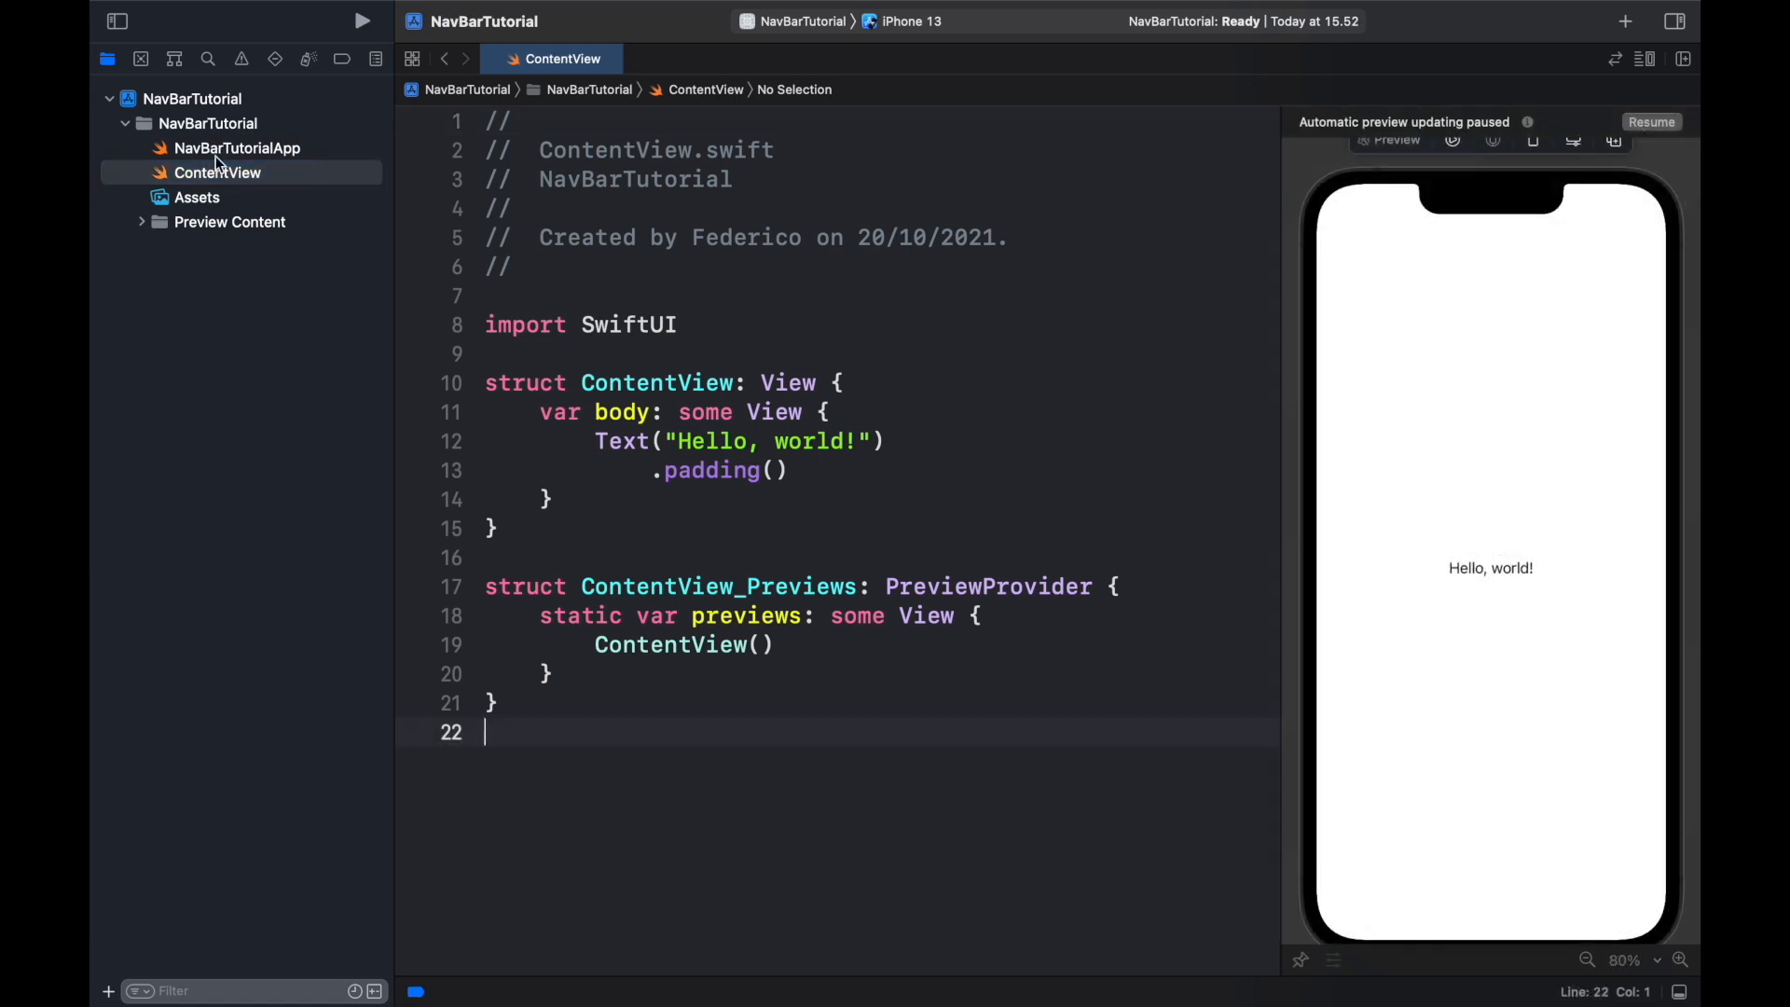
{"action": "mouse_move", "coordinate": [209, 137]}
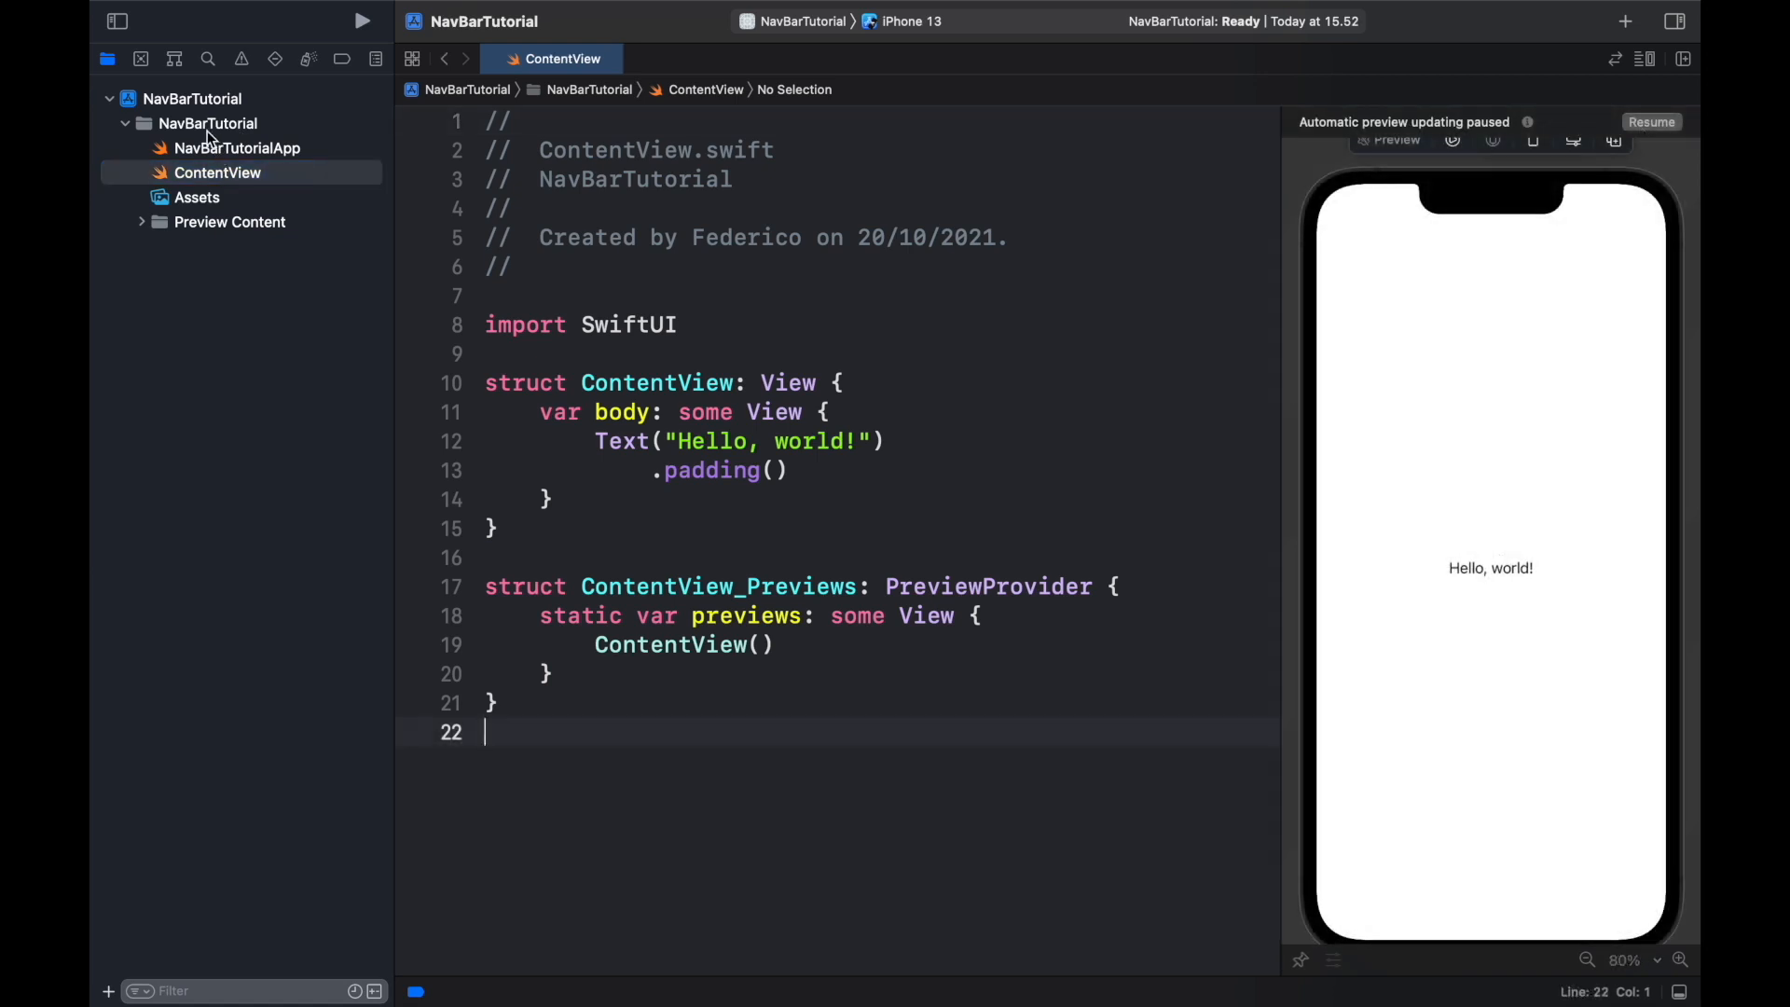
Step: Create a new group named Views inside the NavBarTutorial group
{"action": "left_click", "coordinate": [209, 124]}
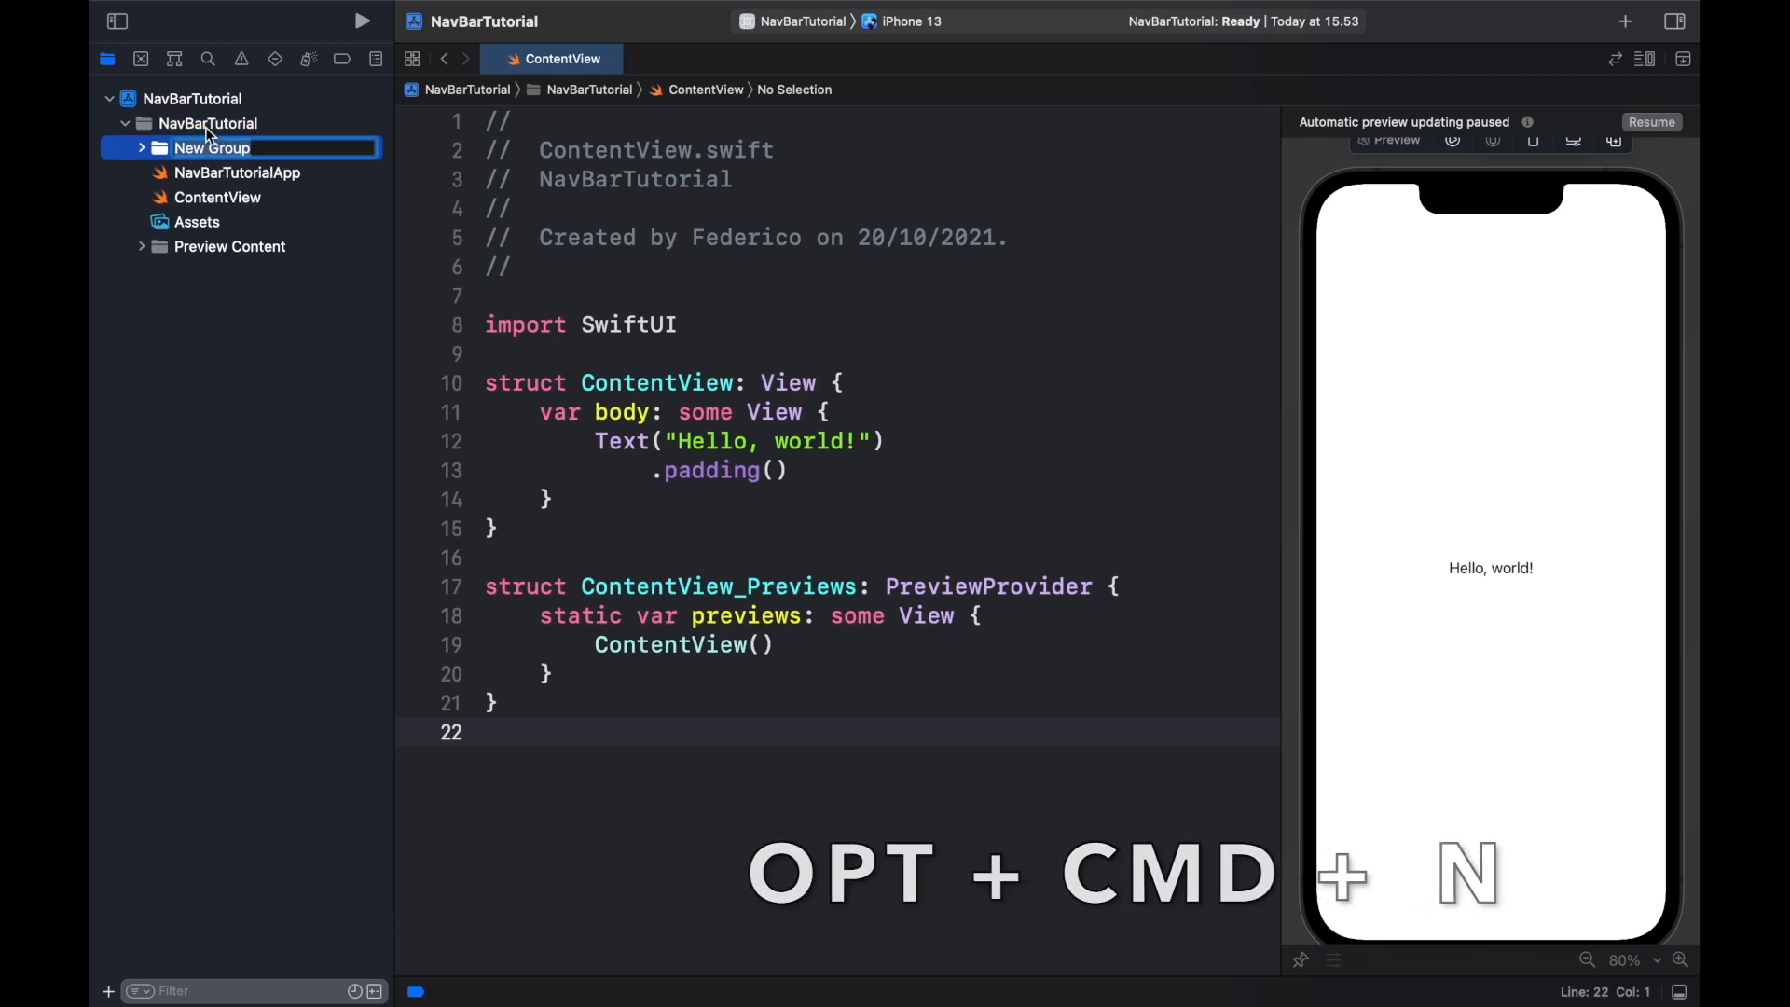
{"action": "type", "text": "Views"}
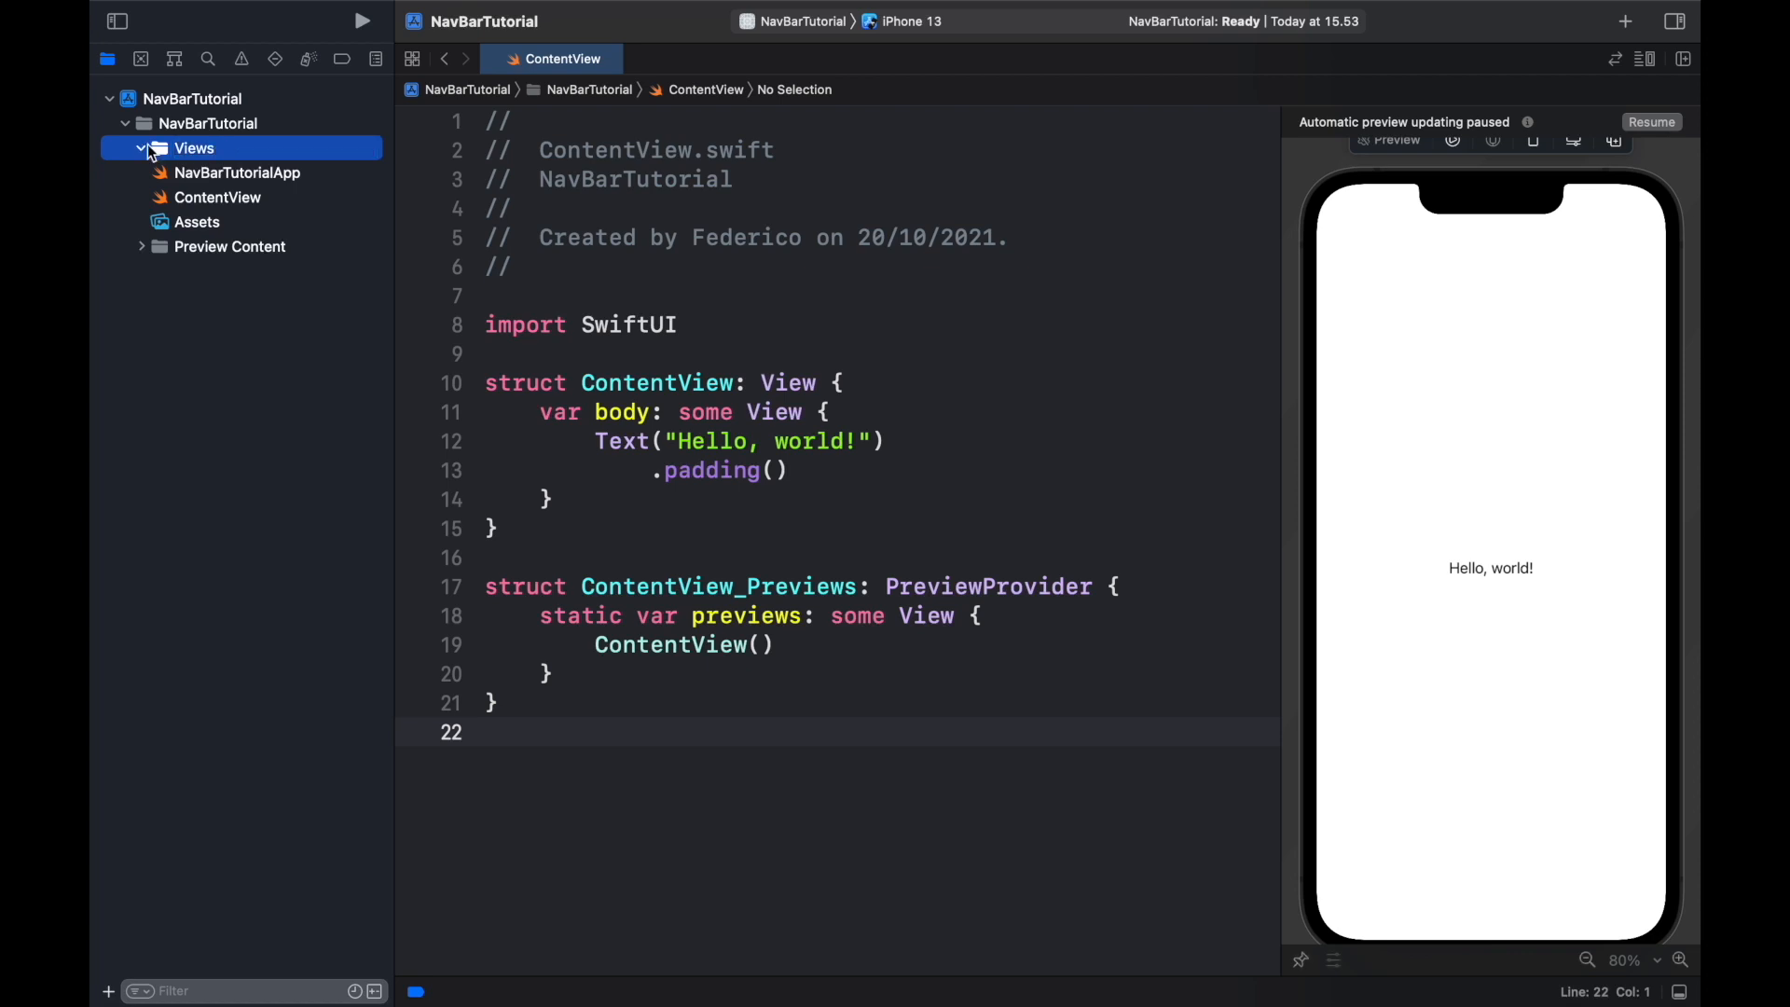
{"action": "key", "text": "cmd+n"}
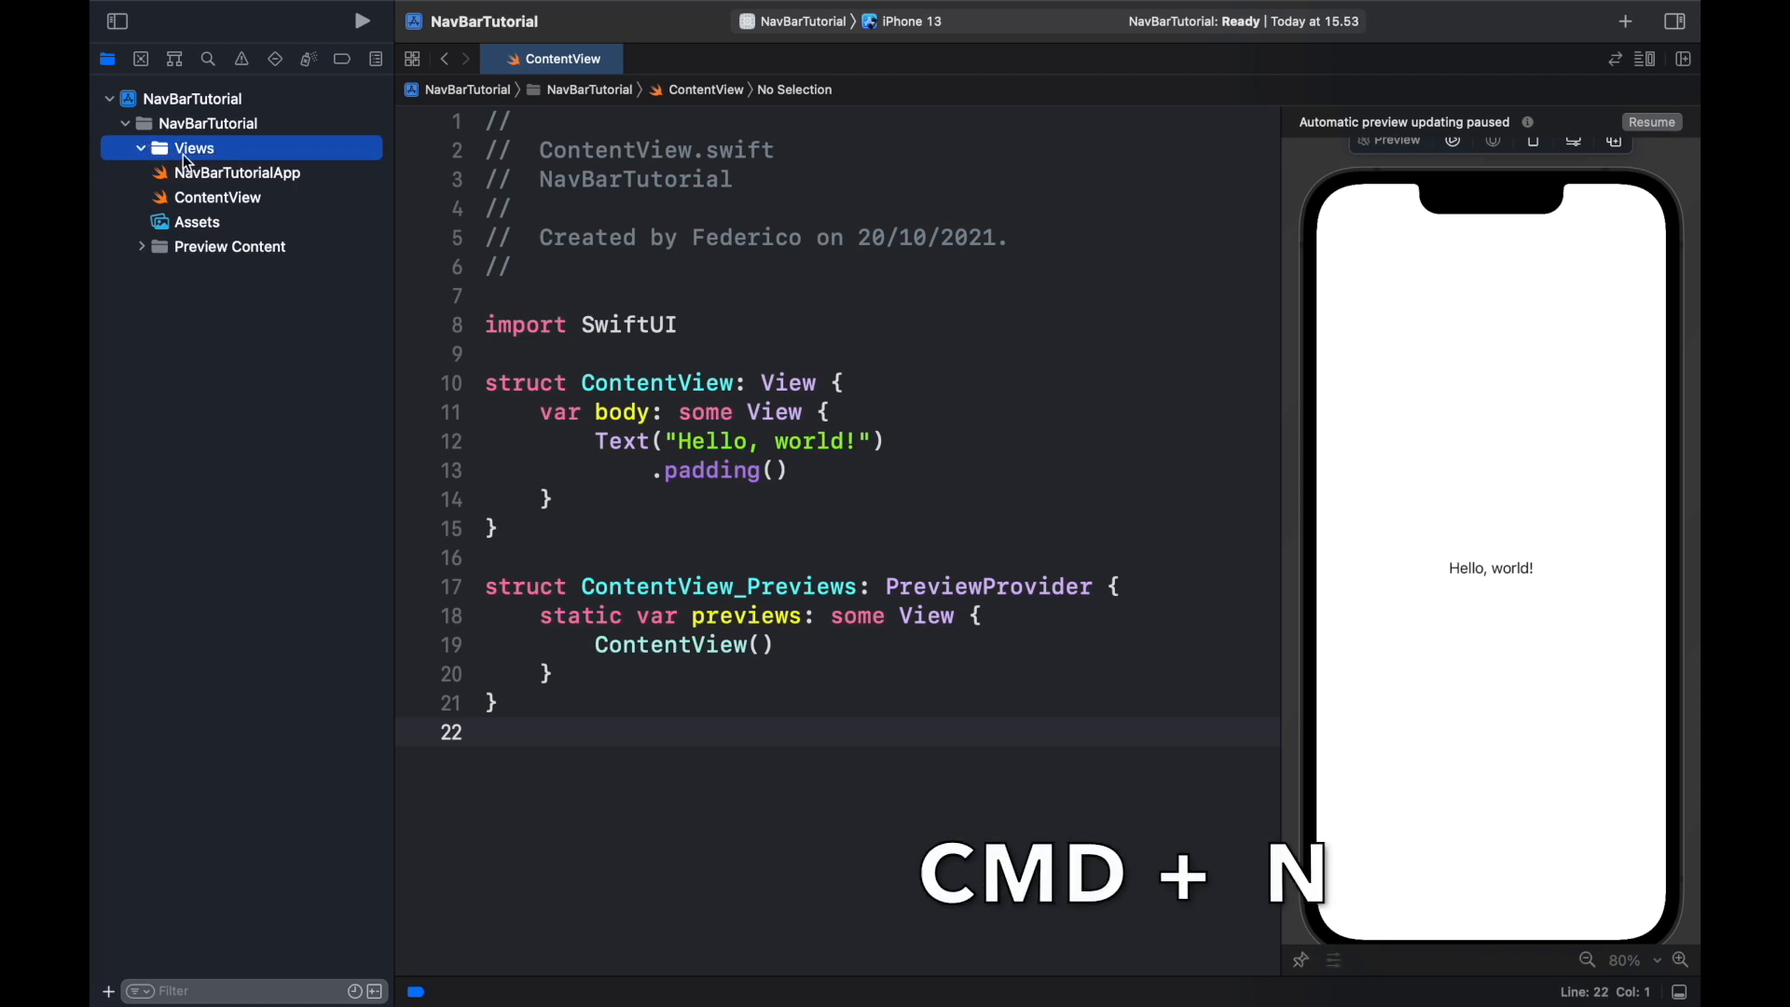
Step: Add SwiftUI View files ViewA, ViewB and ViewC to the Views group
{"action": "key", "text": "cmd+n"}
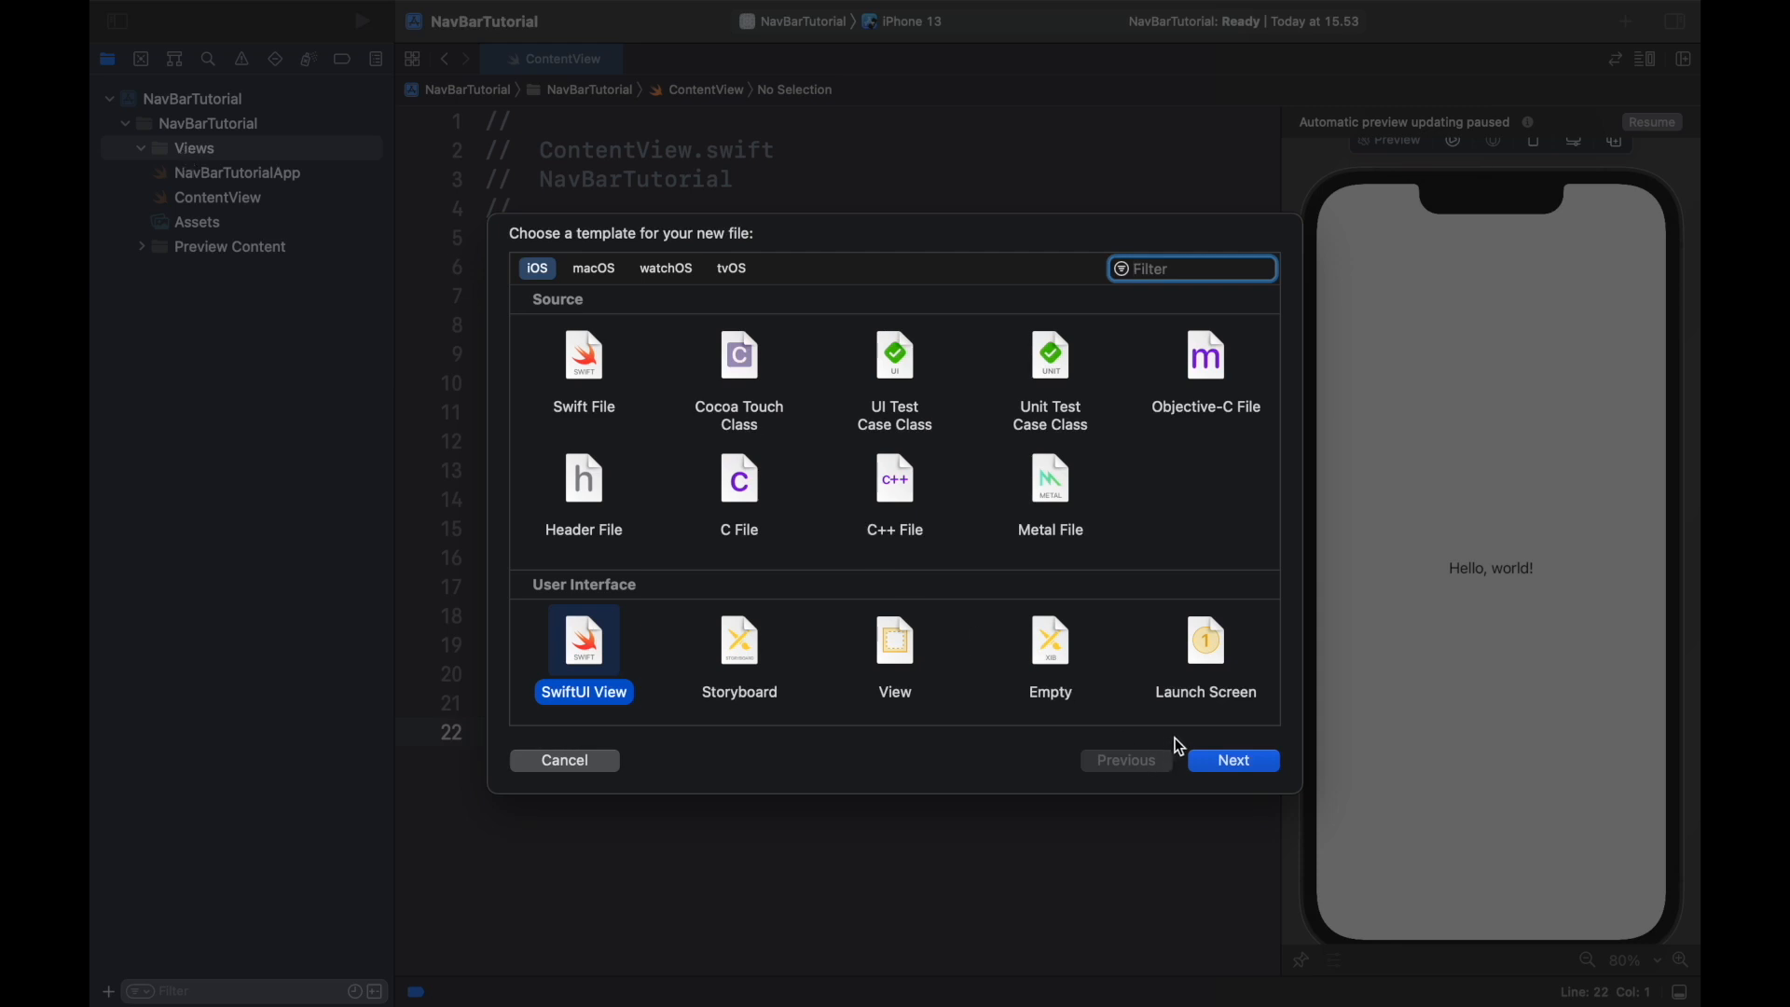
{"action": "left_click", "coordinate": [1232, 759]}
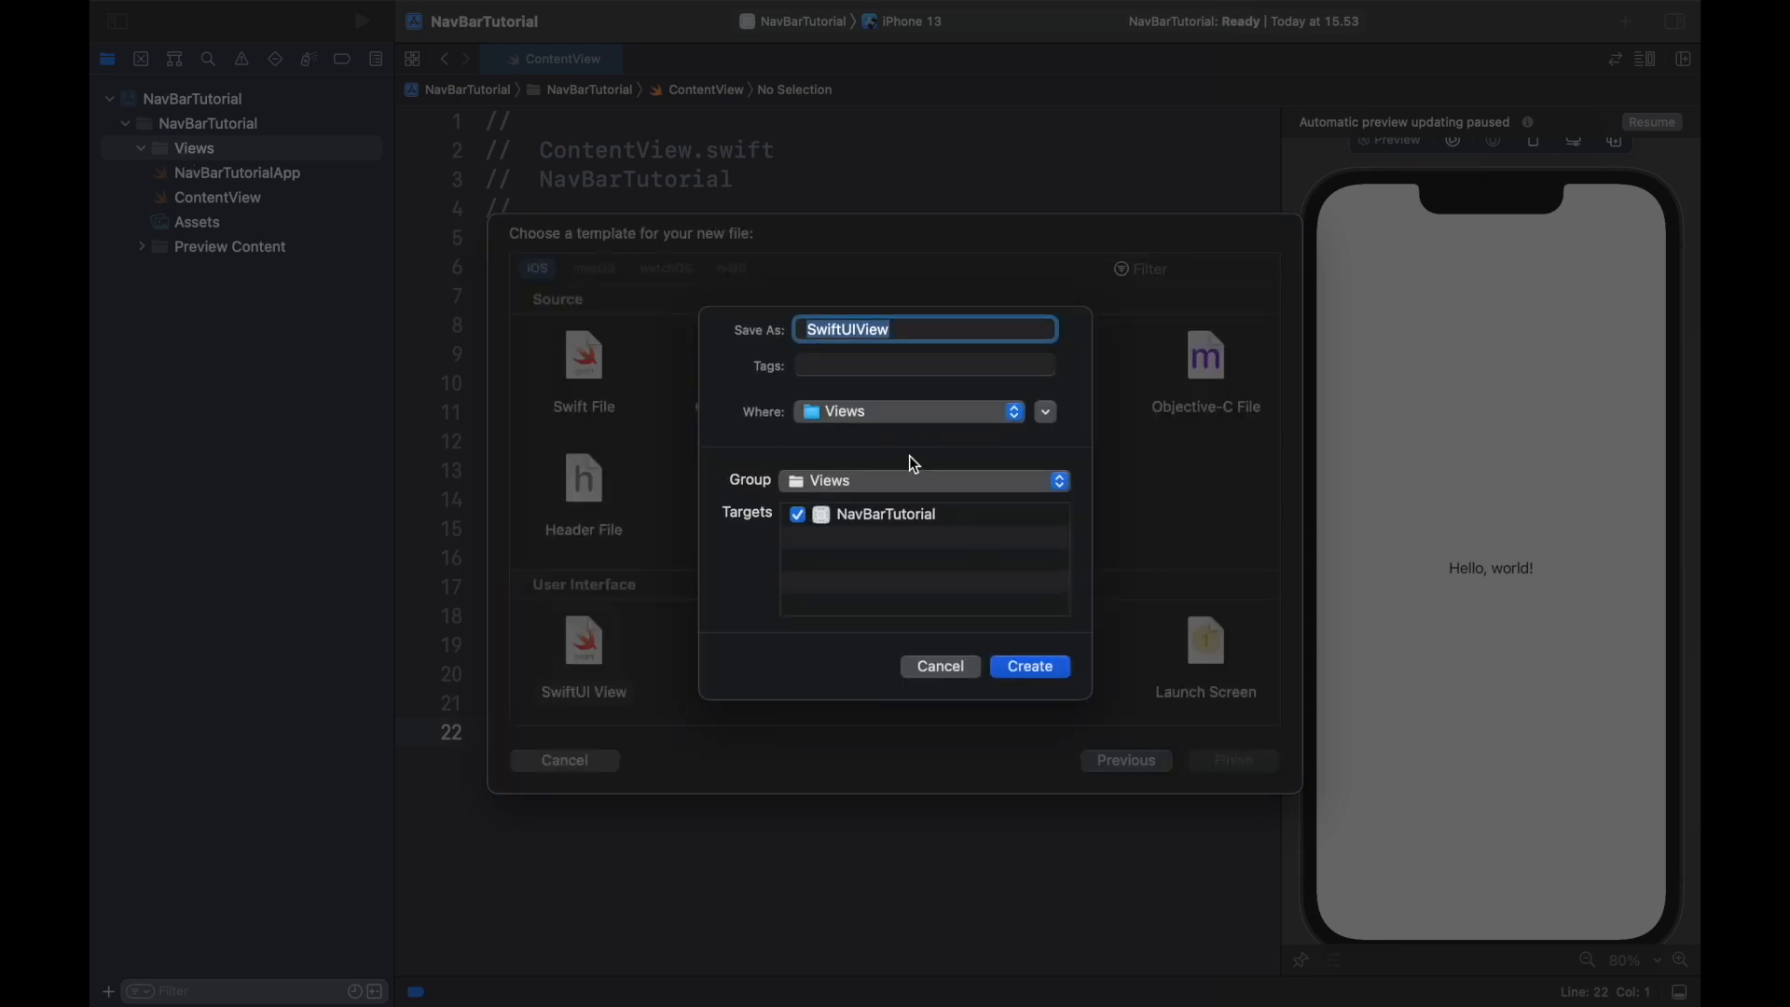
{"action": "type", "text": "View"}
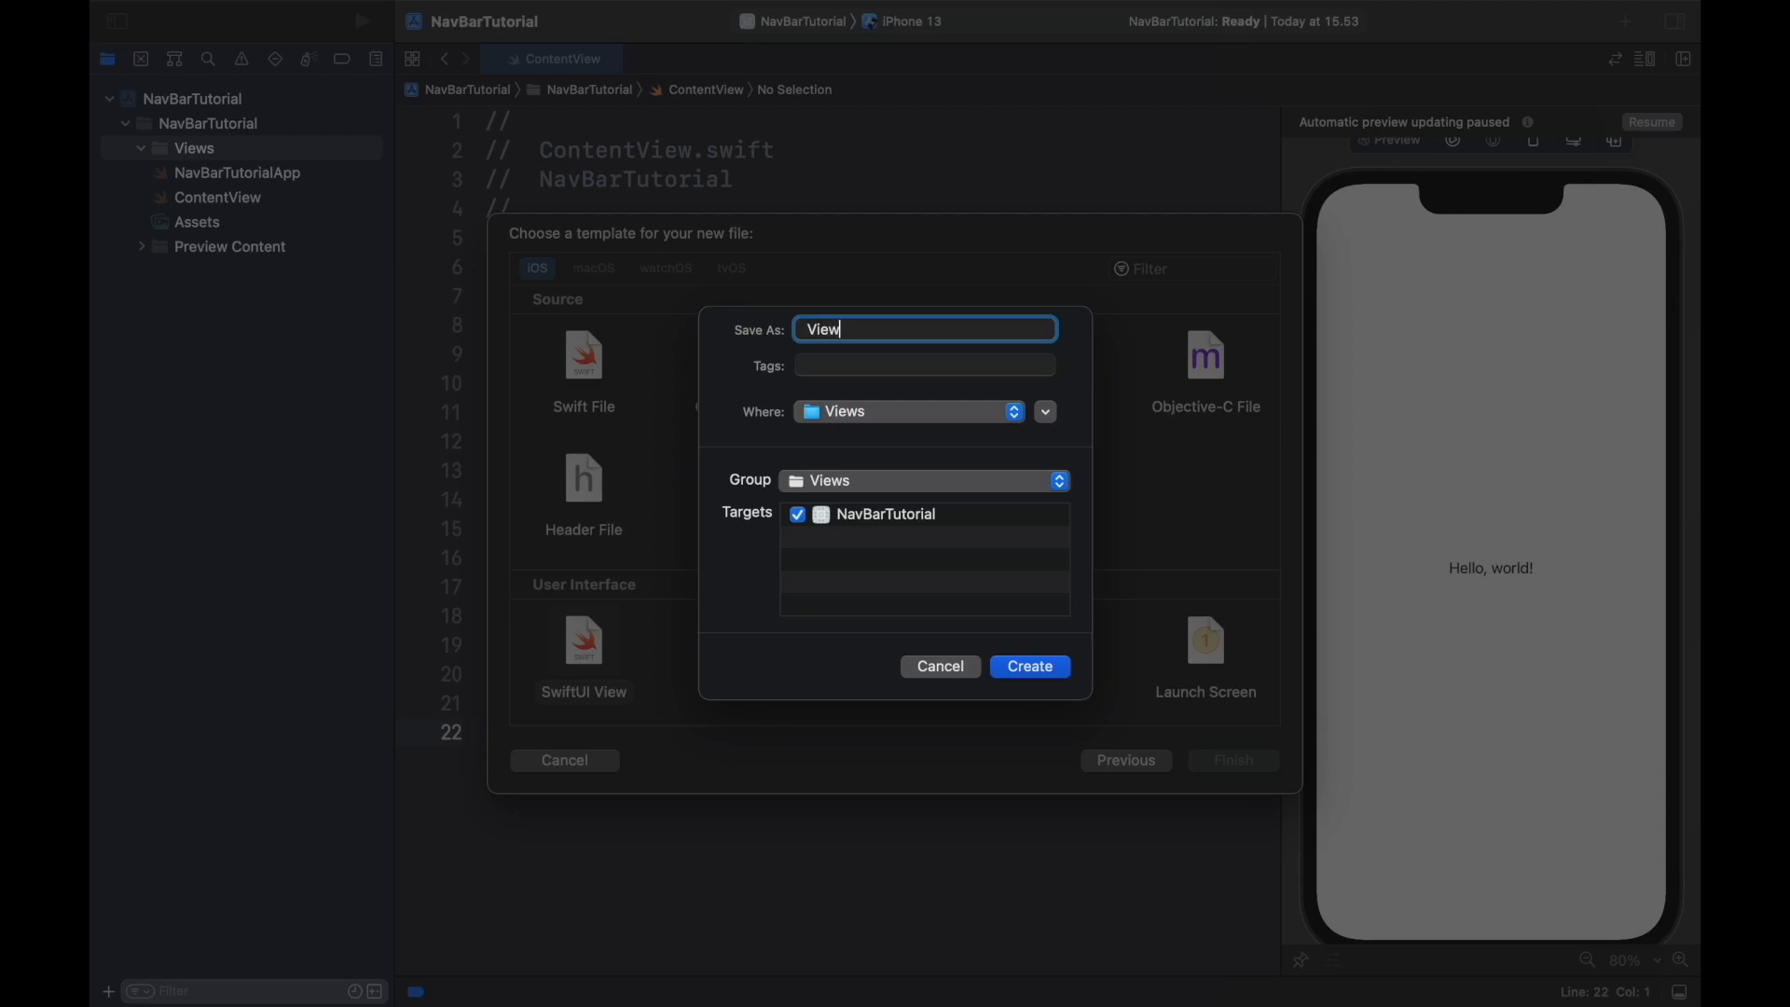
{"action": "left_click", "coordinate": [1027, 666]}
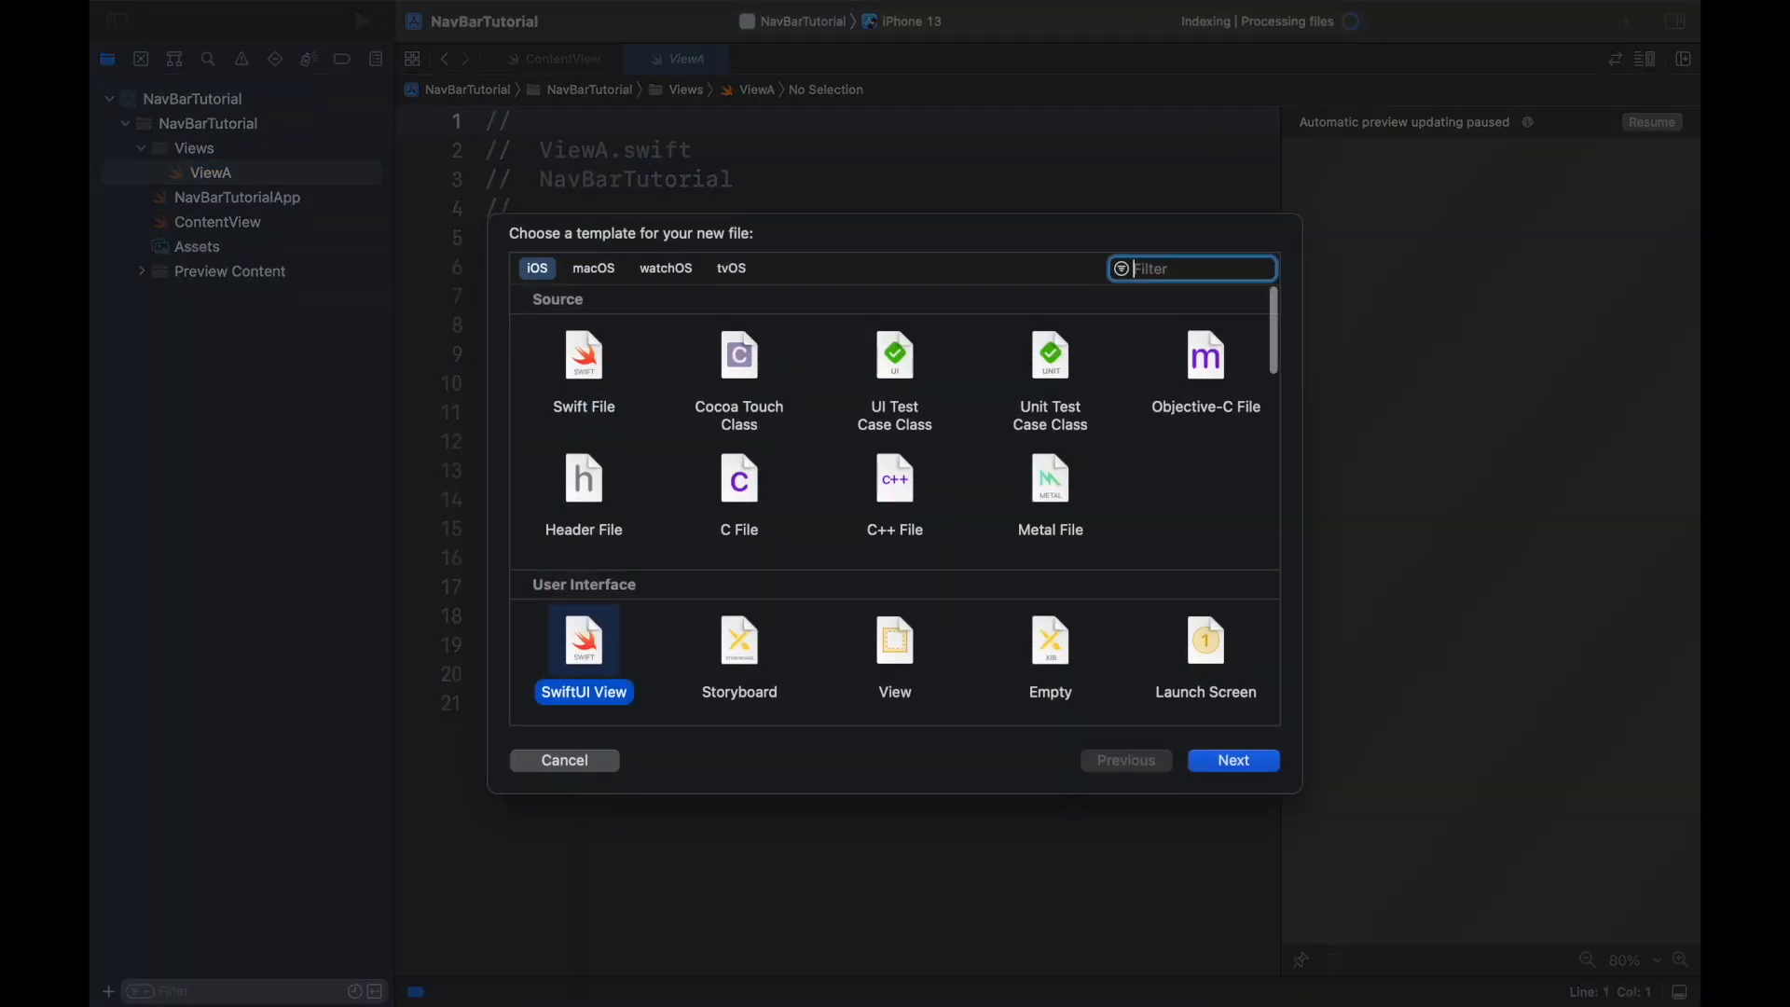
{"action": "left_click", "coordinate": [1232, 761]}
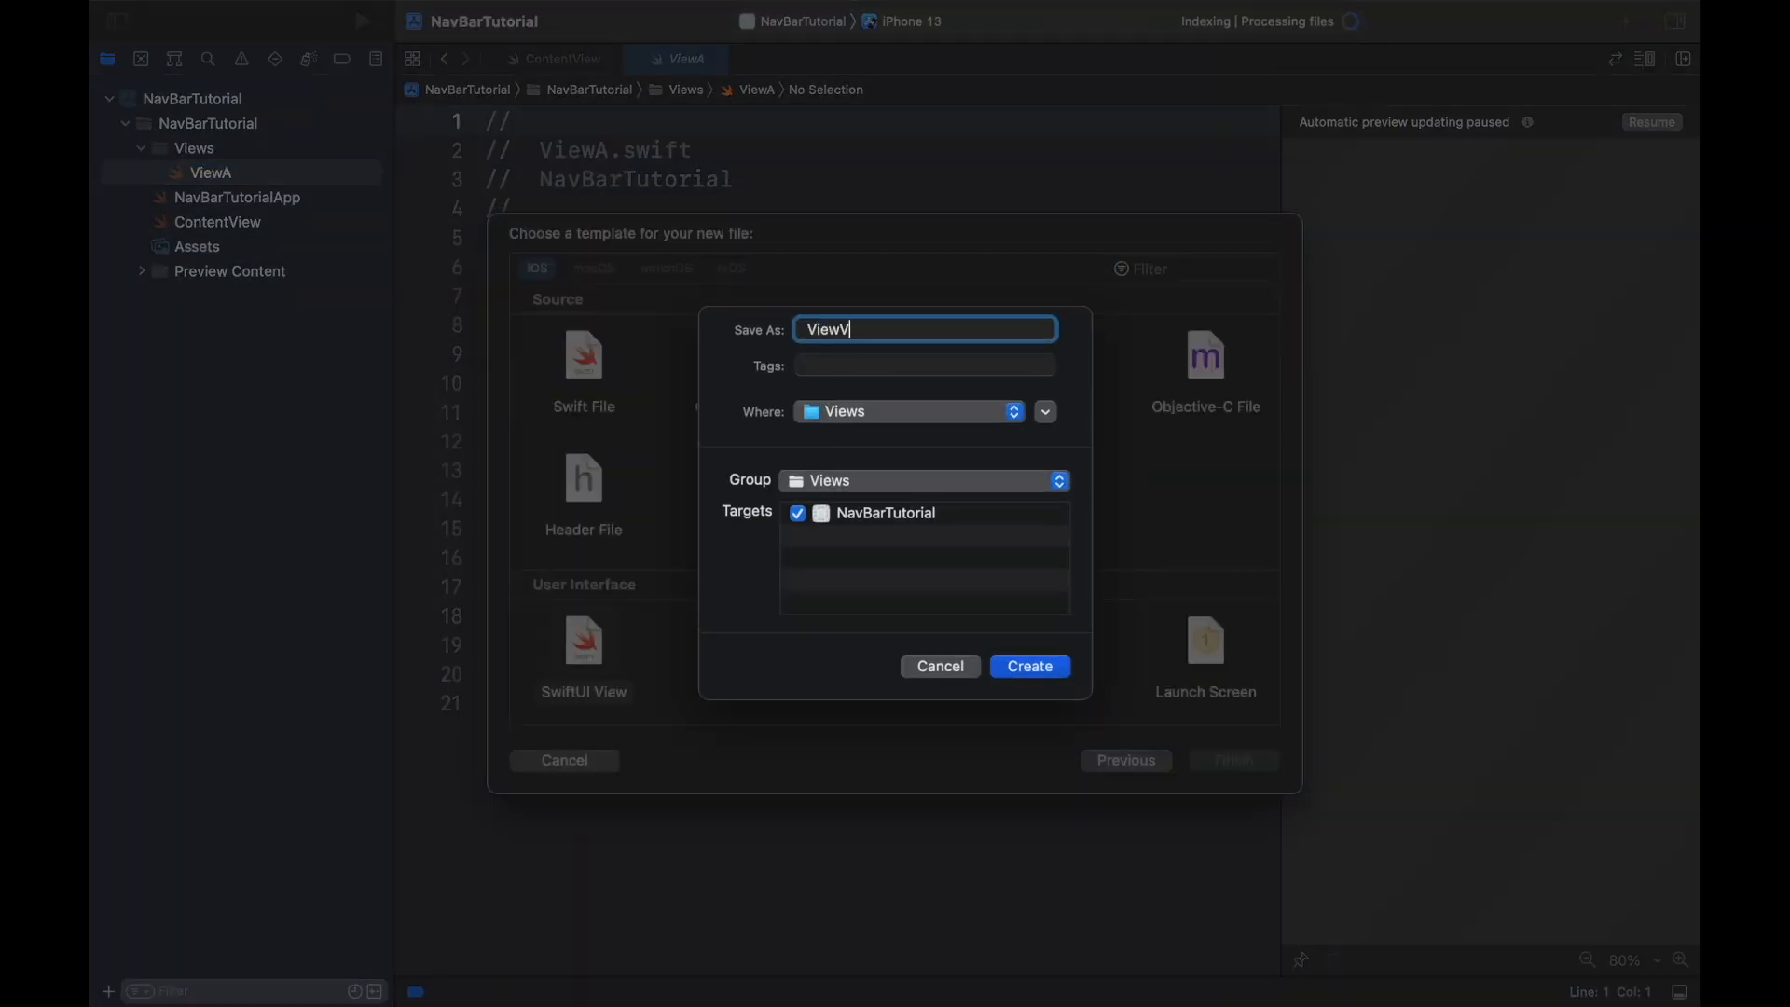
{"action": "left_click", "coordinate": [1026, 666]}
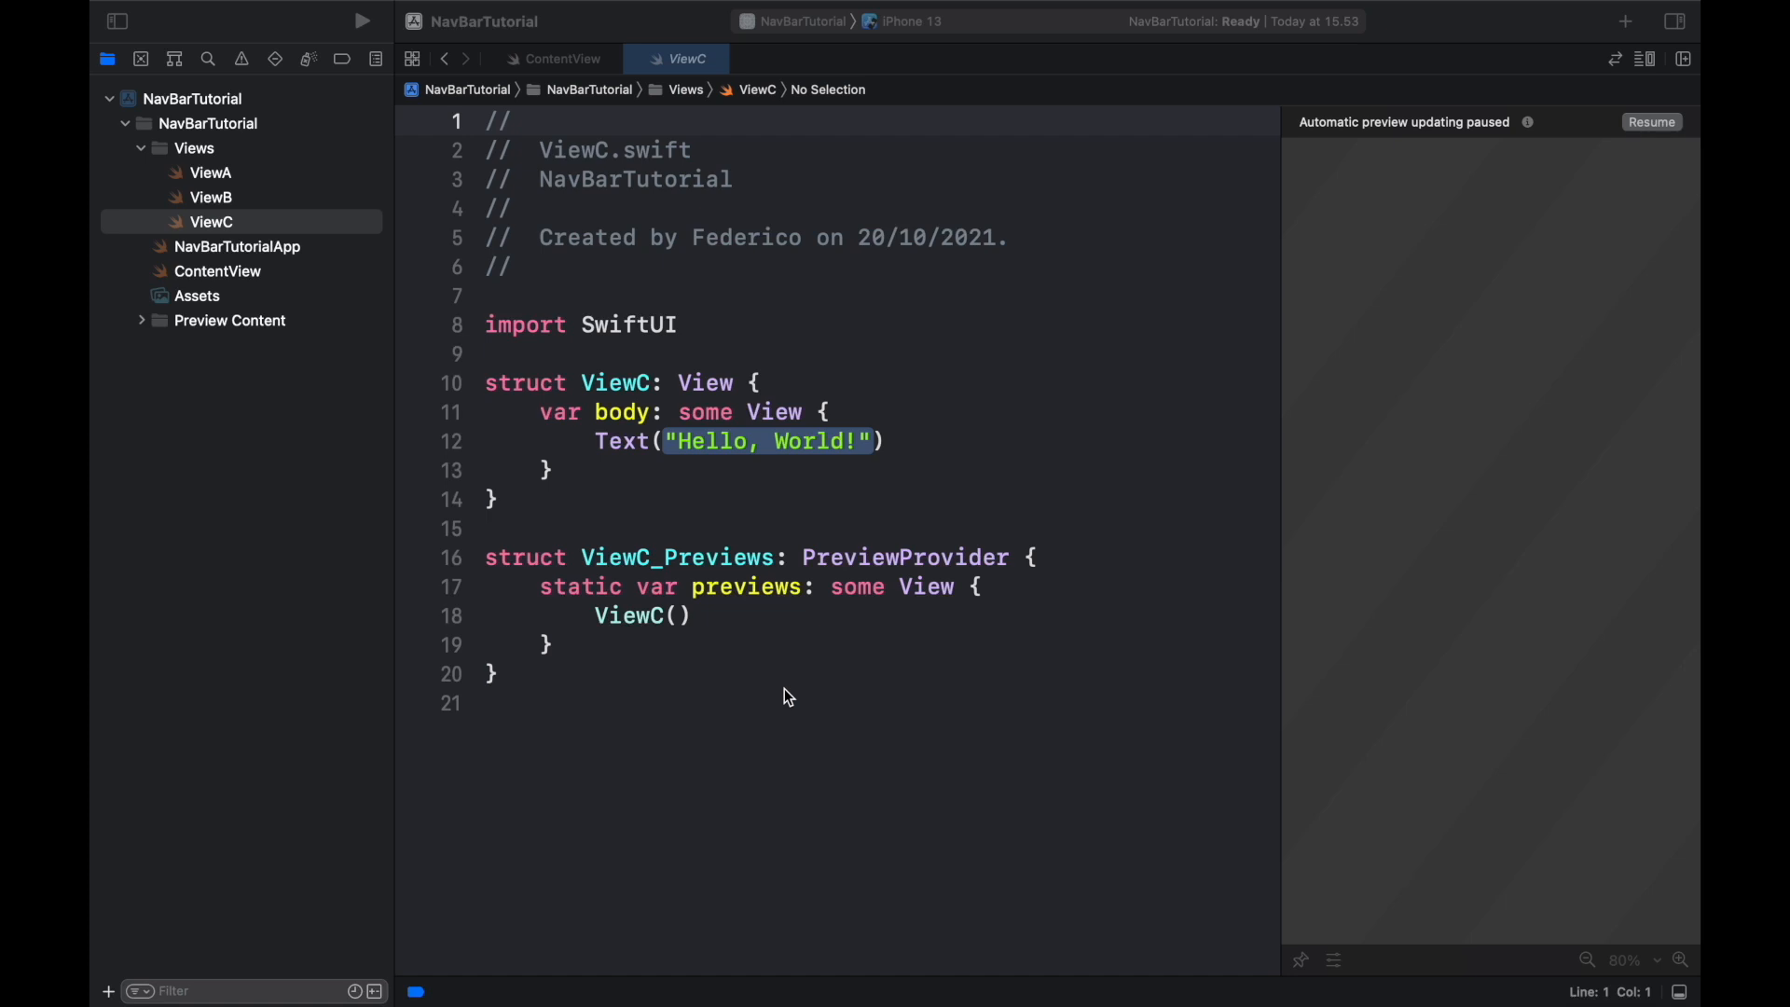
Step: Replace ViewA's Hello, World! text with a ZStack holding Color.red
{"action": "left_click", "coordinate": [210, 173]}
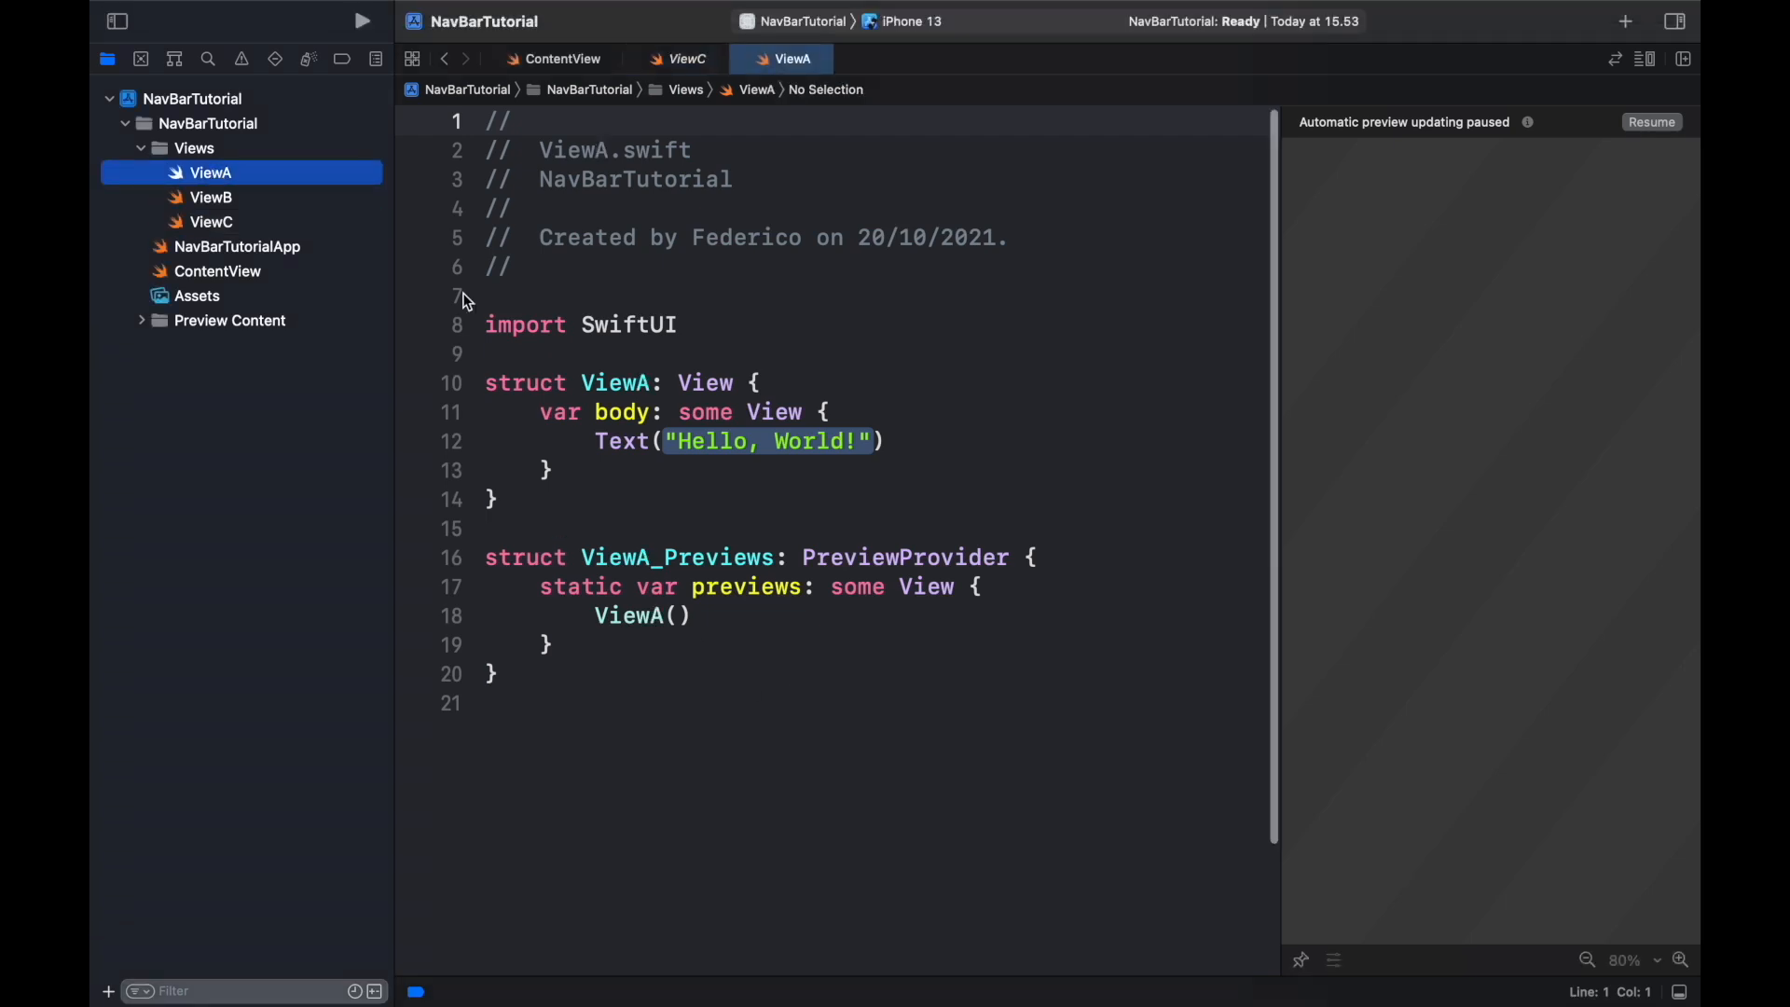
{"action": "left_click", "coordinate": [885, 442]}
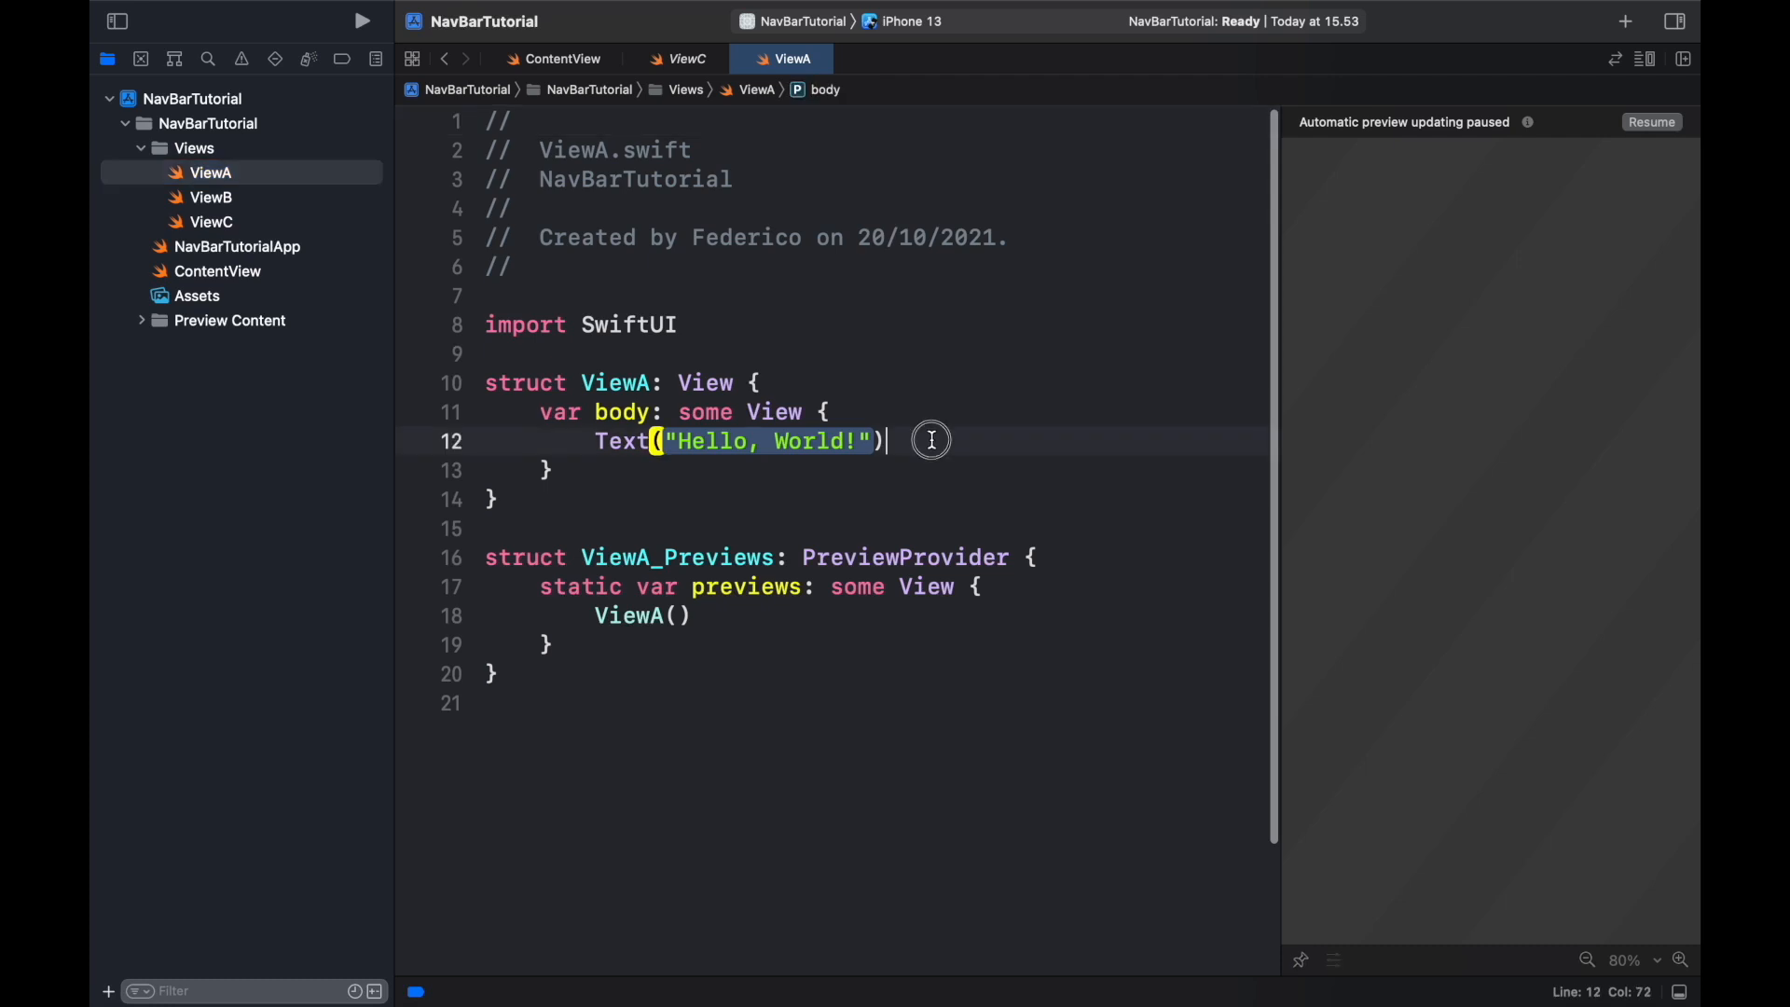
{"action": "key", "text": "Delete"}
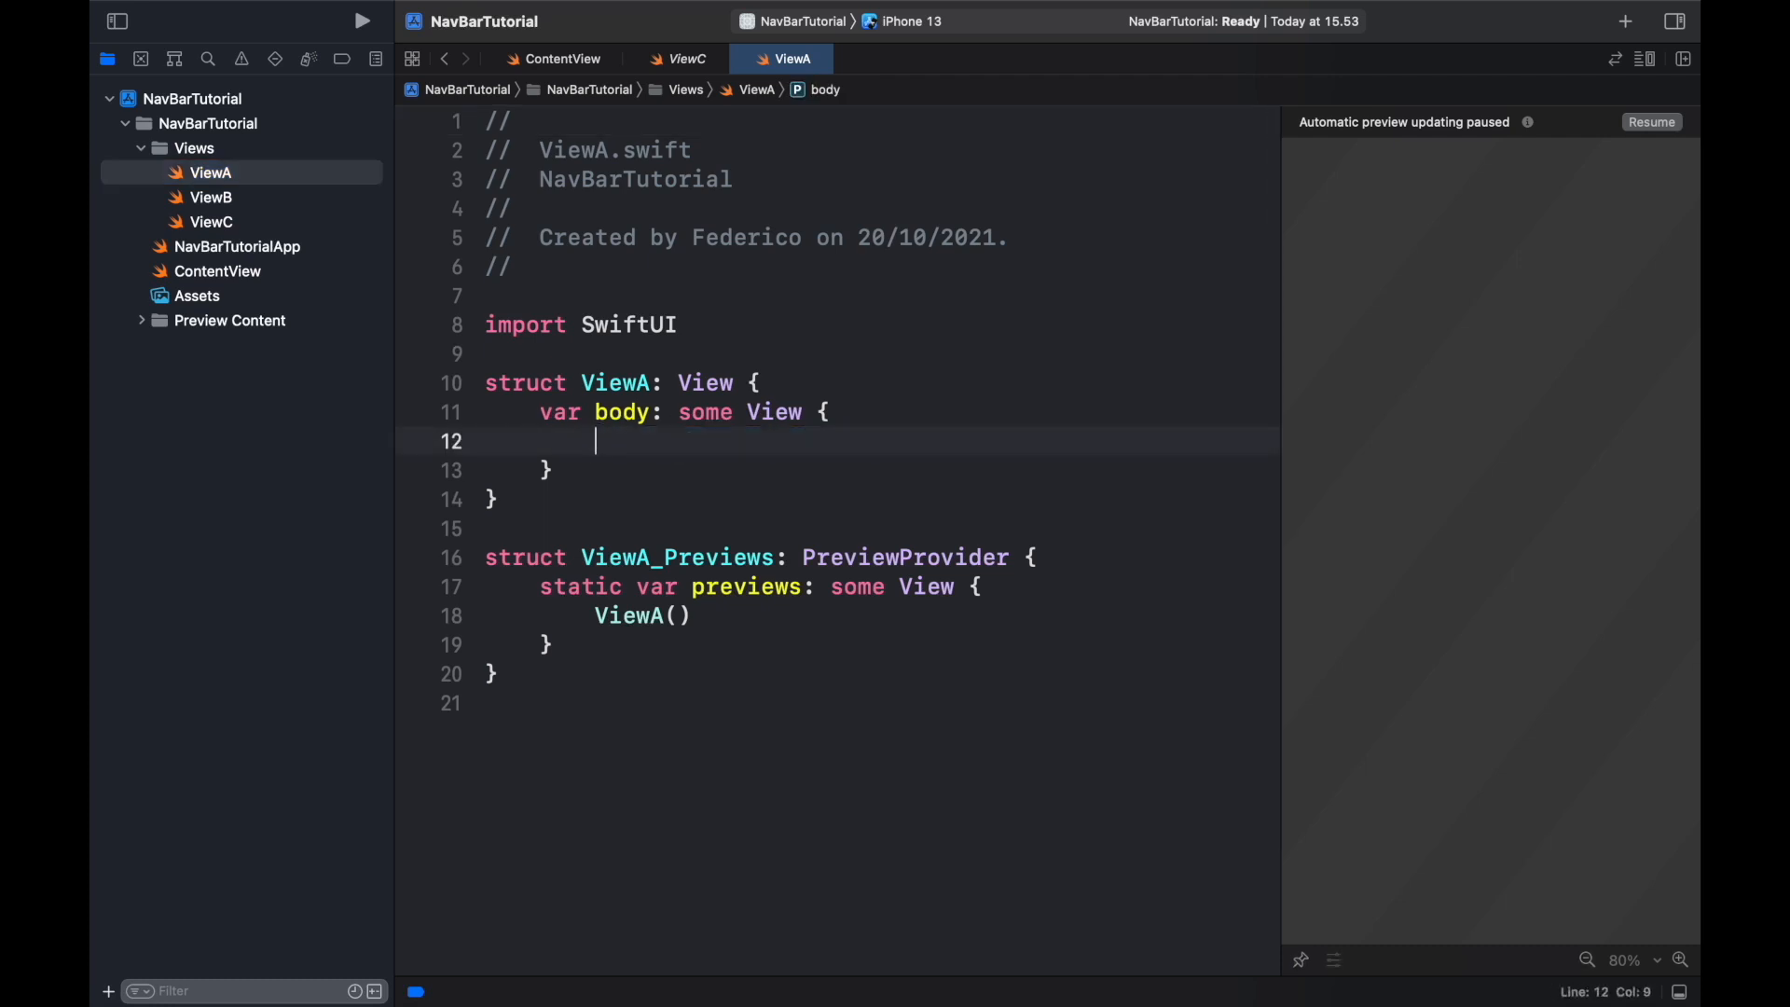
{"action": "type", "text": "ZStack {"}
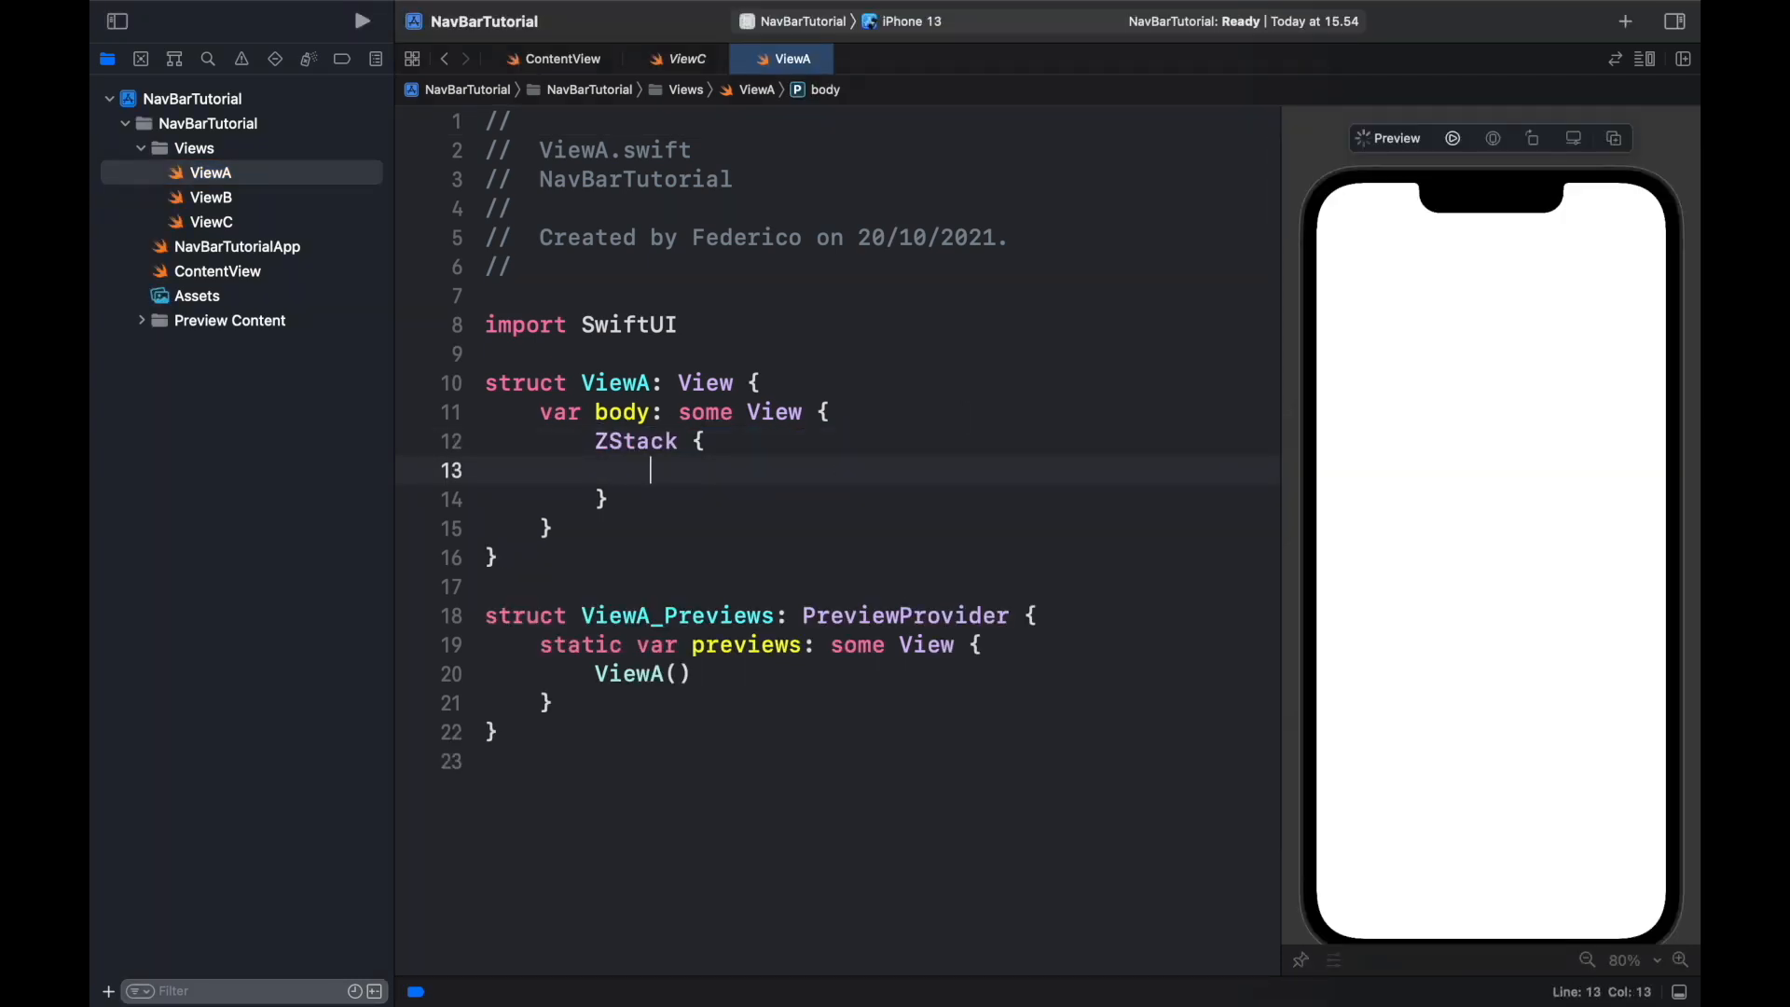
{"action": "type", "text": "Color.red"}
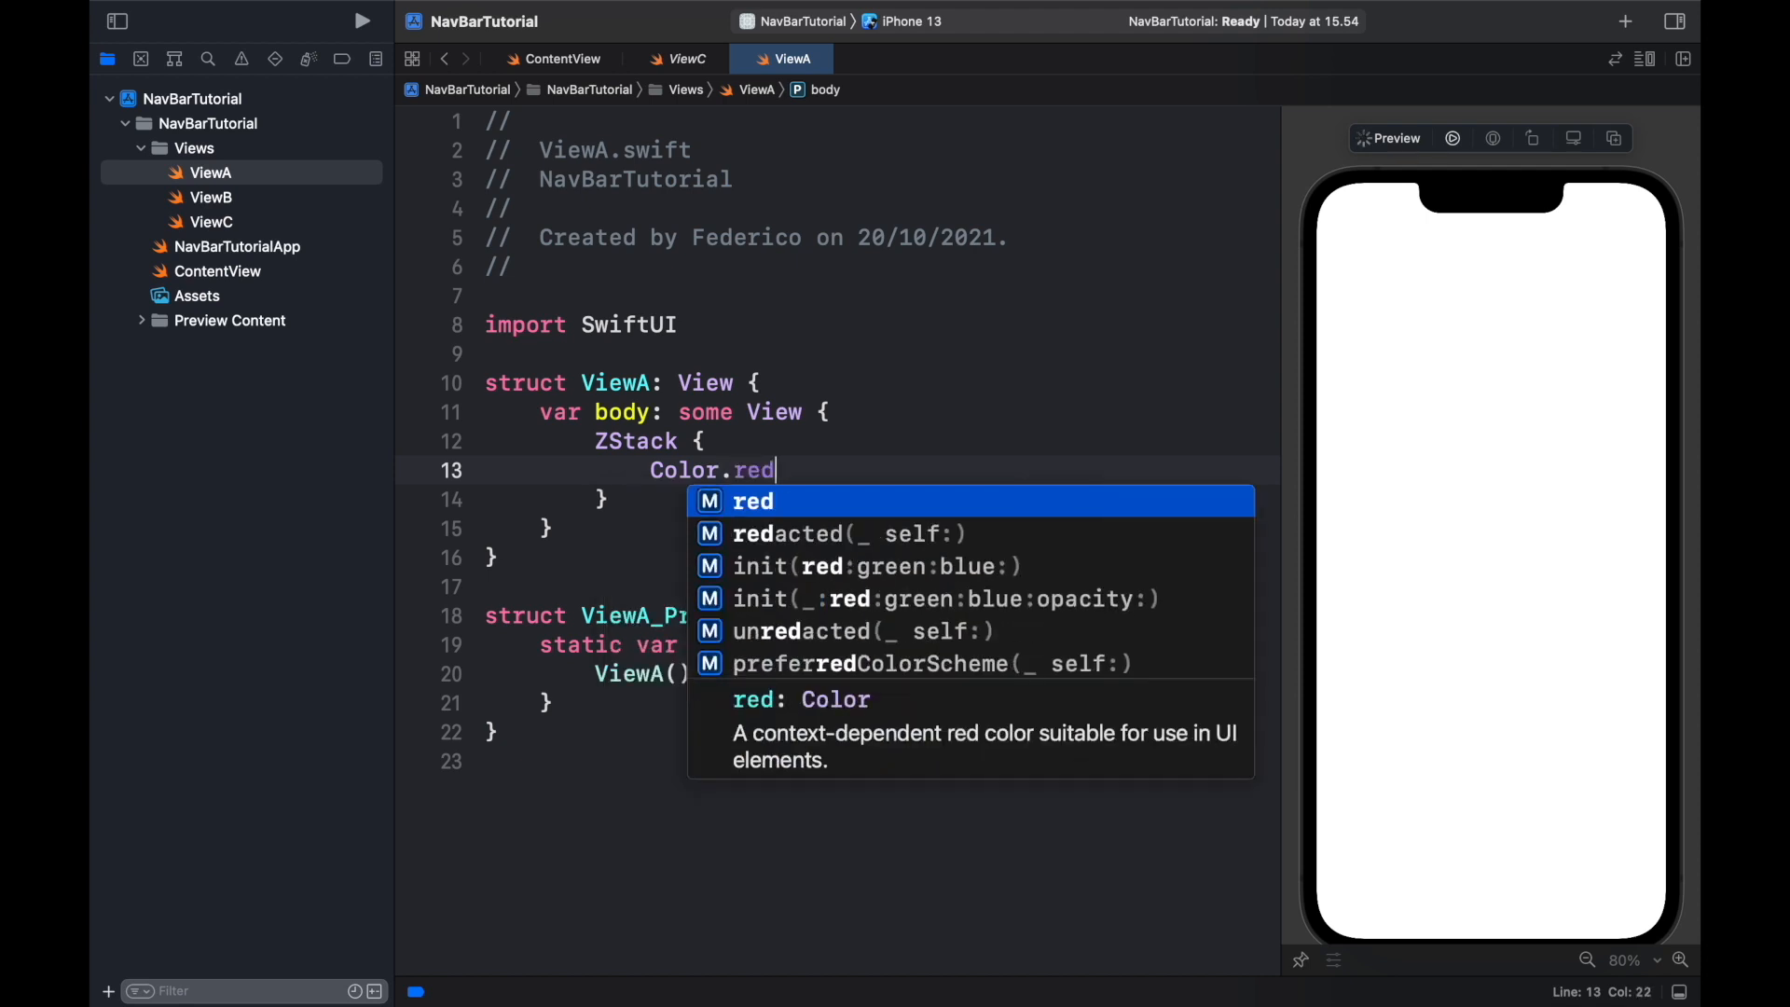
Step: Add a white phone.fill Image at system font size 100 to the ZStack
{"action": "type", "text": "Image"}
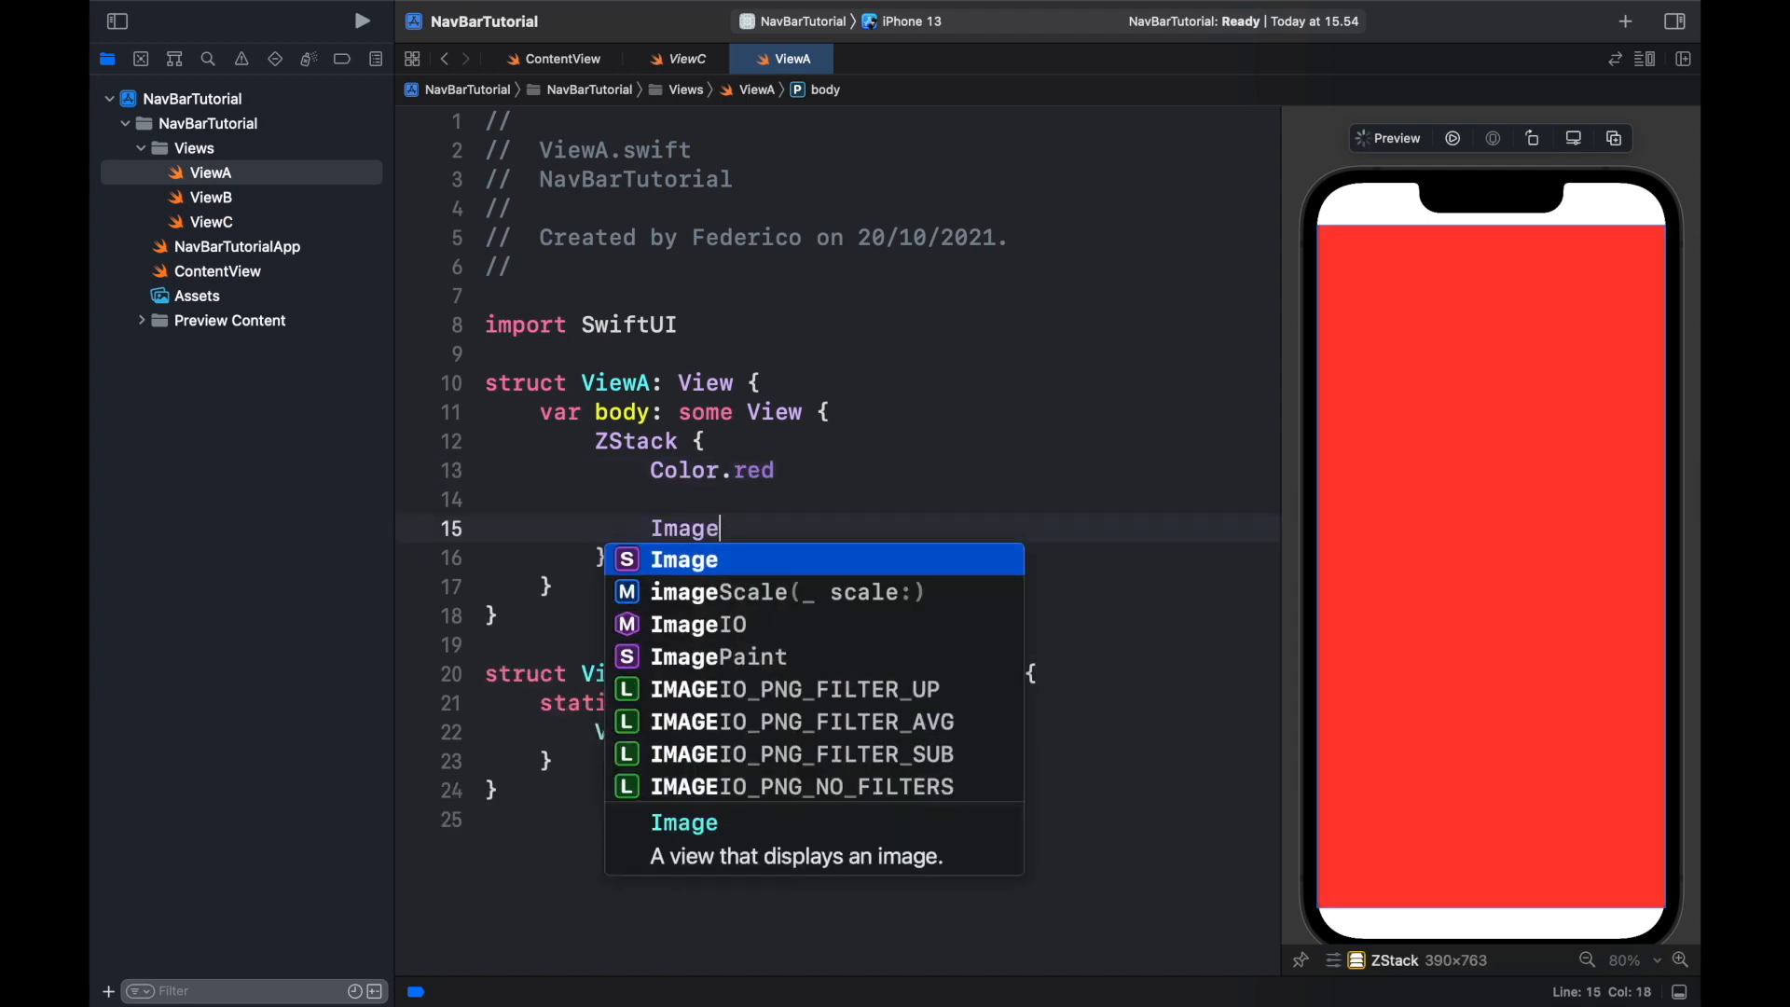
{"action": "type", "text": "(systemName: \"p"}
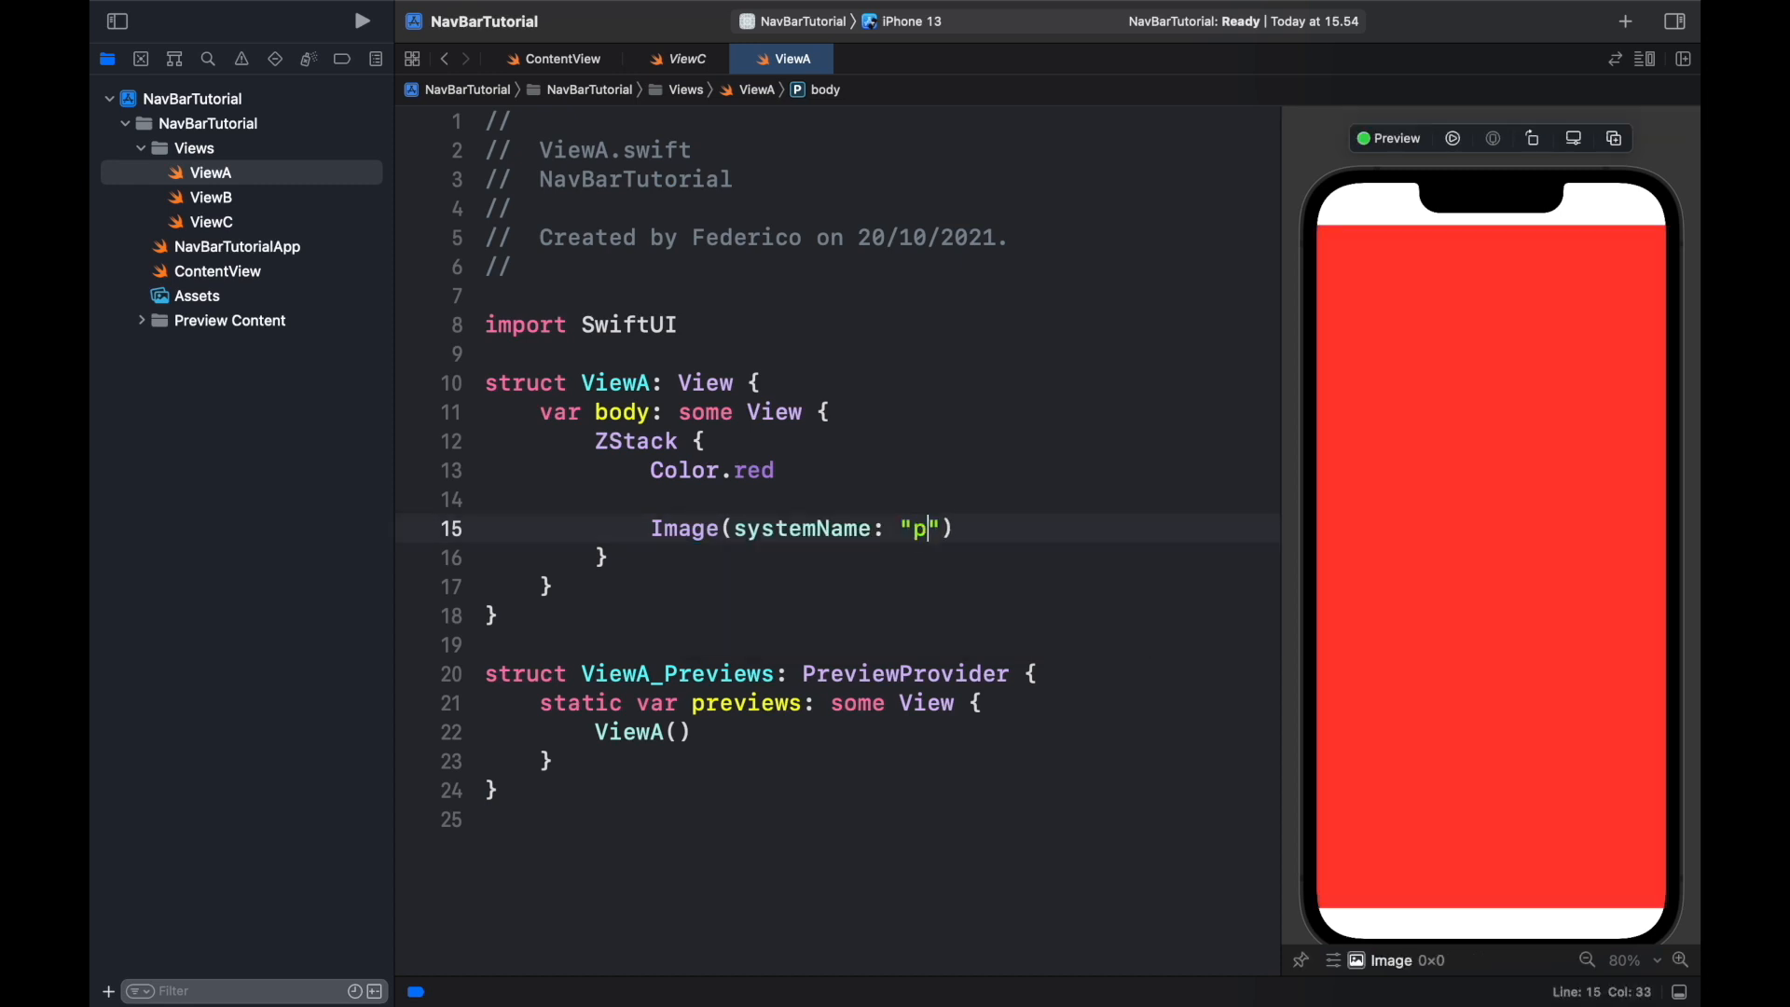
{"action": "type", "text": "hone.fill\")"}
{"action": "type", "text": ".foreground"}
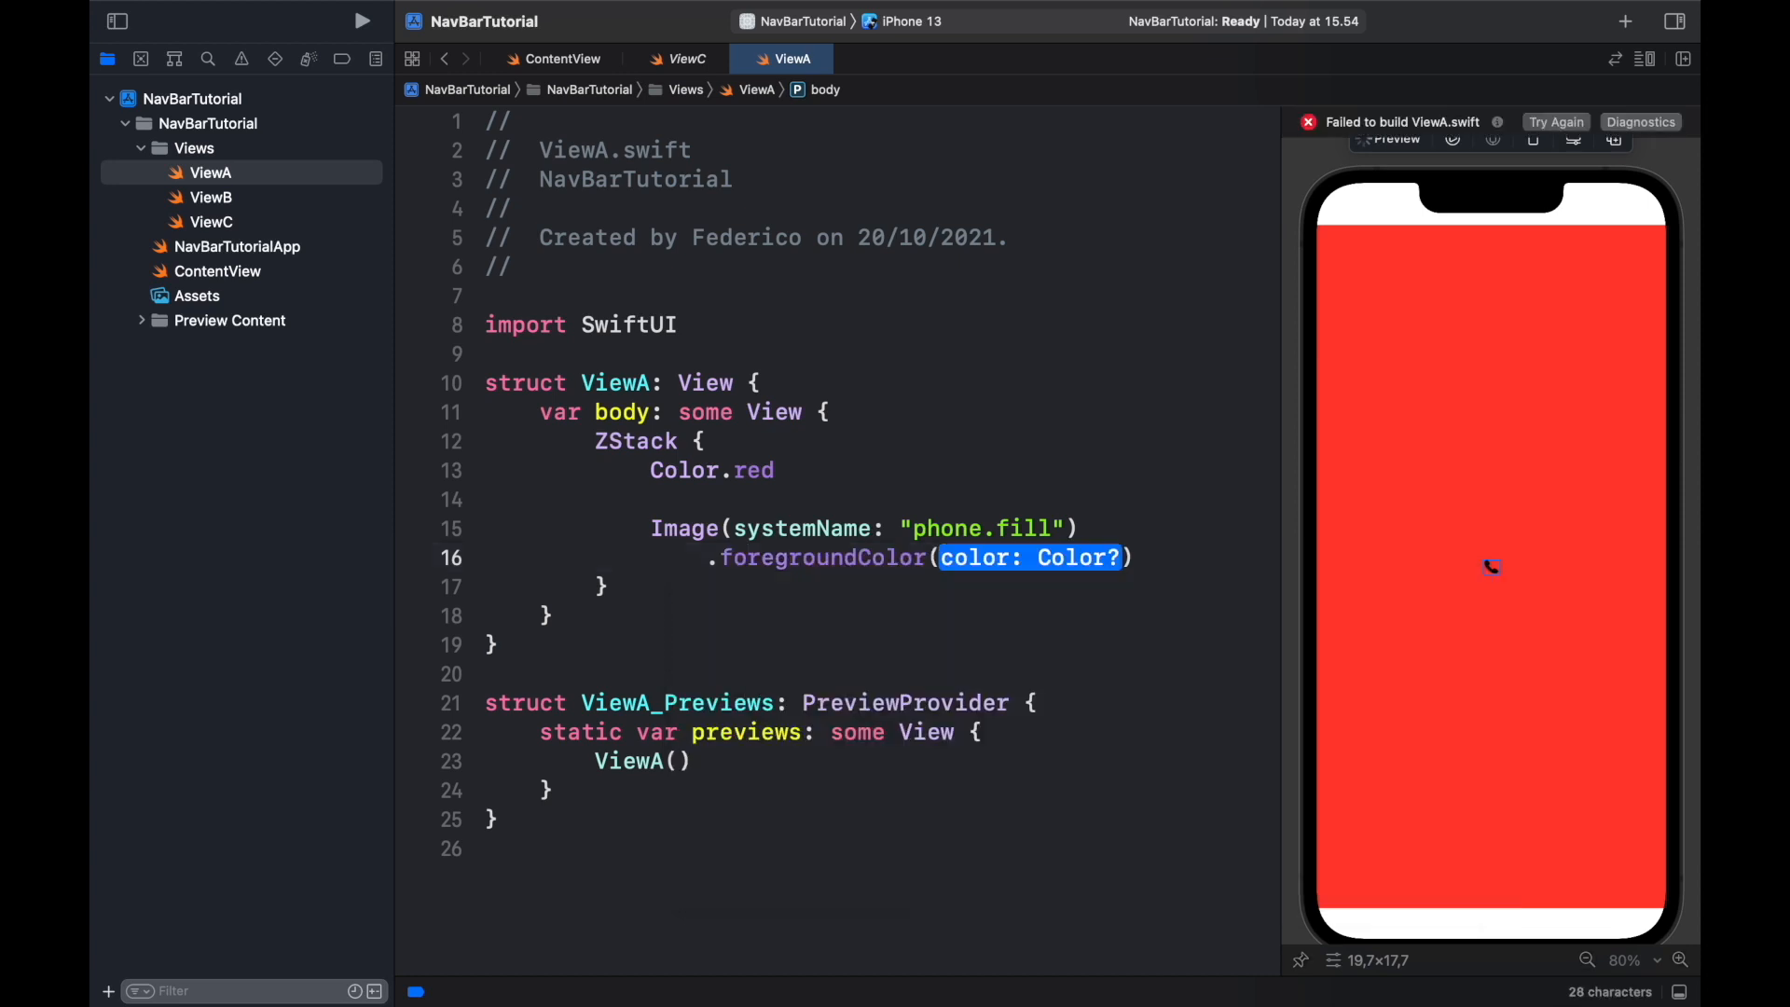
{"action": "type", "text": "Color.white"}
{"action": "type", "text": ".font(.system(size: "}
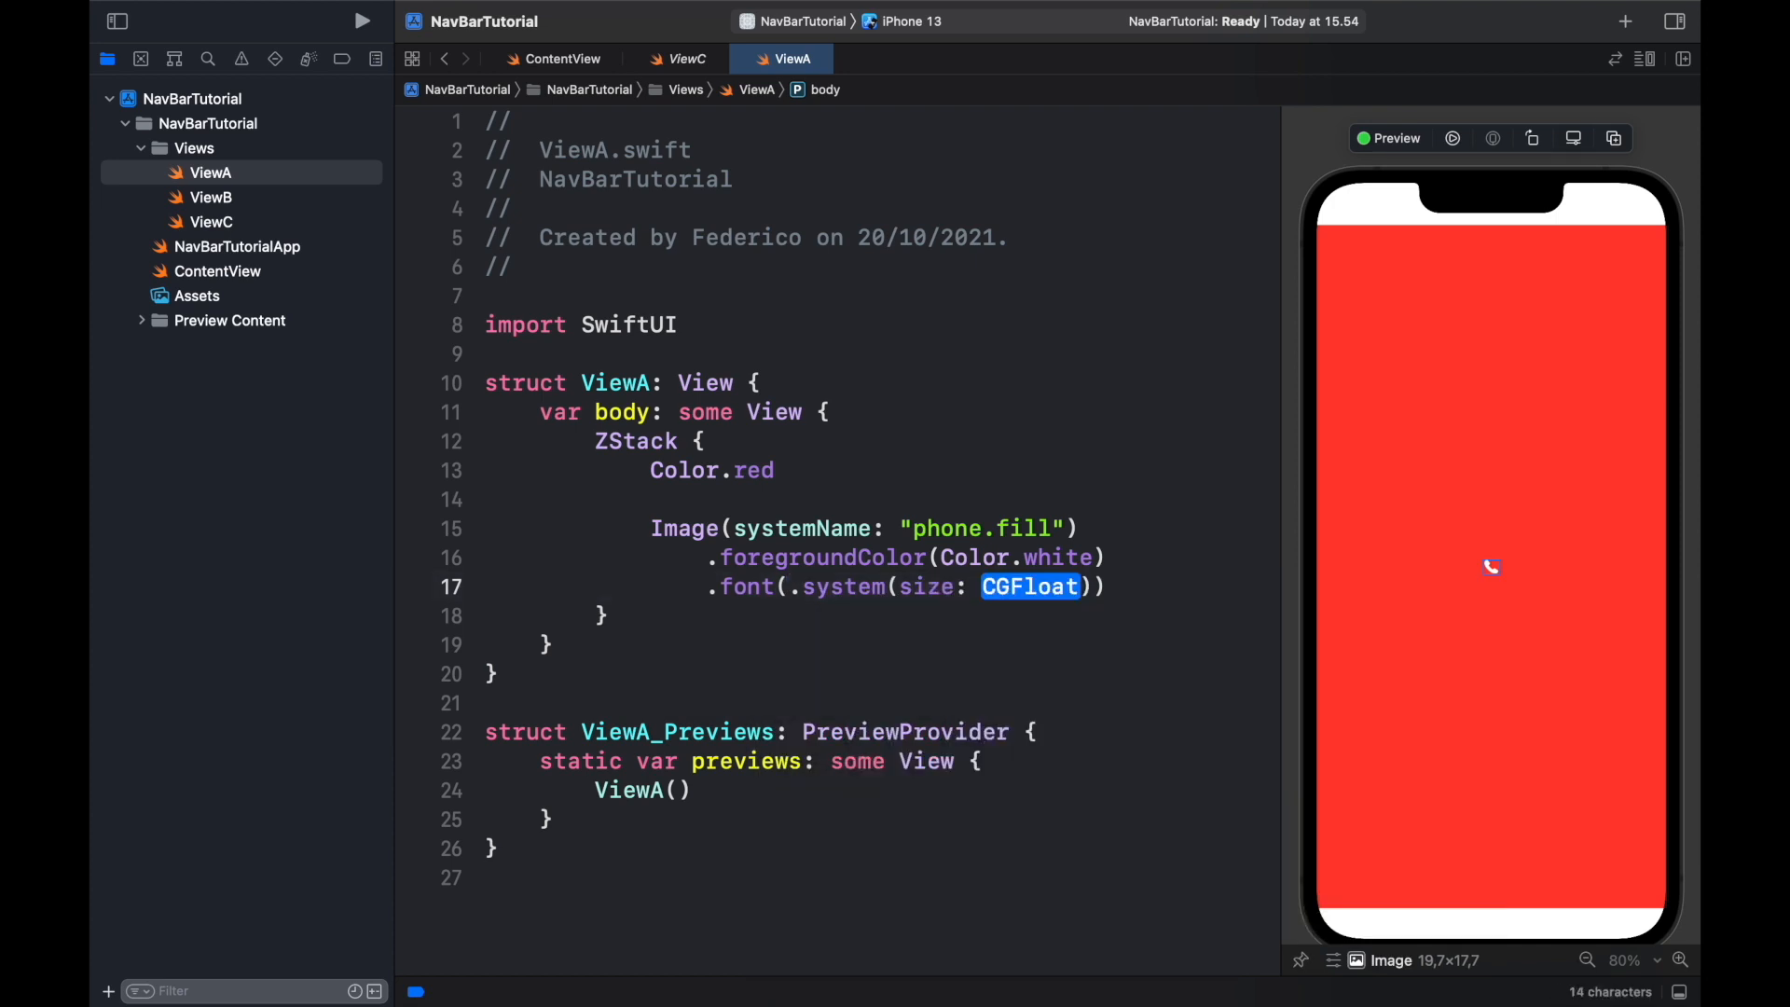
{"action": "type", "text": "100.o"}
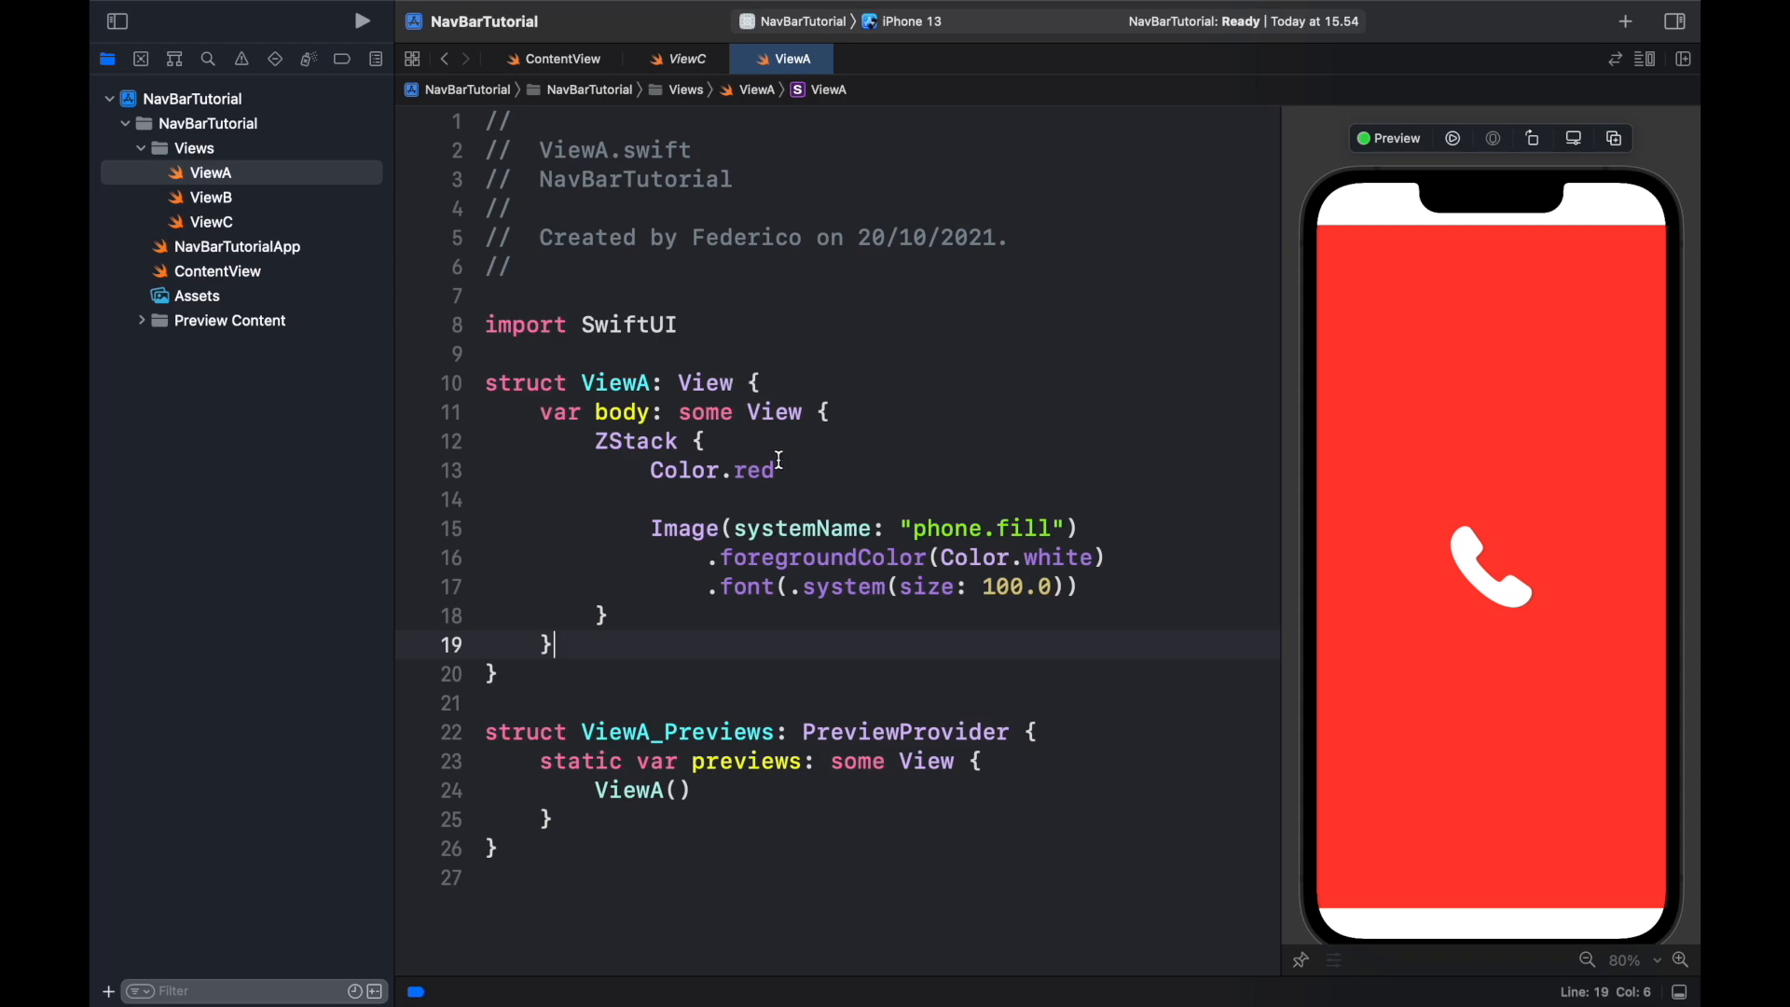
{"action": "double_click", "coordinate": [977, 528]}
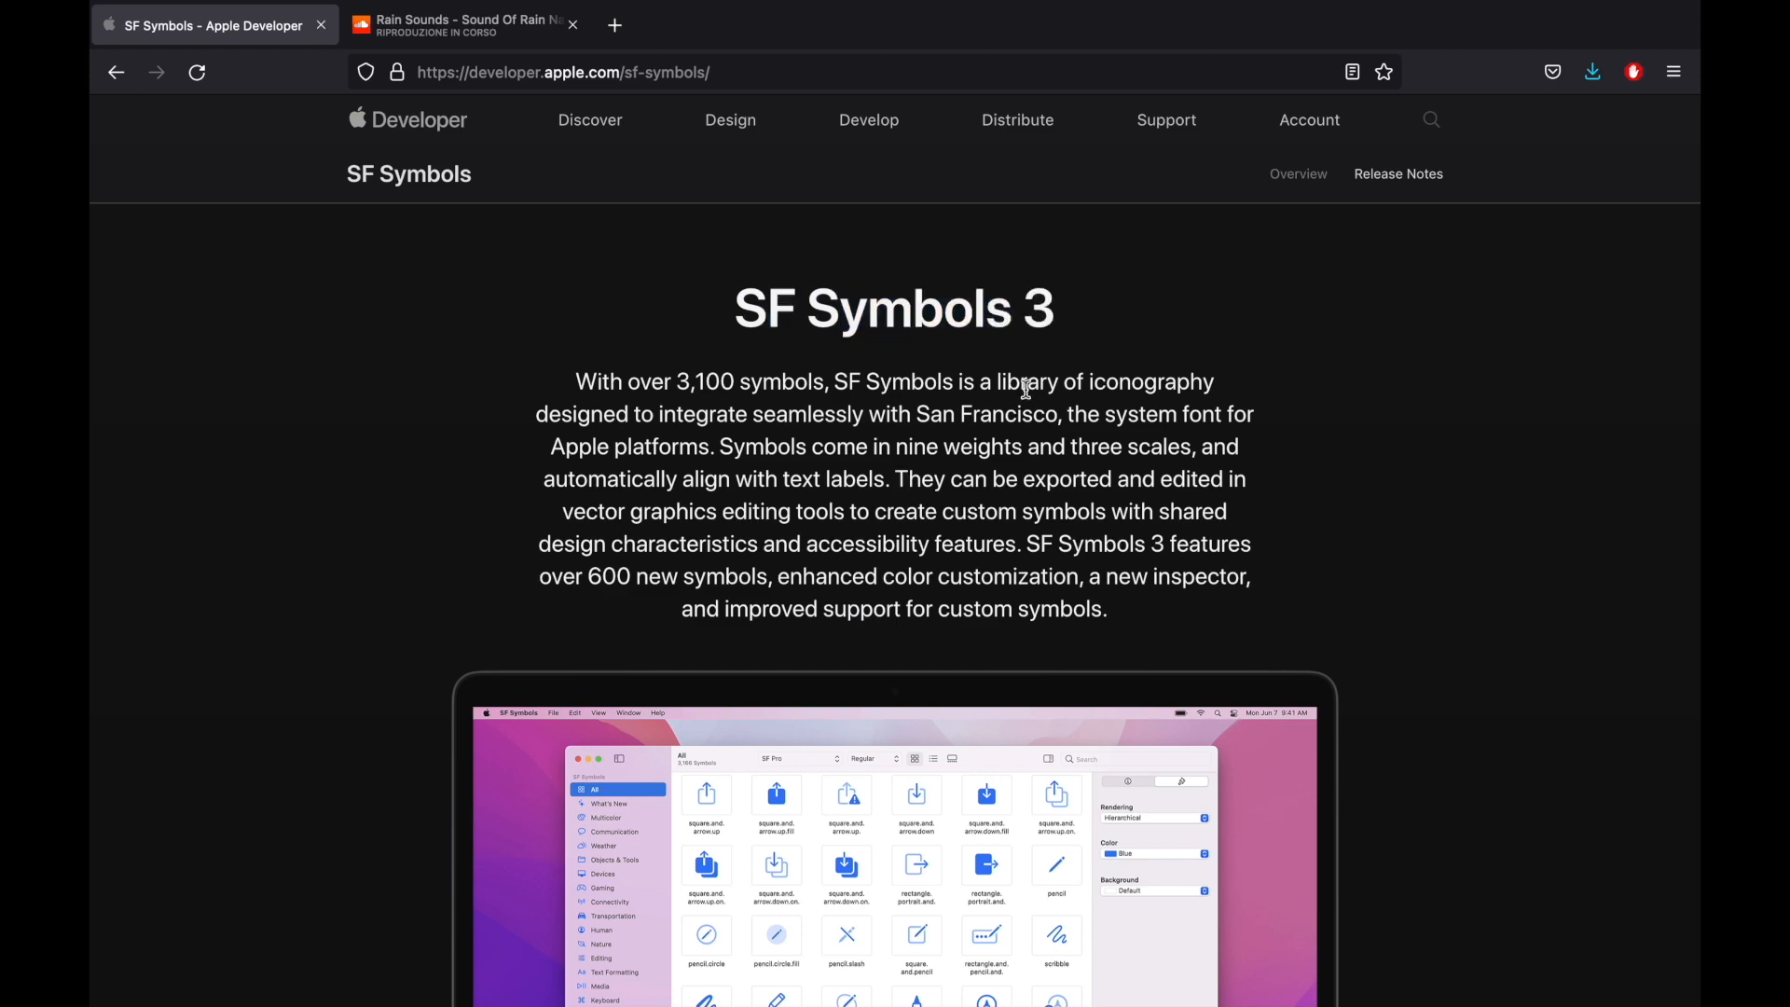
{"action": "scroll", "scroll_direction": "down", "scroll_amount": 3}
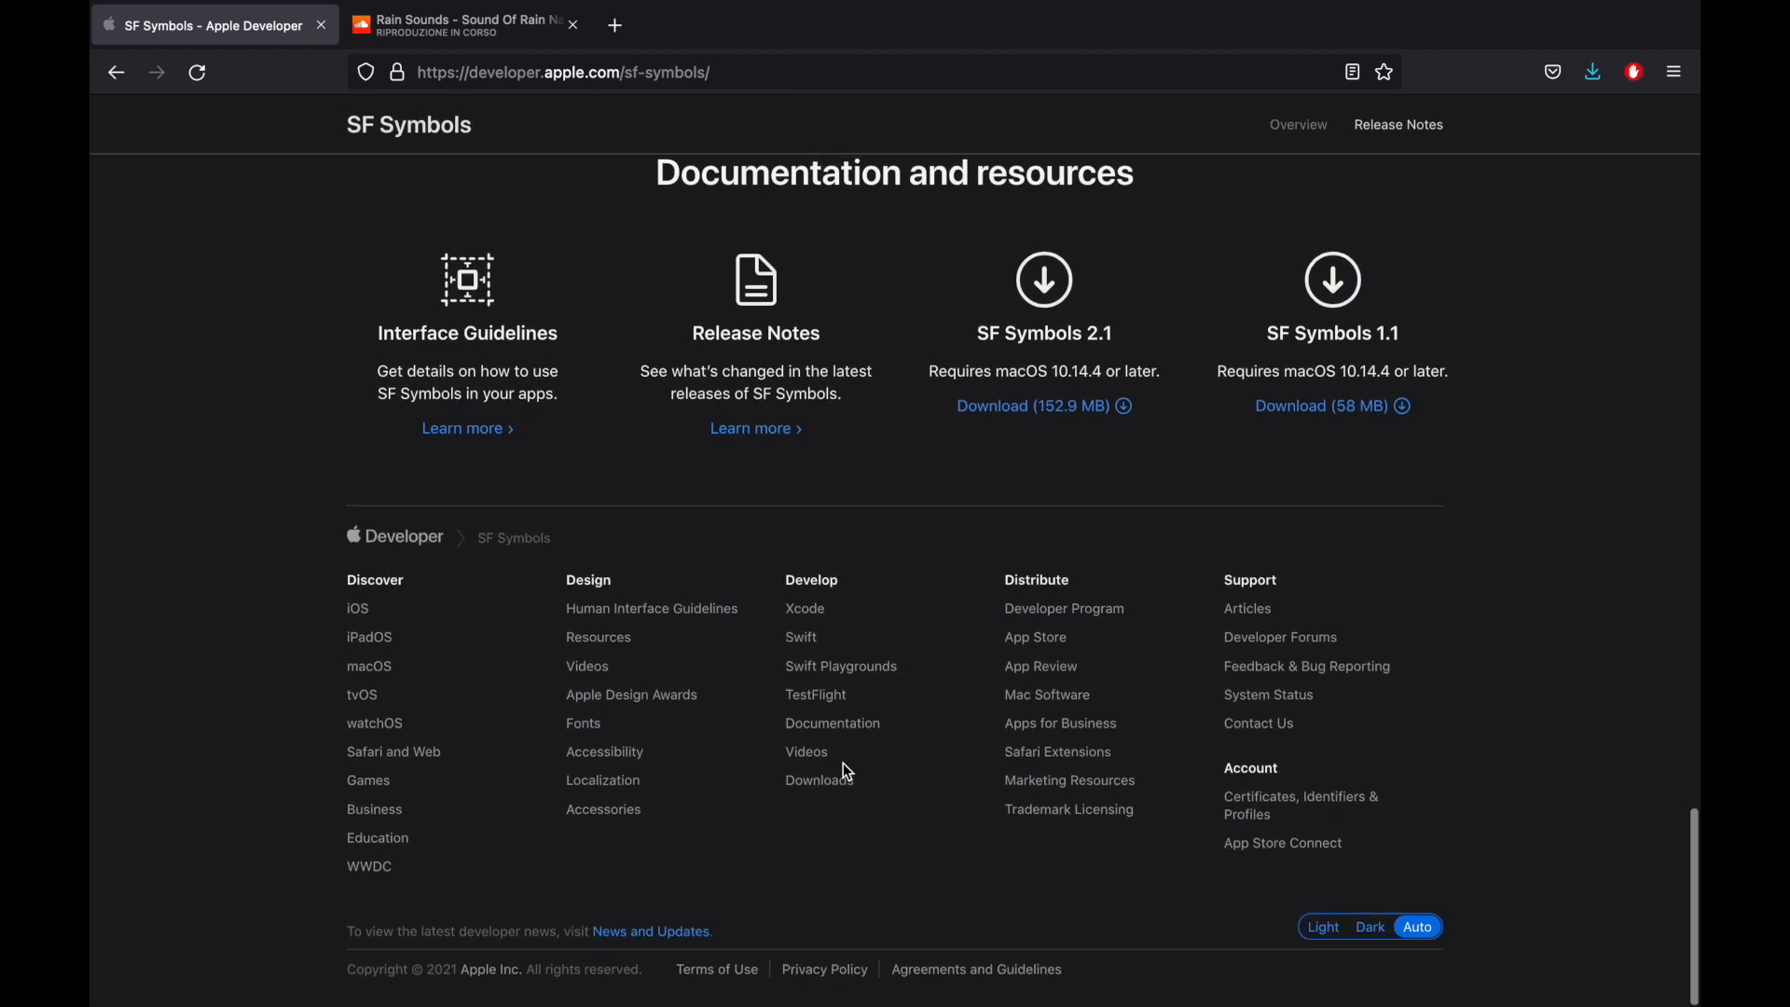
{"action": "scroll", "scroll_direction": "up", "scroll_amount": 3}
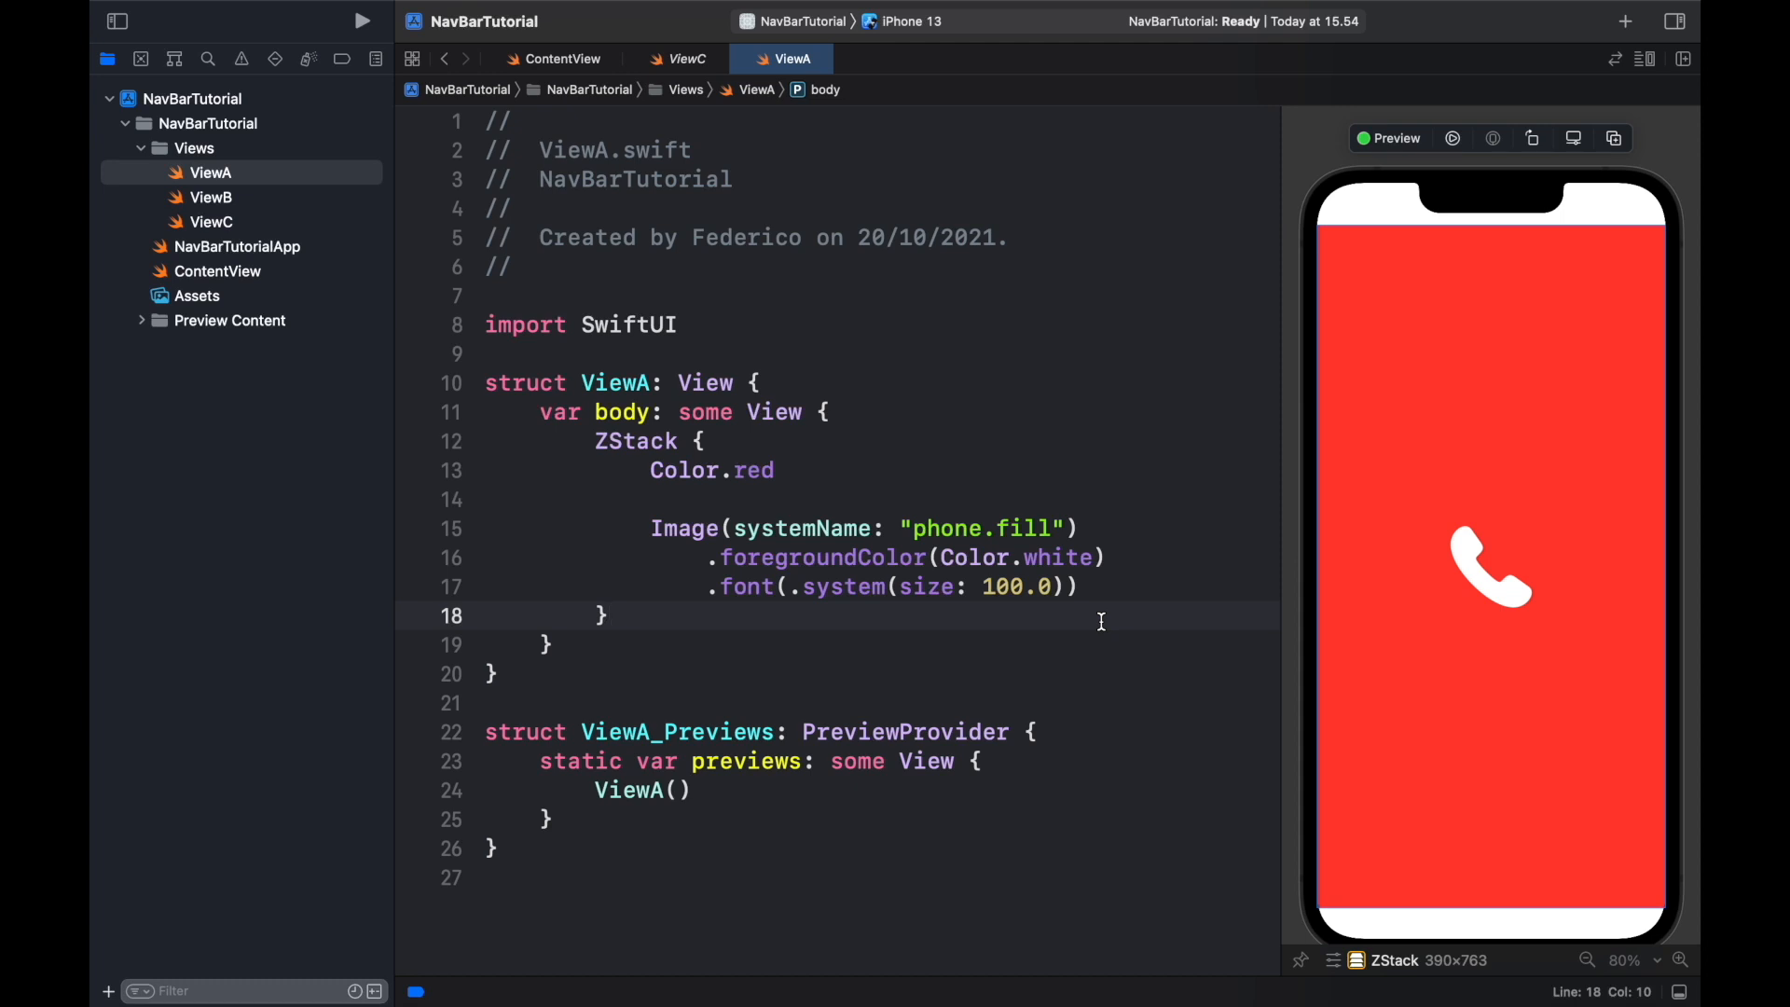
Step: Paste ViewA's ZStack into ViewB, recolour it blue, and paste it into ViewC
{"action": "left_click", "coordinate": [609, 616]}
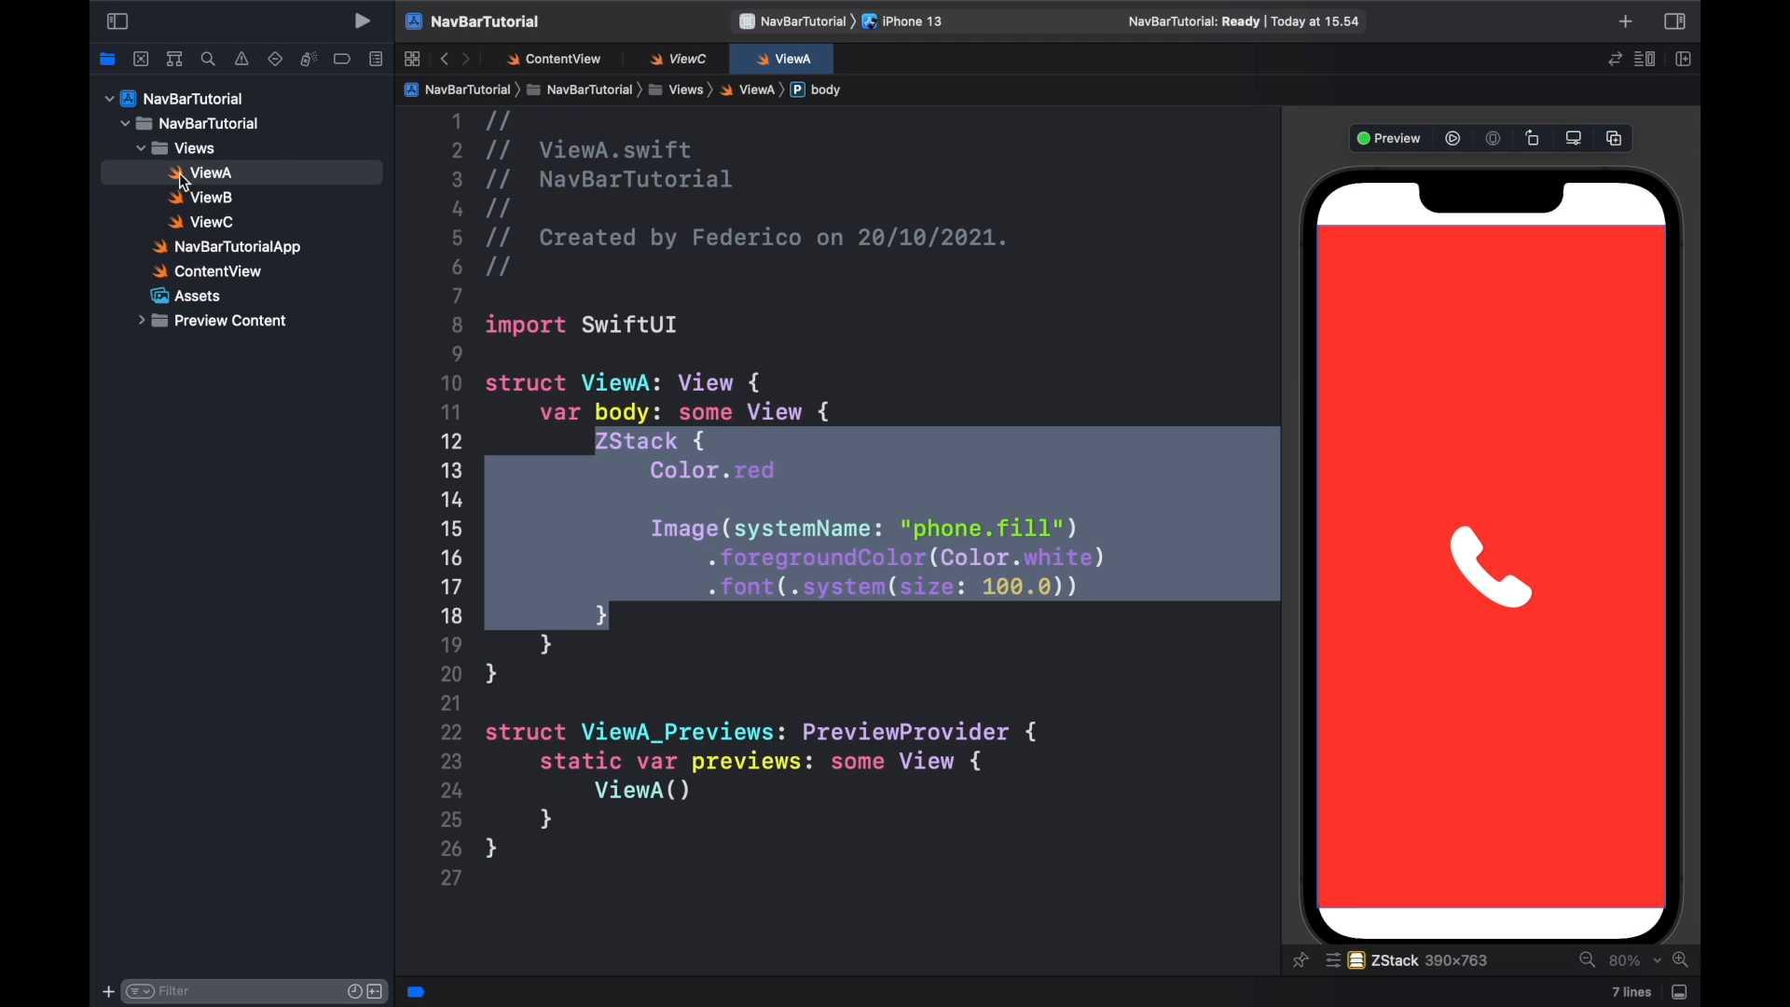
{"action": "left_click", "coordinate": [209, 197]}
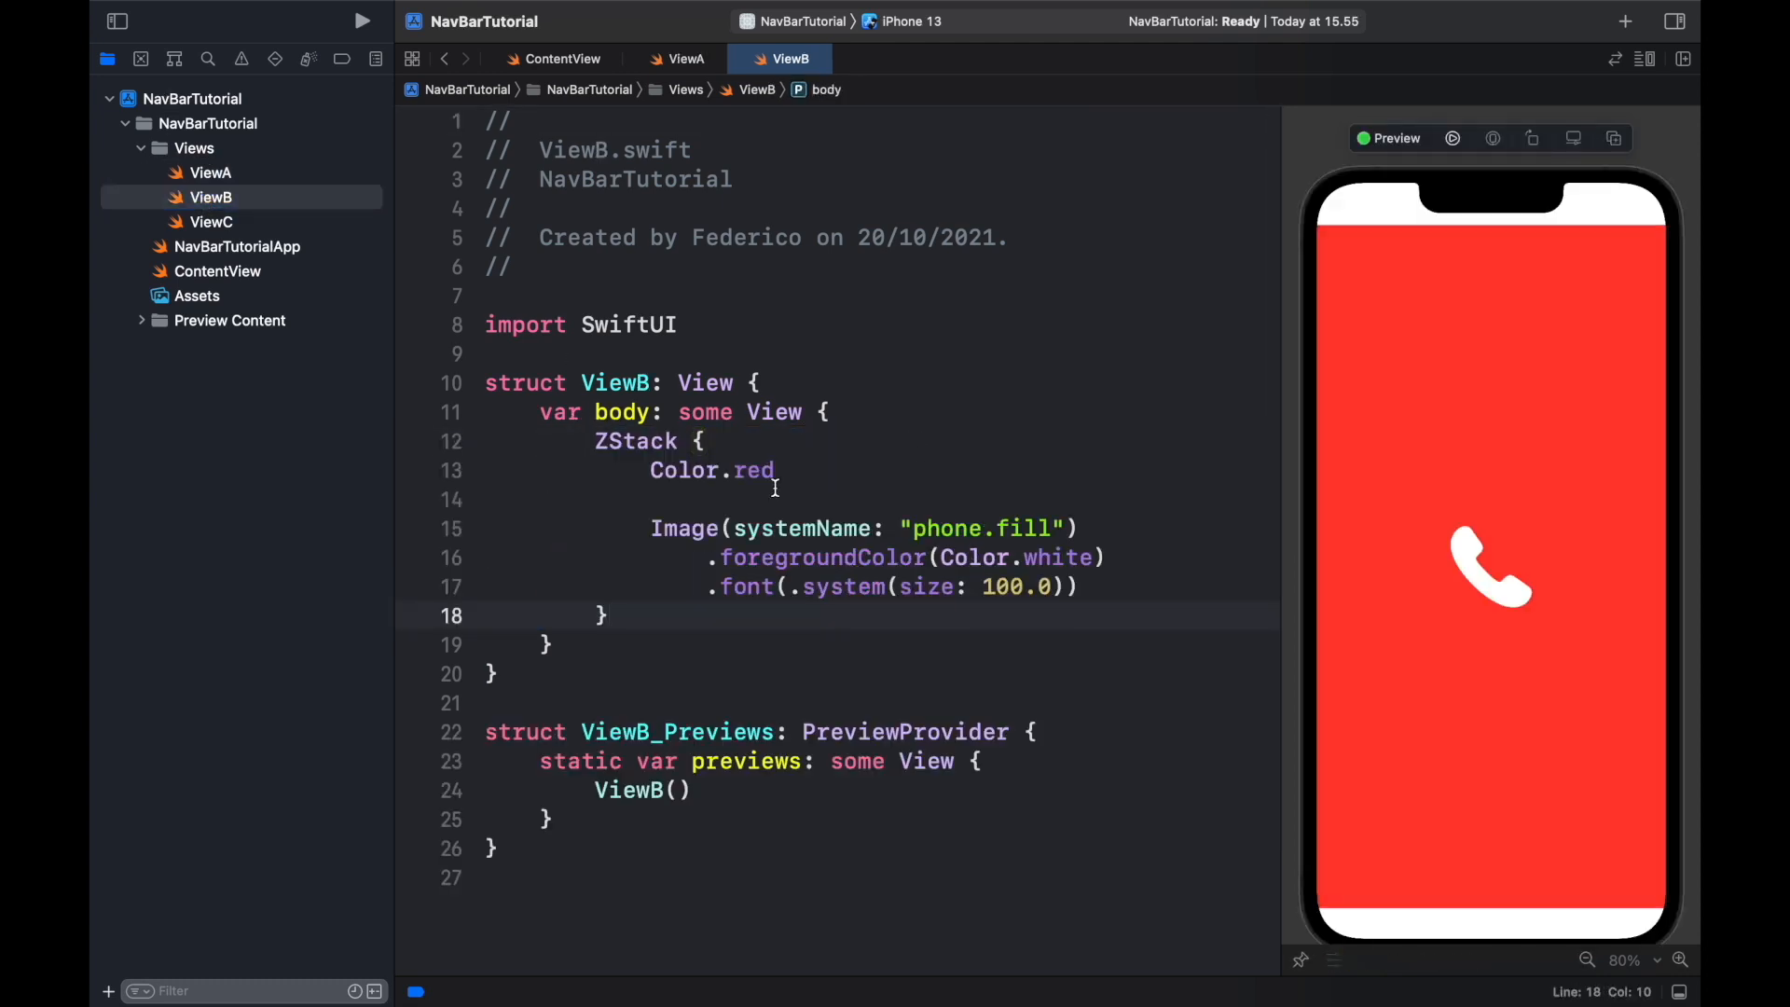
{"action": "type", "text": "bl"}
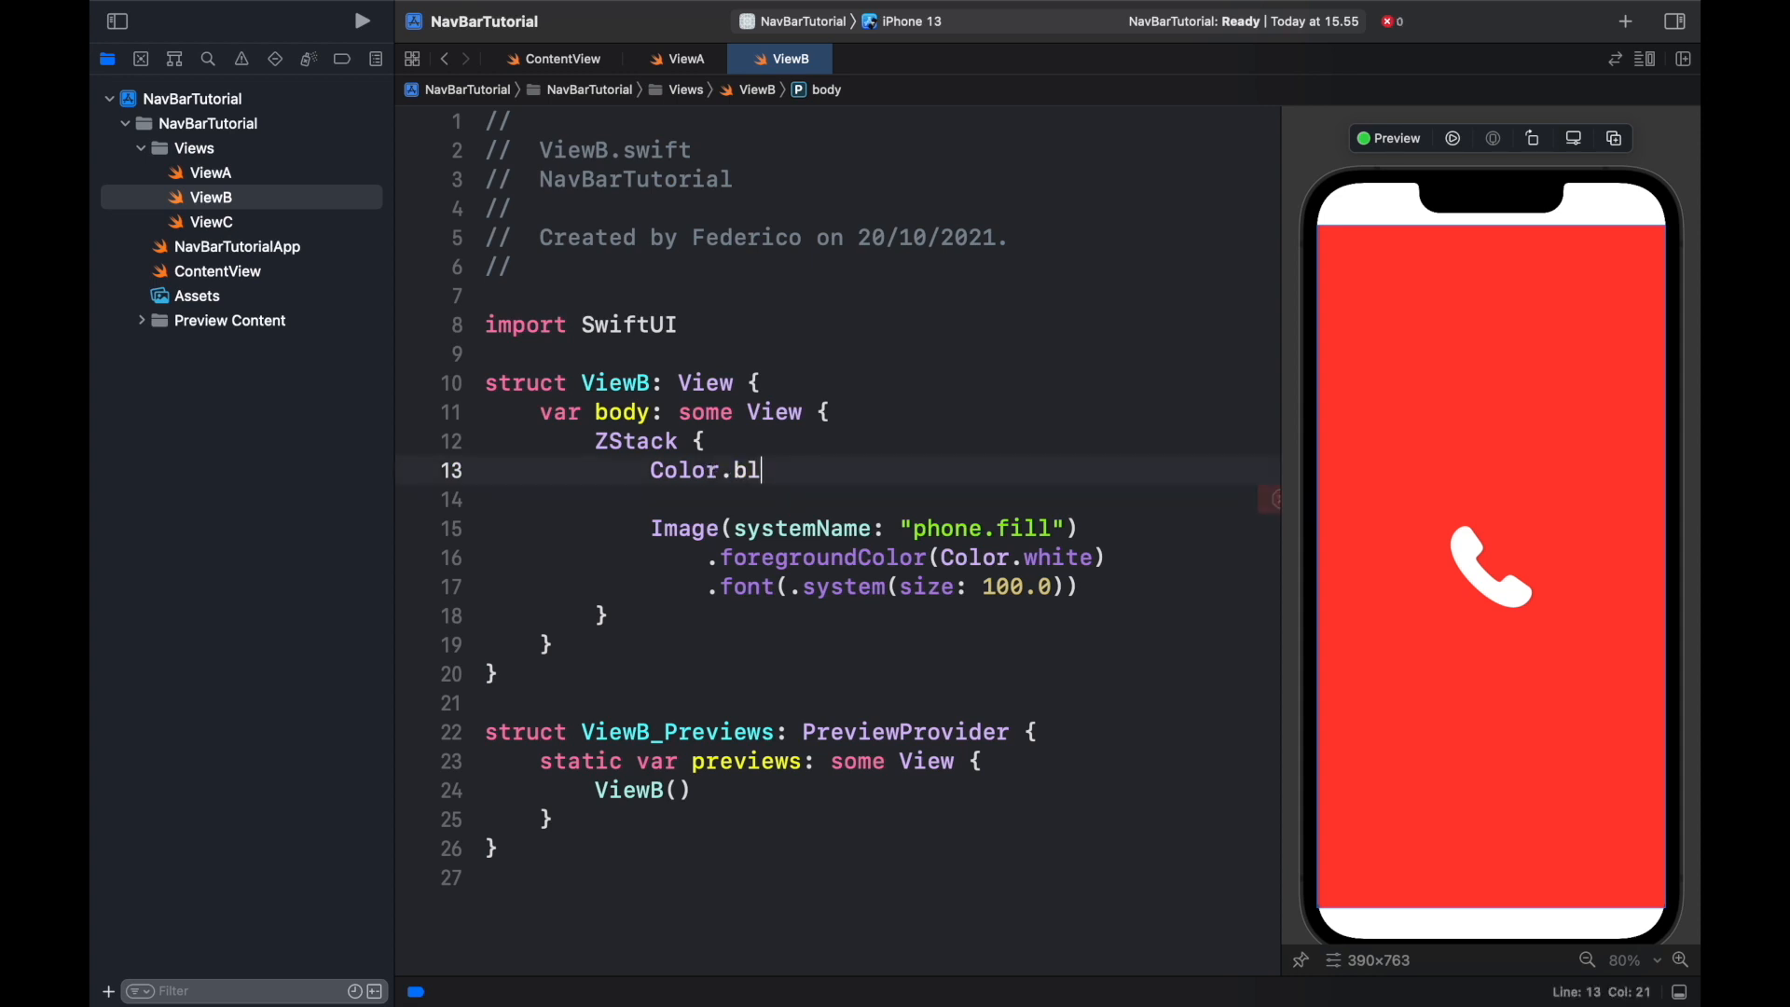
{"action": "type", "text": "ue"}
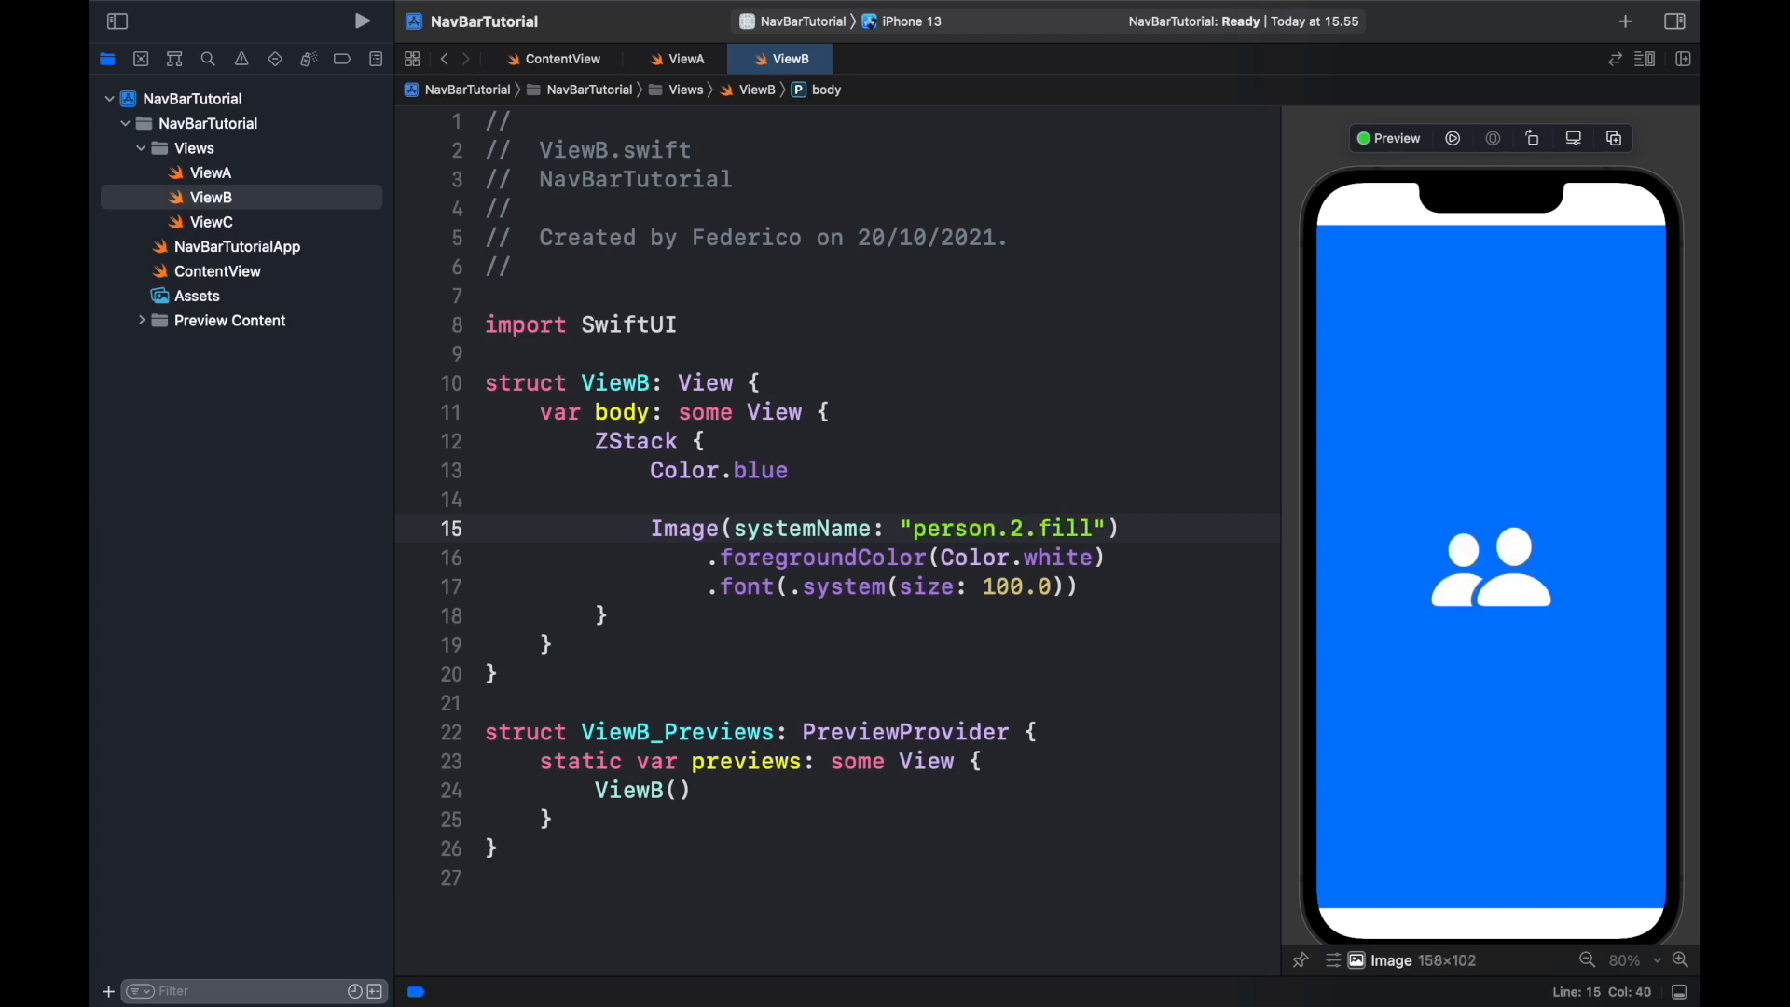
{"action": "left_click", "coordinate": [210, 222]}
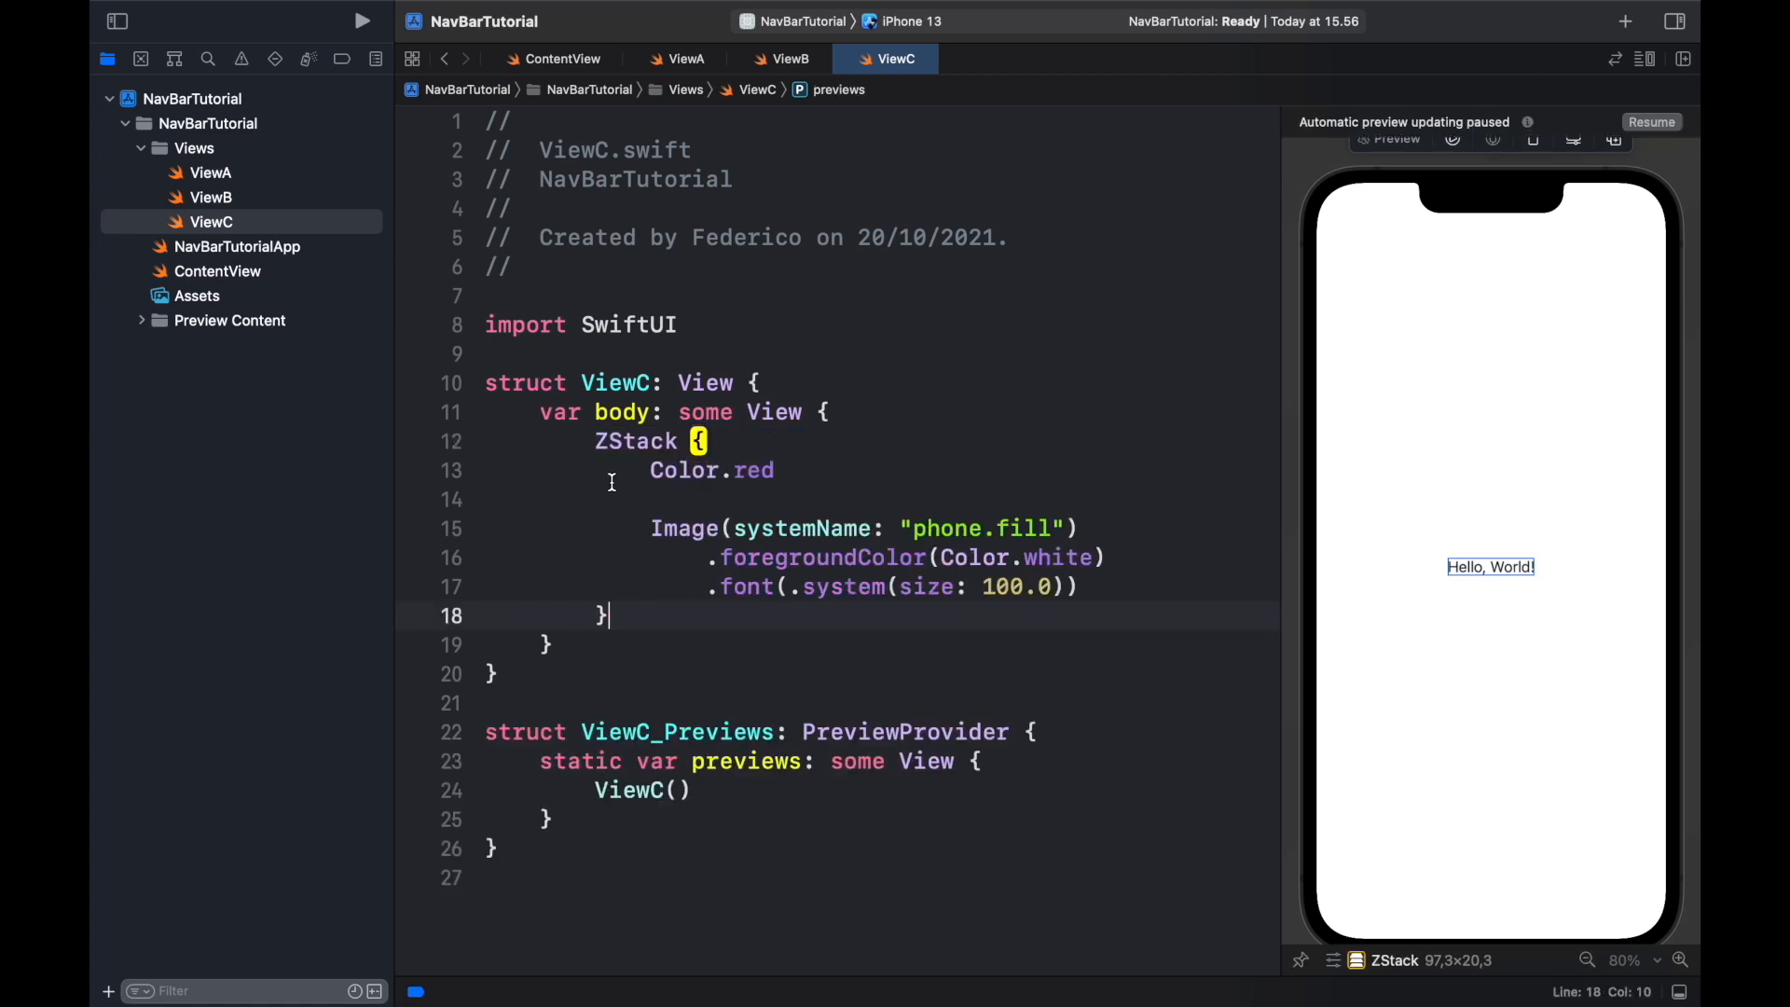
Step: Make ViewC green with a slider.horizontal.3 symbol and switch to ContentView
{"action": "type", "text": "green"}
{"action": "left_click", "coordinate": [865, 529]}
{"action": "type", "text": "slid"}
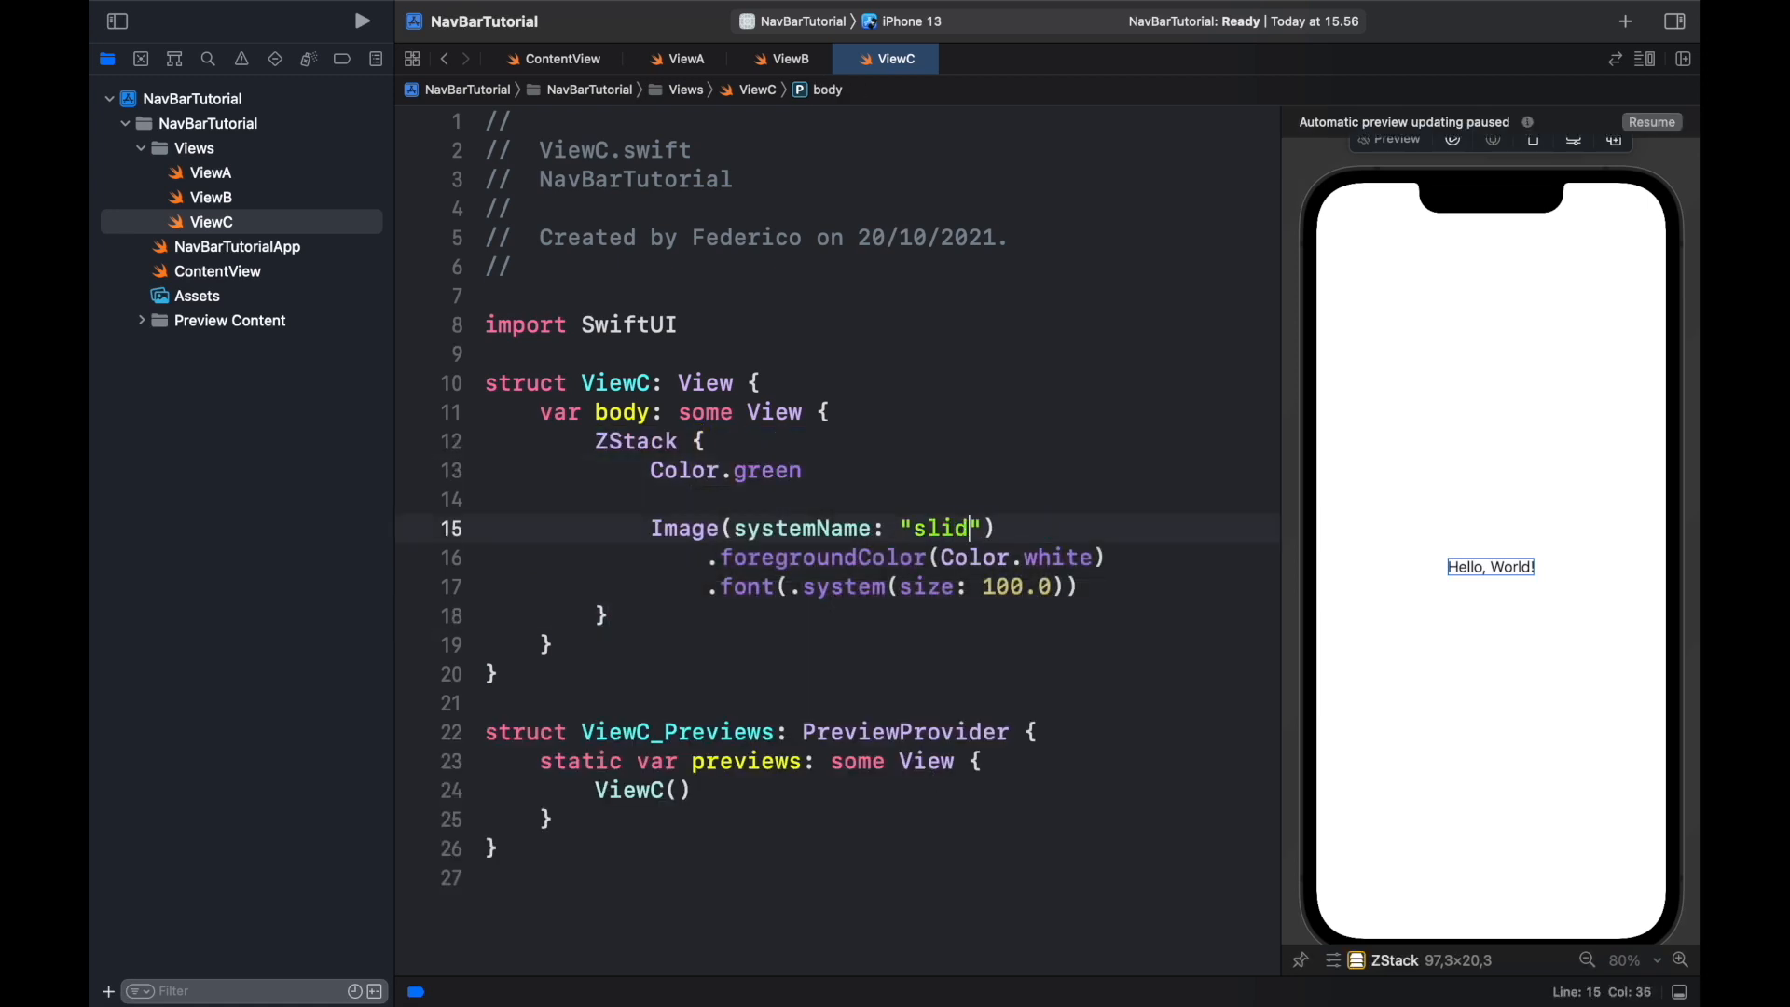
{"action": "type", "text": "er.horizon"}
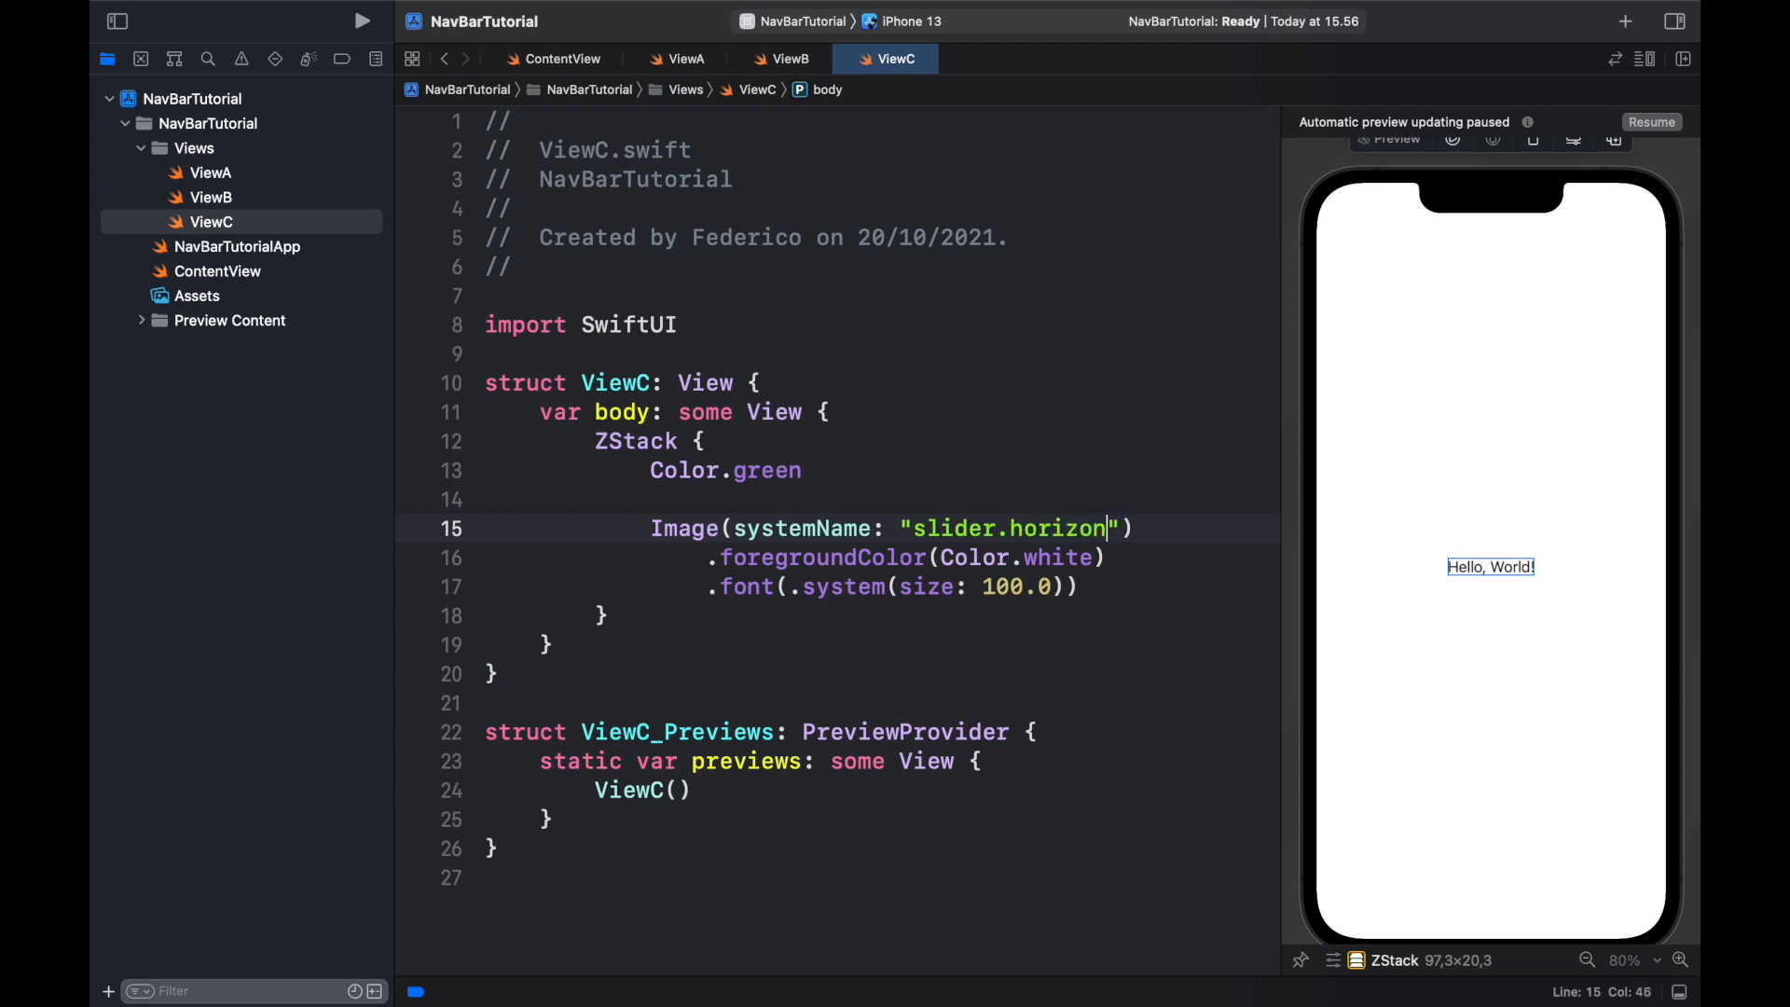
{"action": "type", "text": "tal.3"}
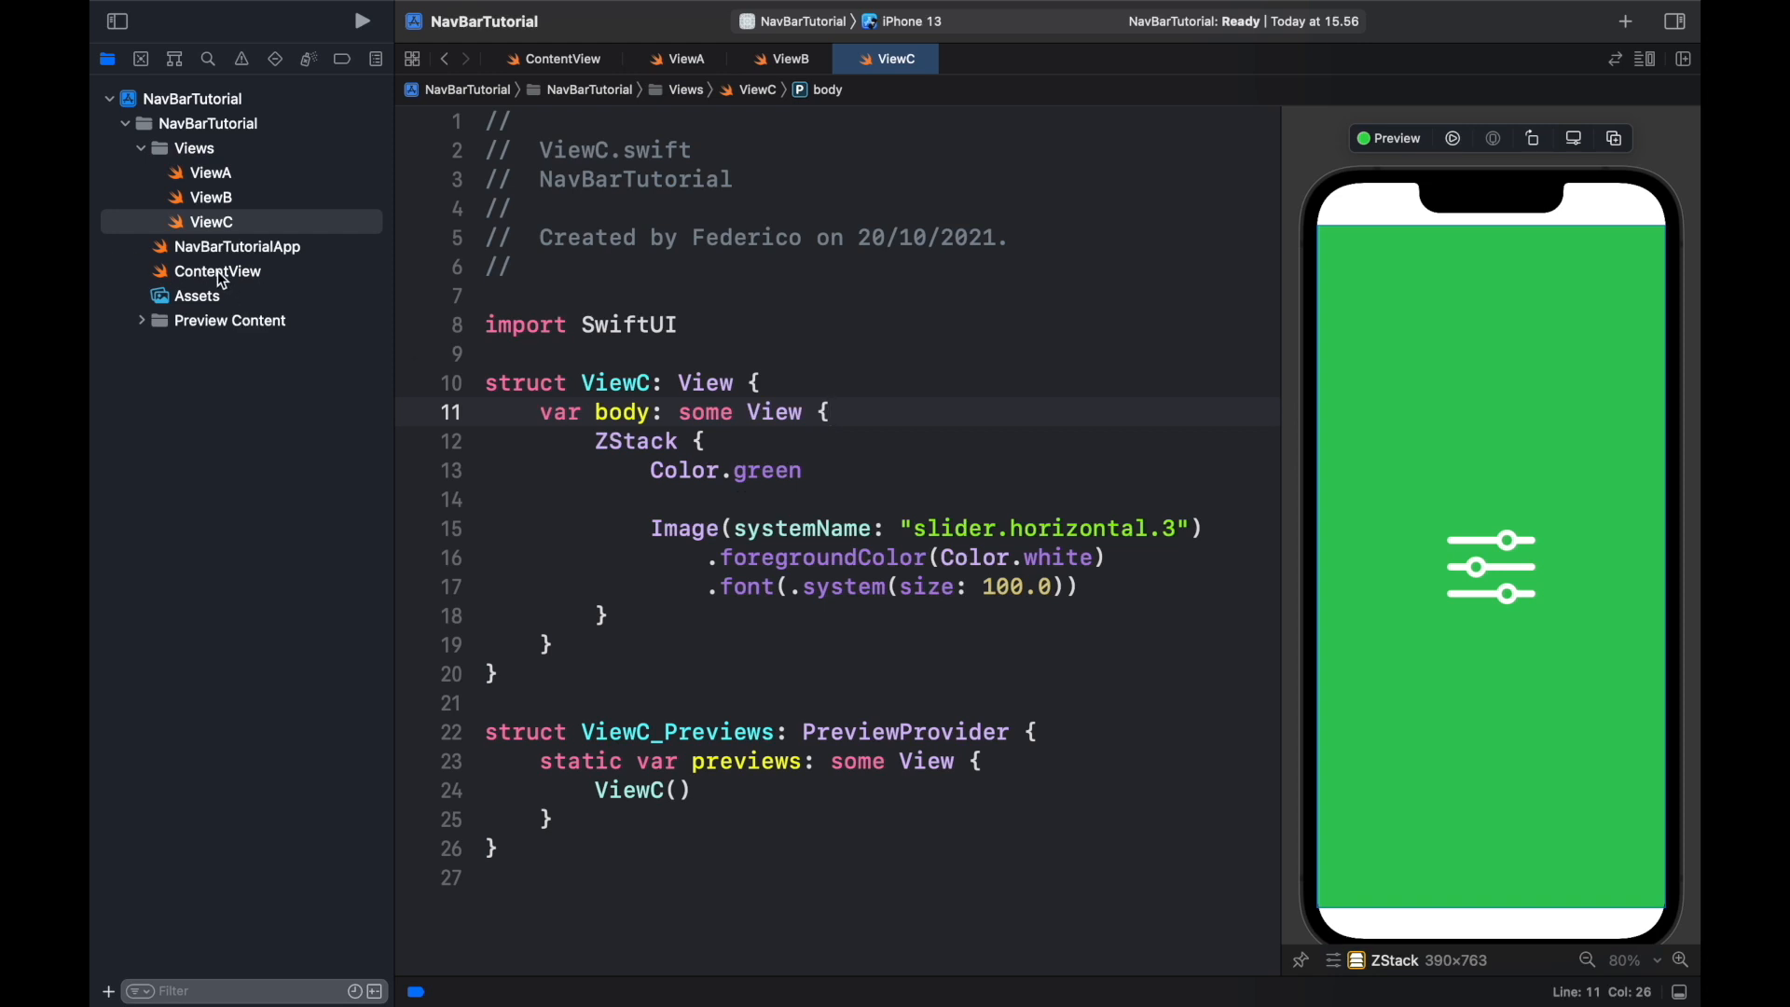
{"action": "left_click", "coordinate": [215, 271]}
{"action": "type", "text": "T"}
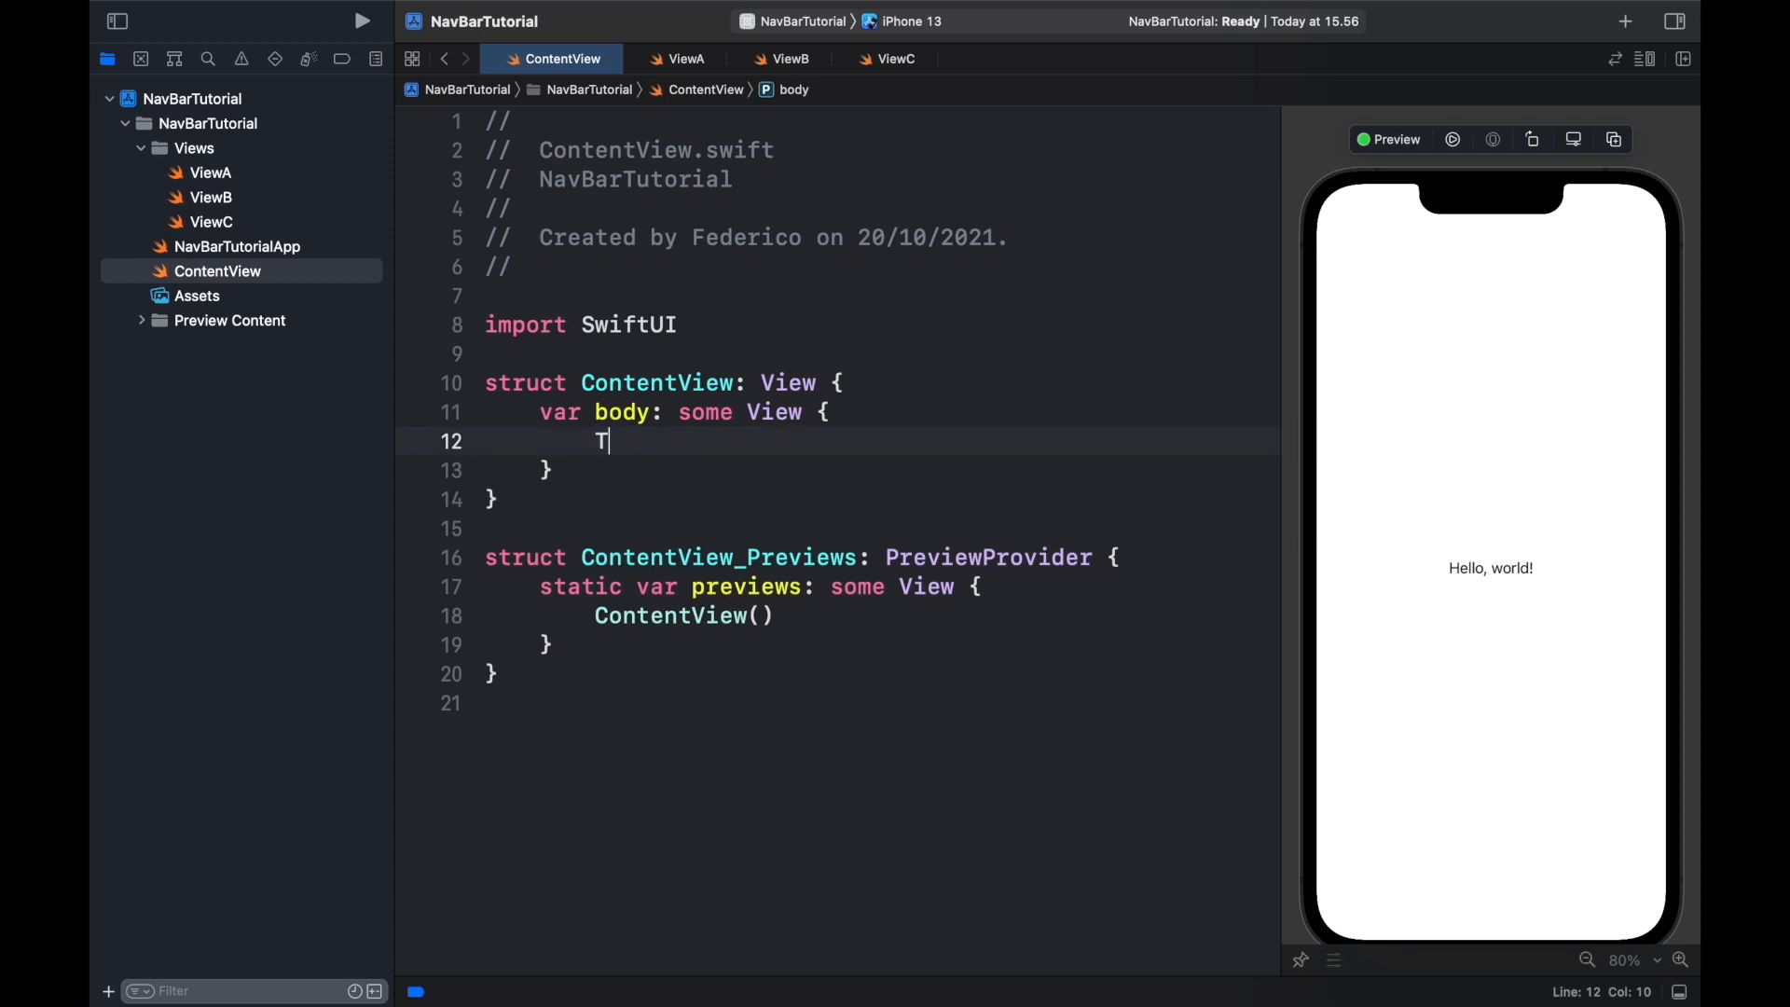
Step: Wrap ViewA in a TabView with a phone.fill "Calls" tab item
{"action": "type", "text": "abView {"}
{"action": "type", "text": ".tabItem() {"}
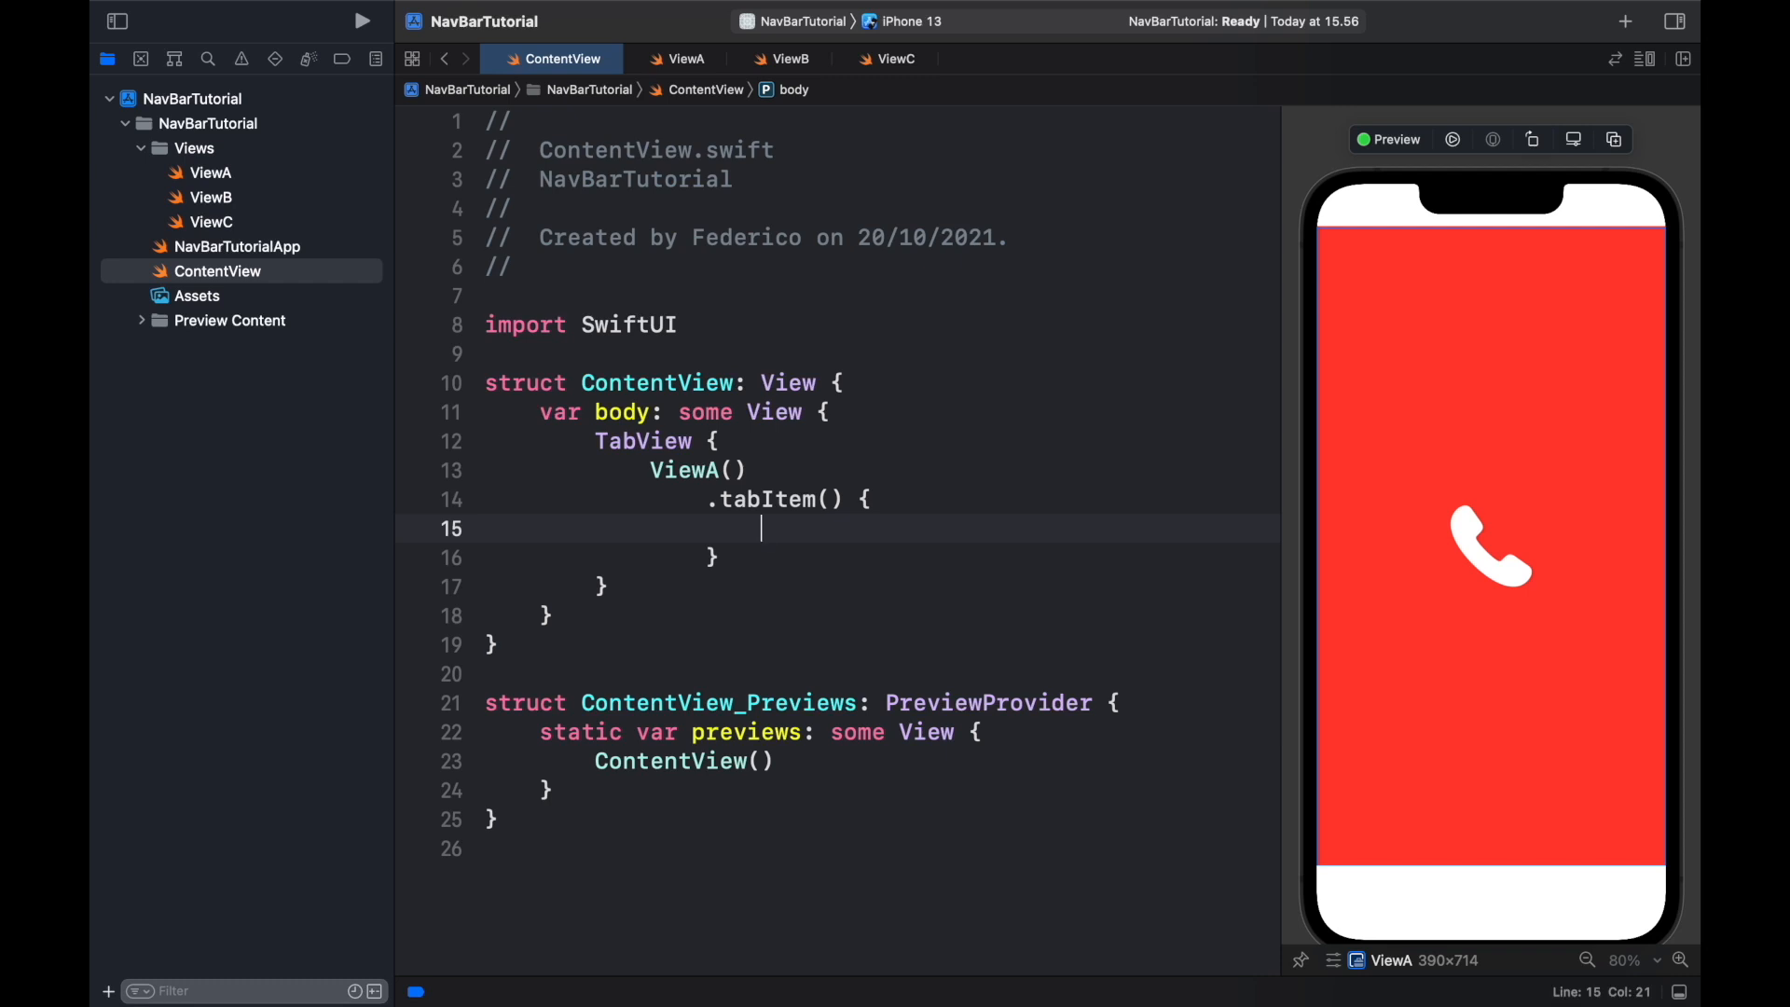
{"action": "type", "text": "Image(systemName: \"phone.fill"}
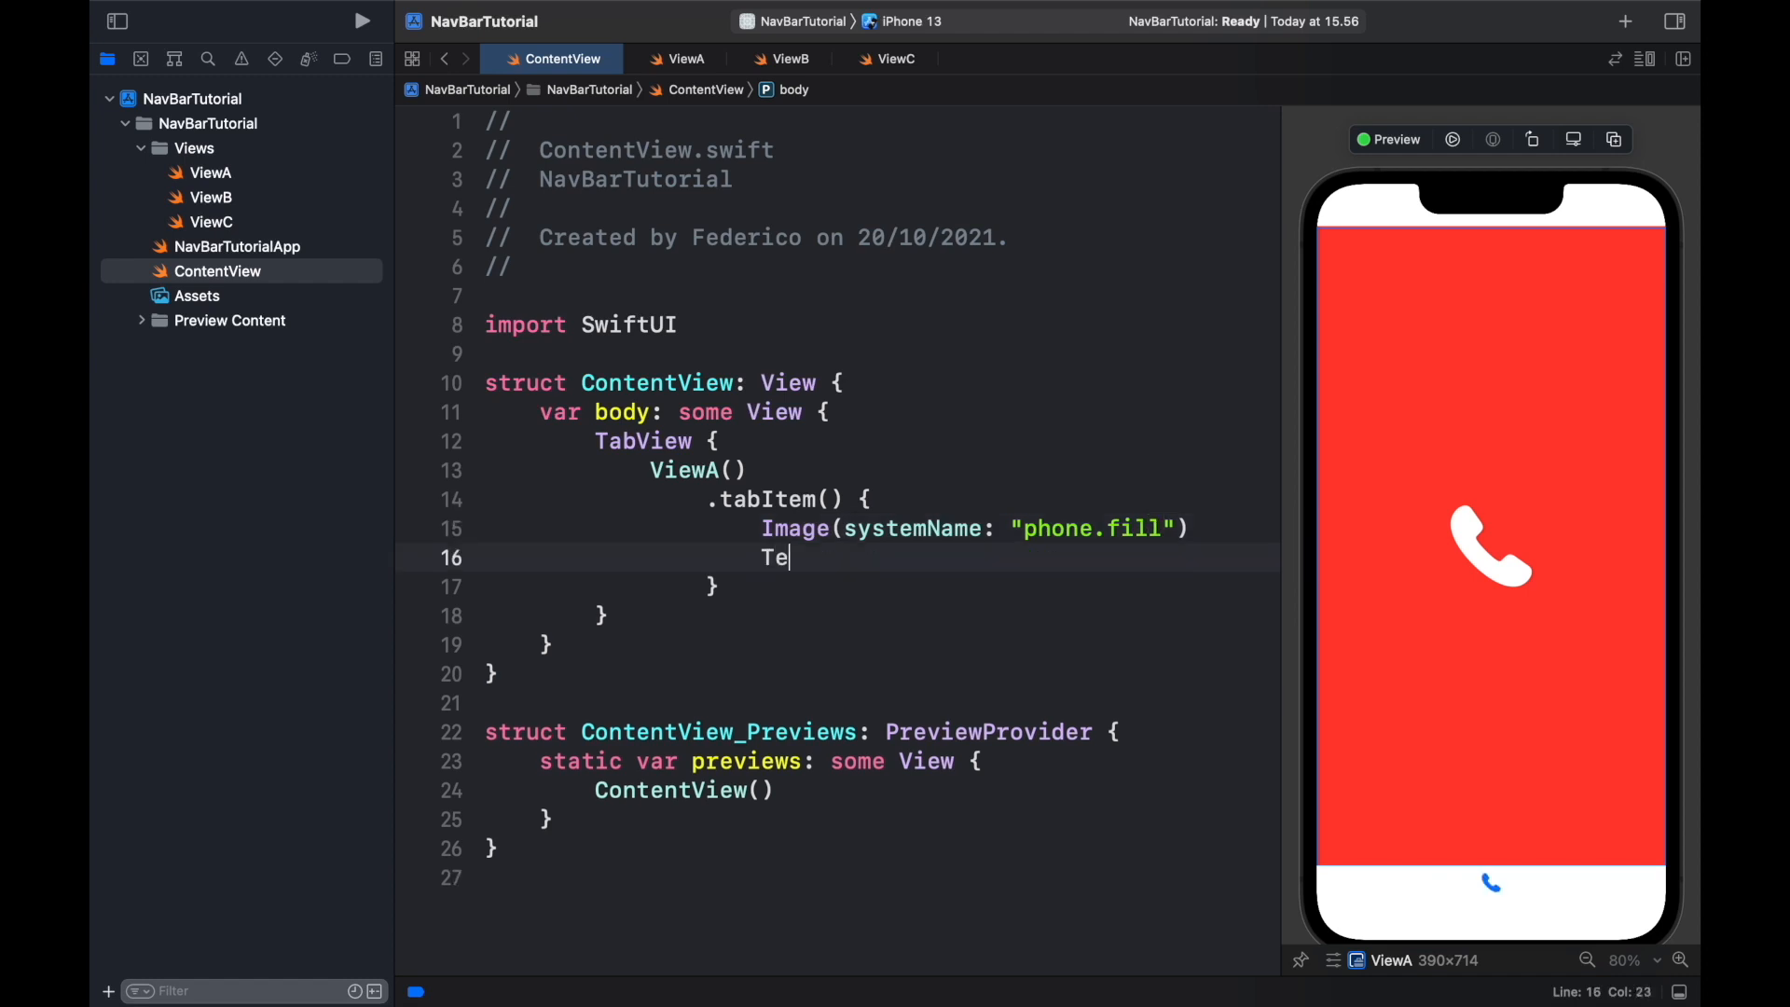
{"action": "type", "text": "xt(\""}
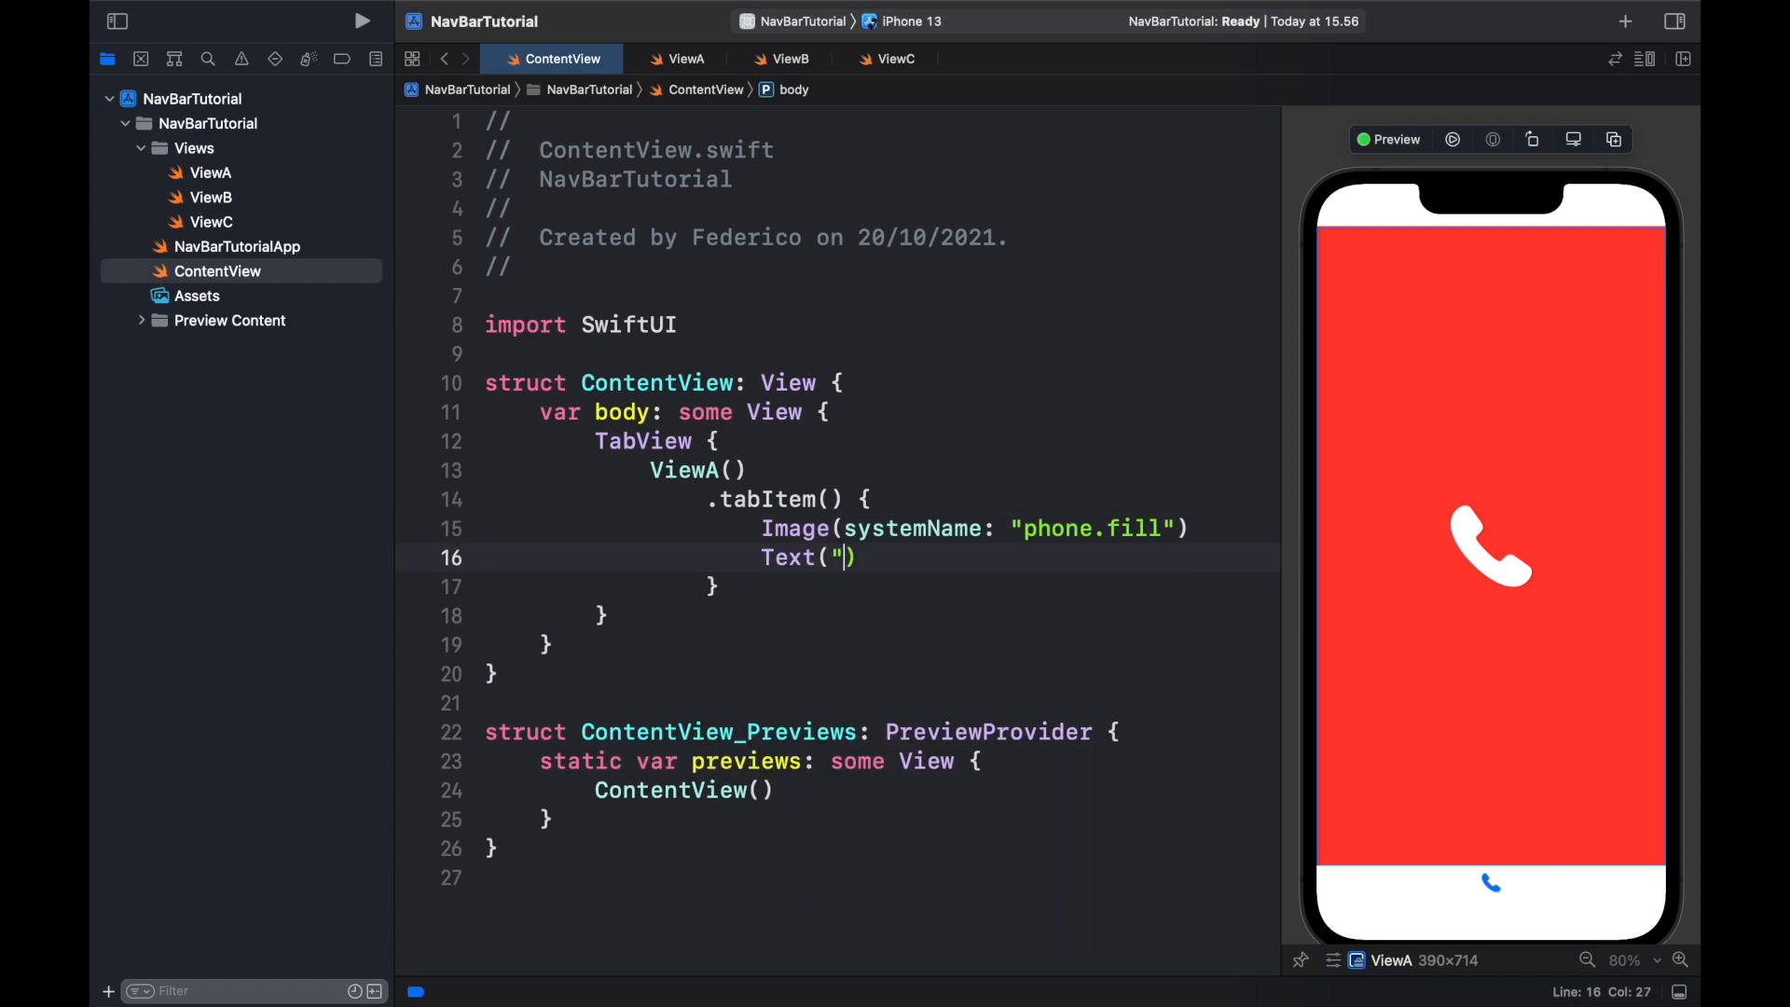
{"action": "type", "text": "Calls"}
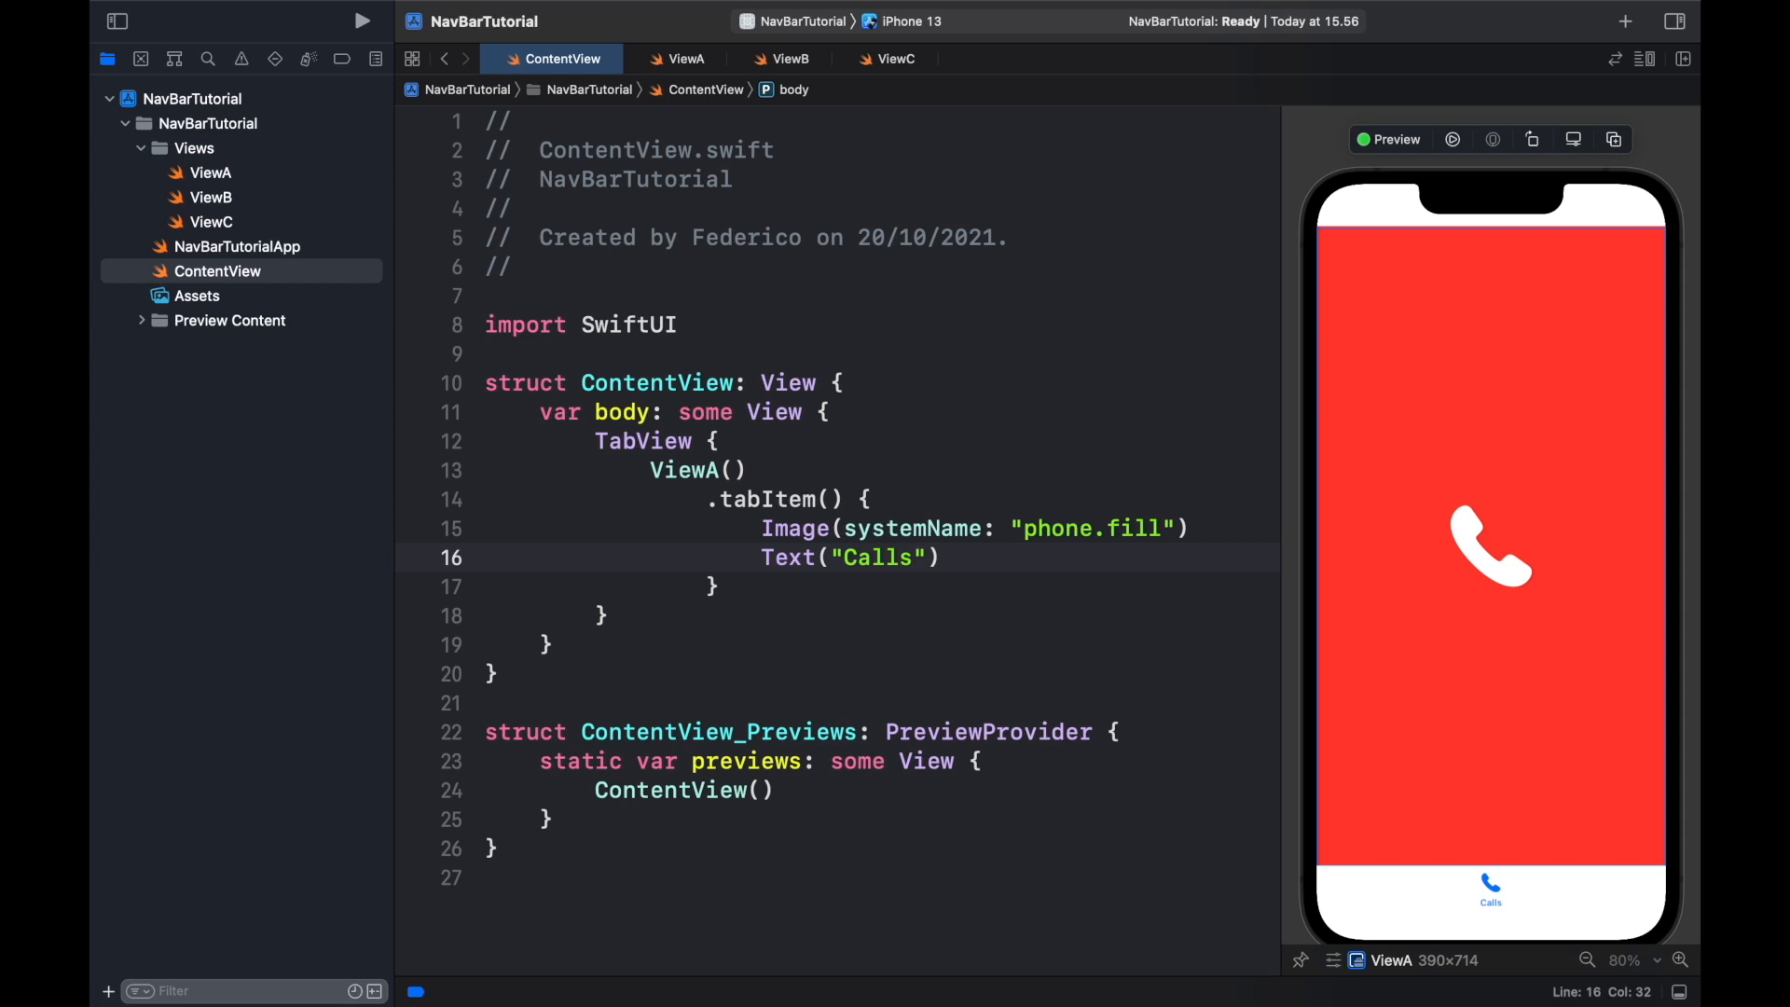
{"action": "mouse_move", "coordinate": [1515, 863]}
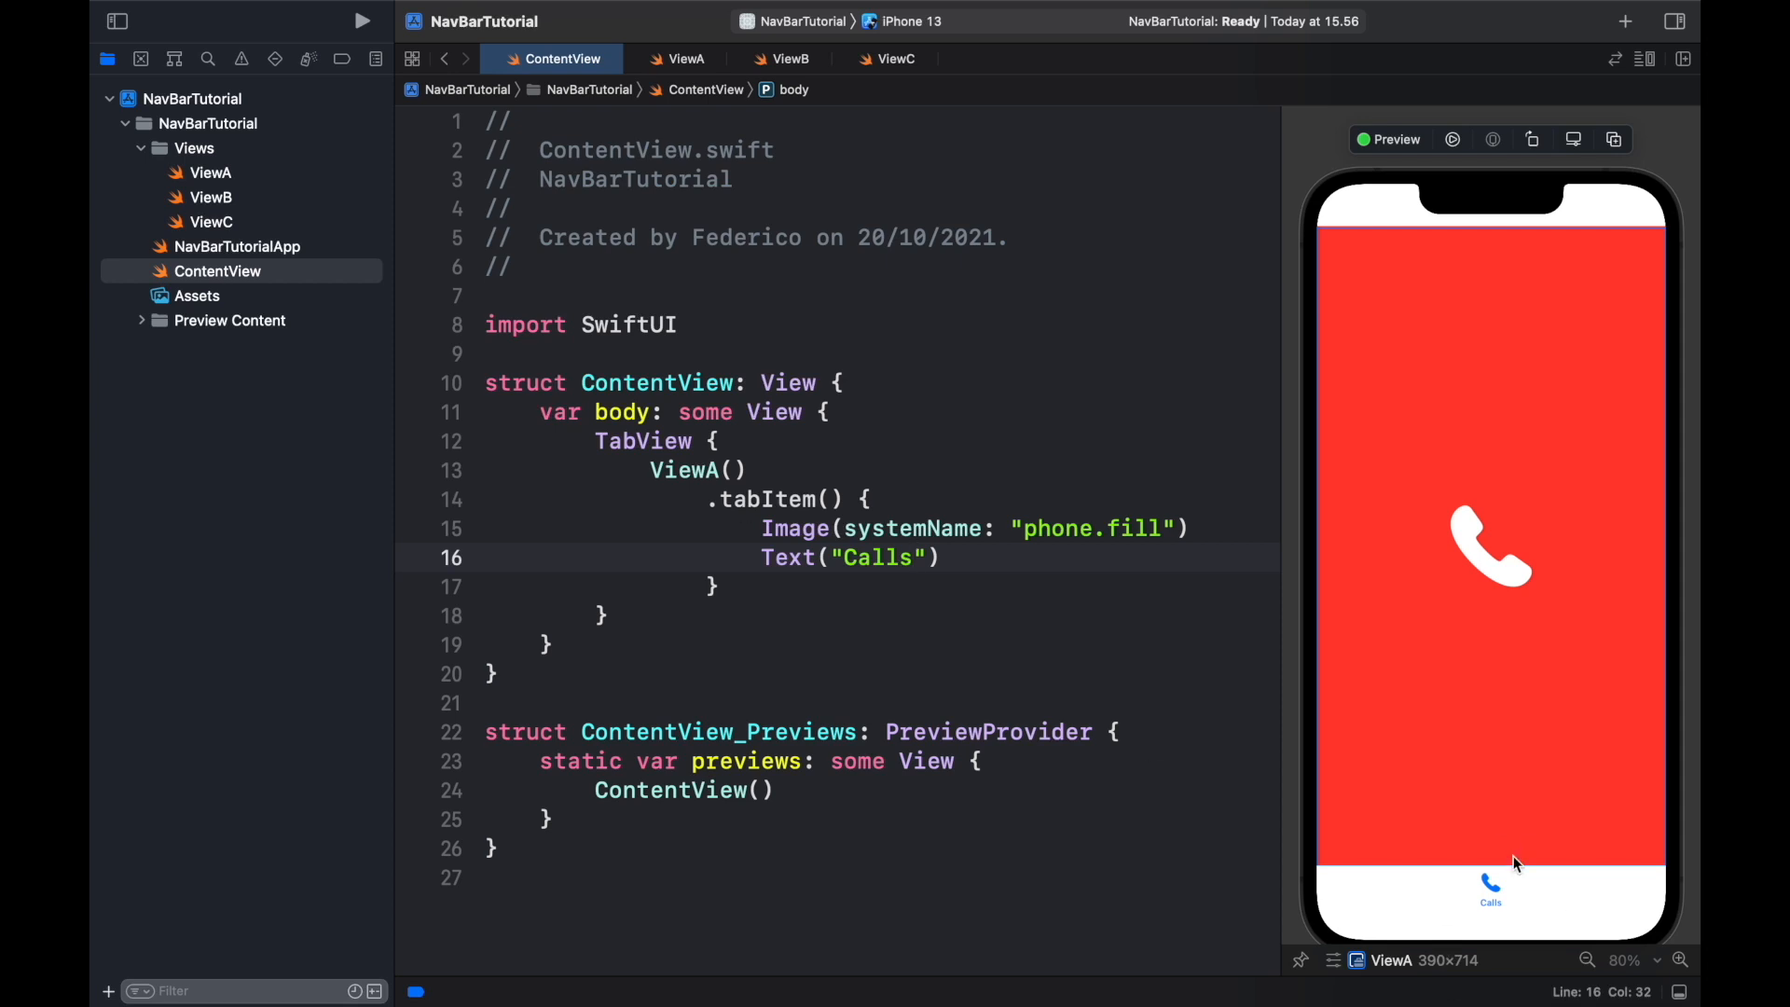
{"action": "mouse_move", "coordinate": [1459, 901]}
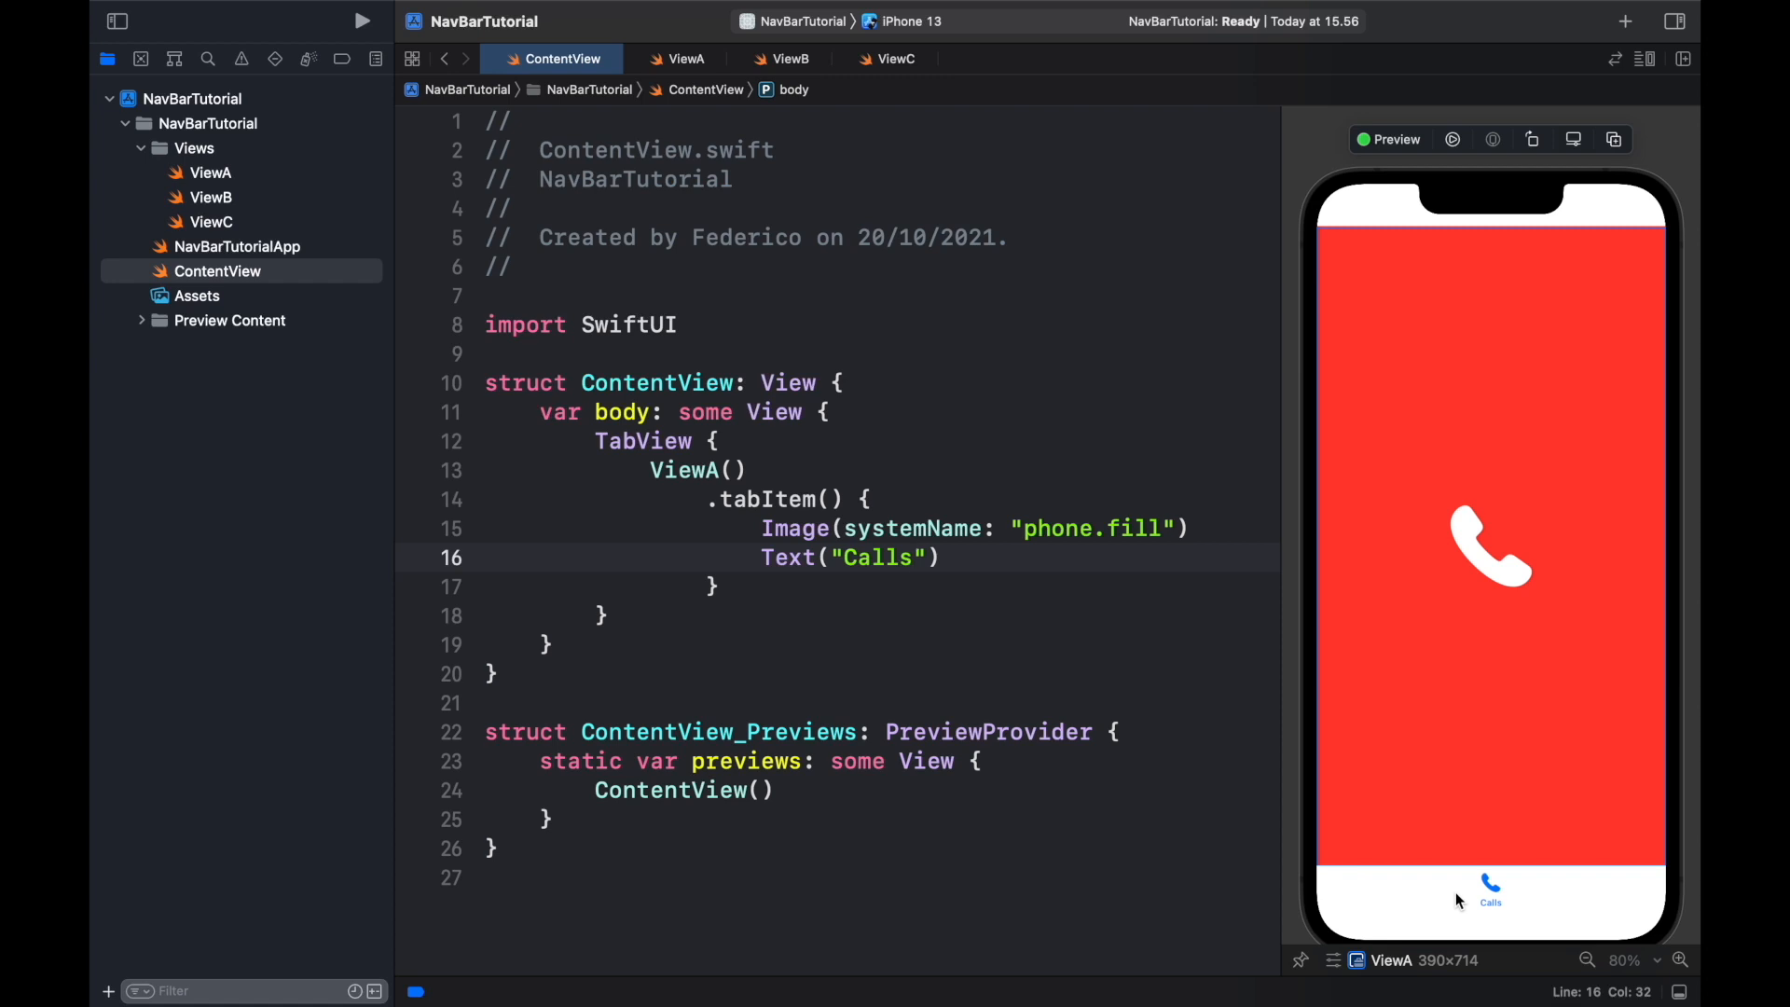
{"action": "left_click_drag", "start_coordinate": [649, 469], "coordinate": [749, 587]}
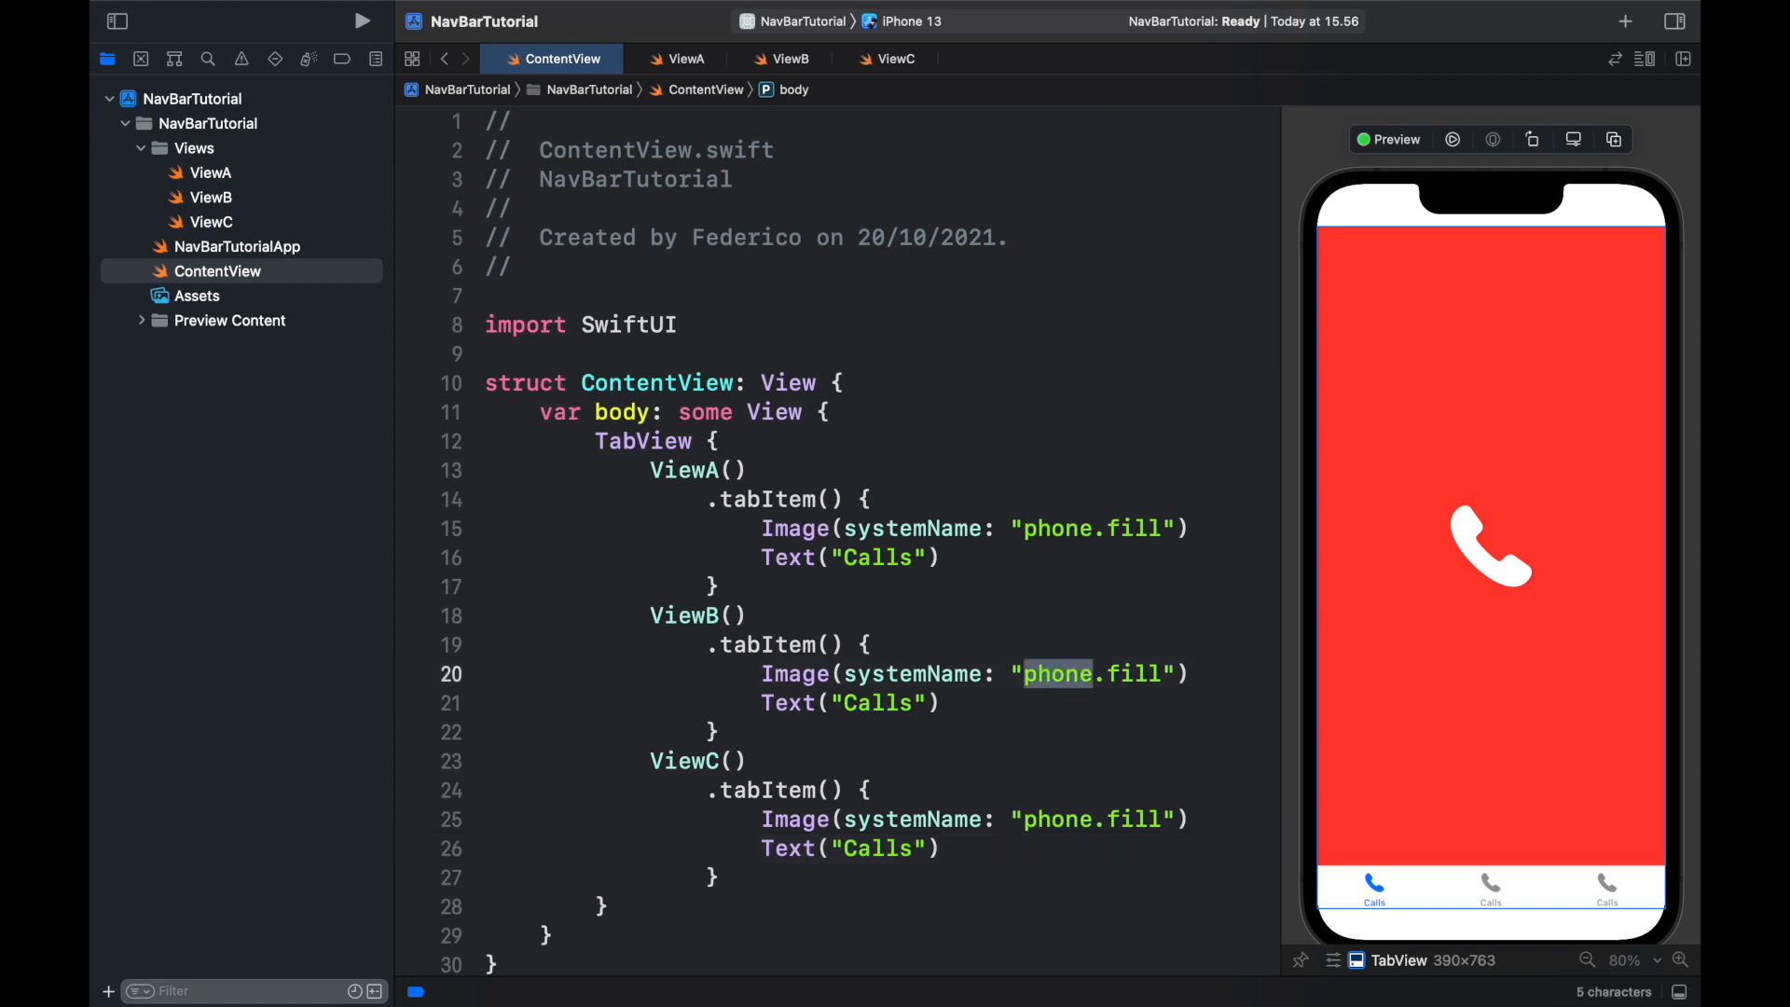
Step: Set tabs to ViewB "Contacts" (person.2.fill) and ViewC "Settings" (slider.horizontal.3)
{"action": "type", "text": "person.2"}
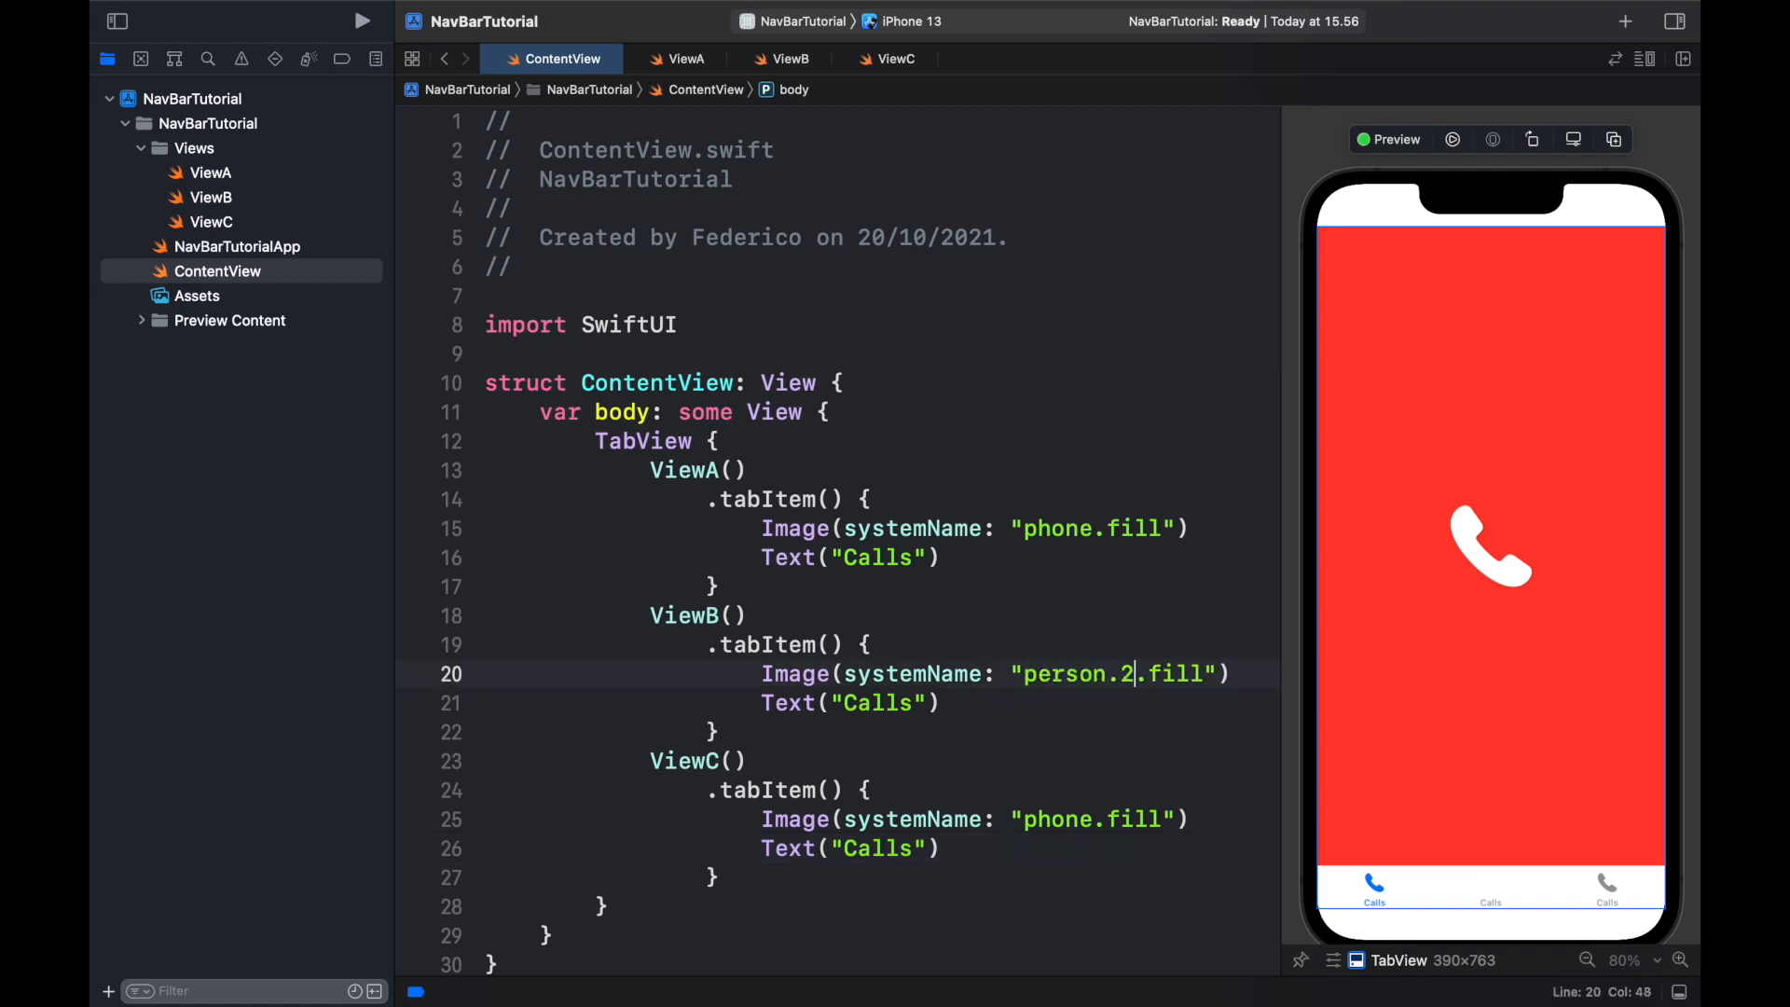
{"action": "double_click", "coordinate": [879, 702]}
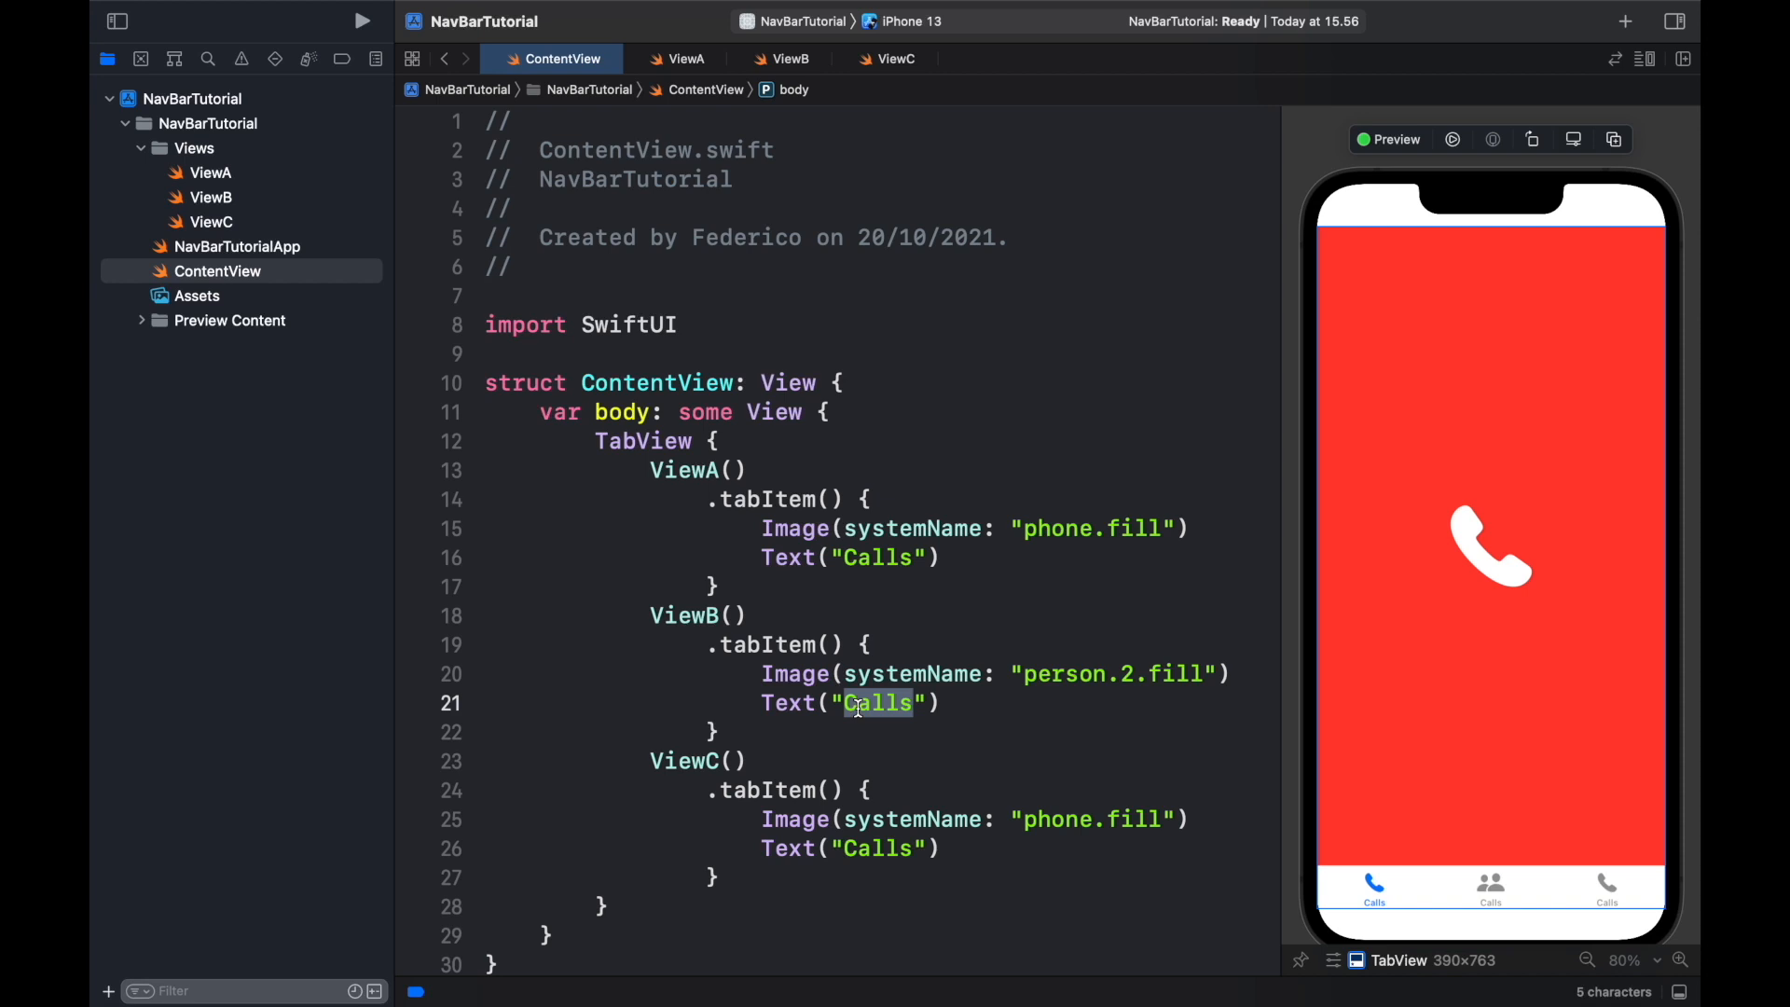
{"action": "type", "text": "Contact"}
{"action": "left_click", "coordinate": [854, 848]}
{"action": "type", "text": "S"}
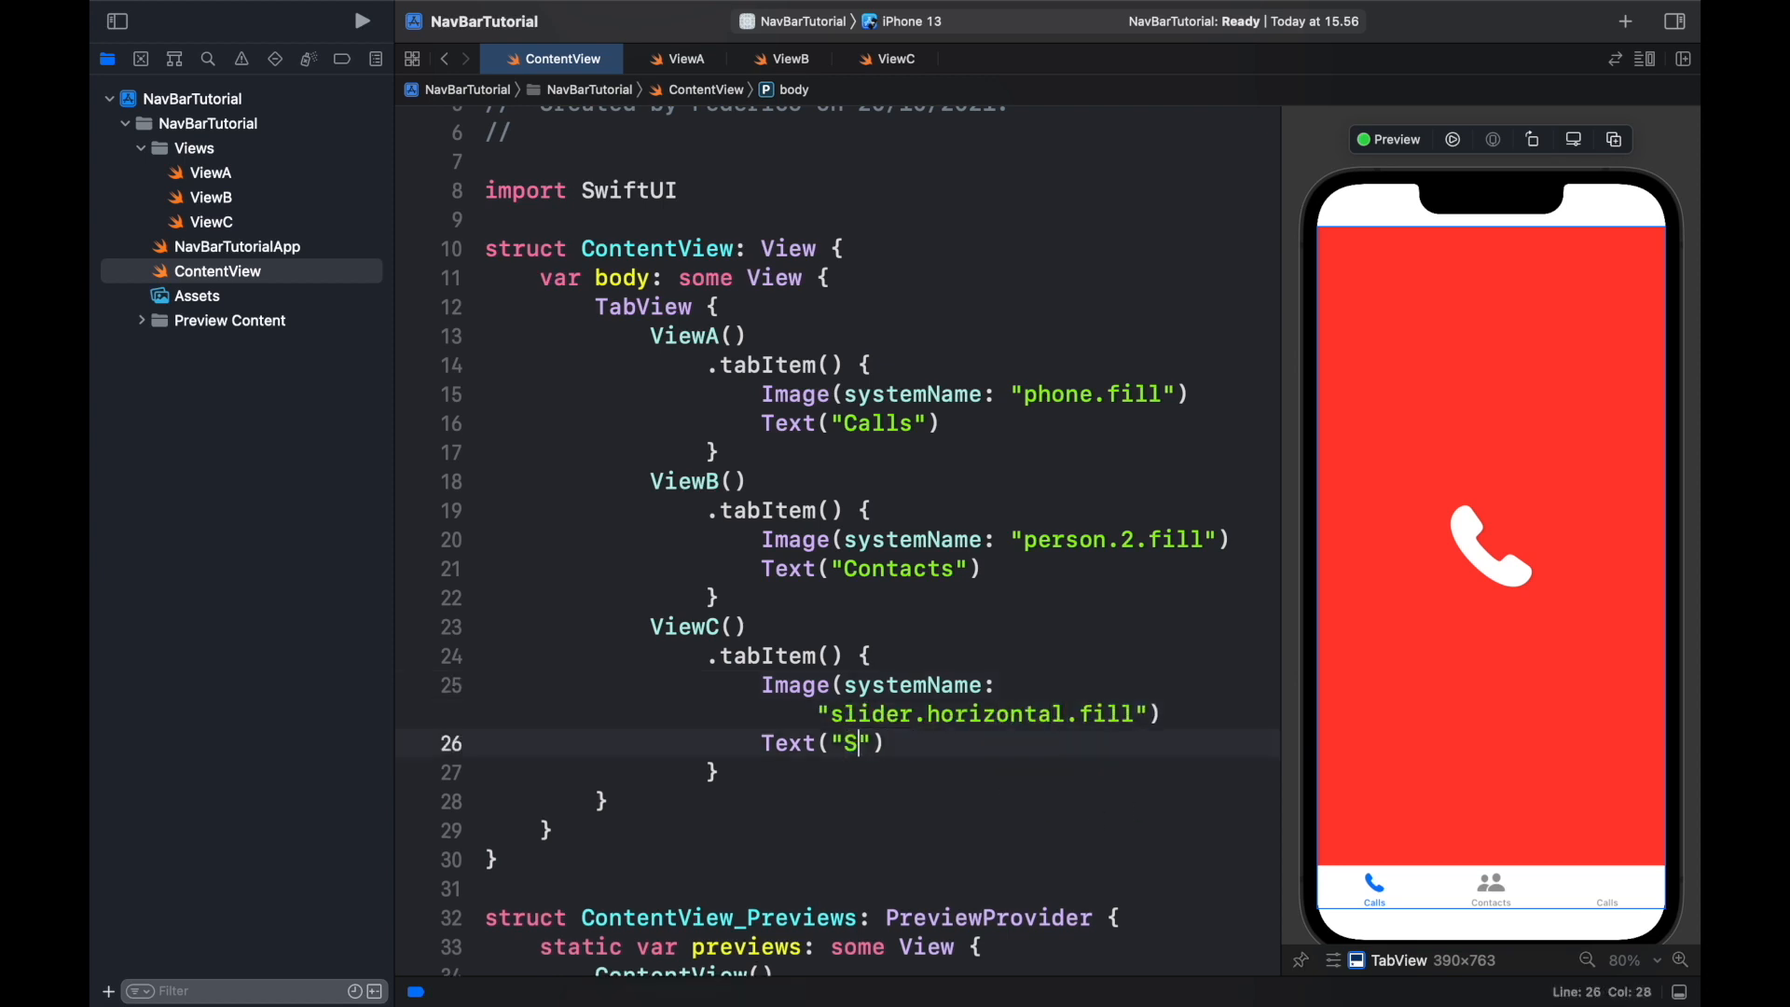
{"action": "type", "text": "ettings"}
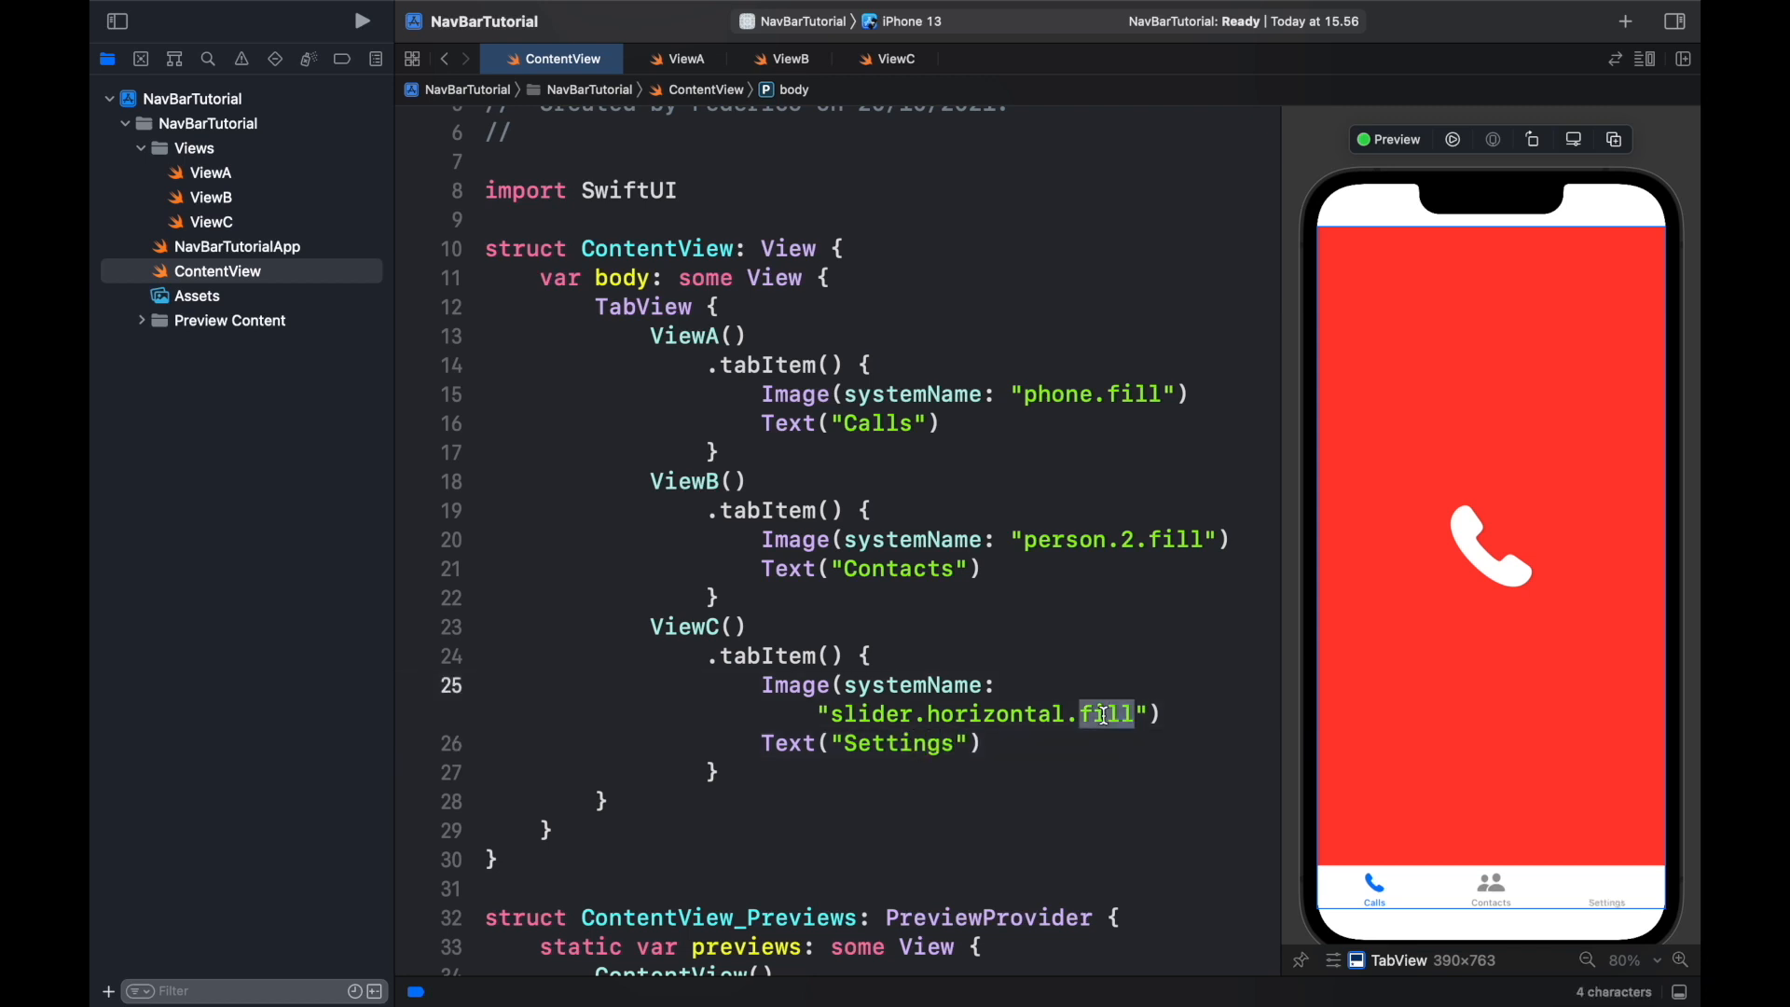
{"action": "type", "text": "3"}
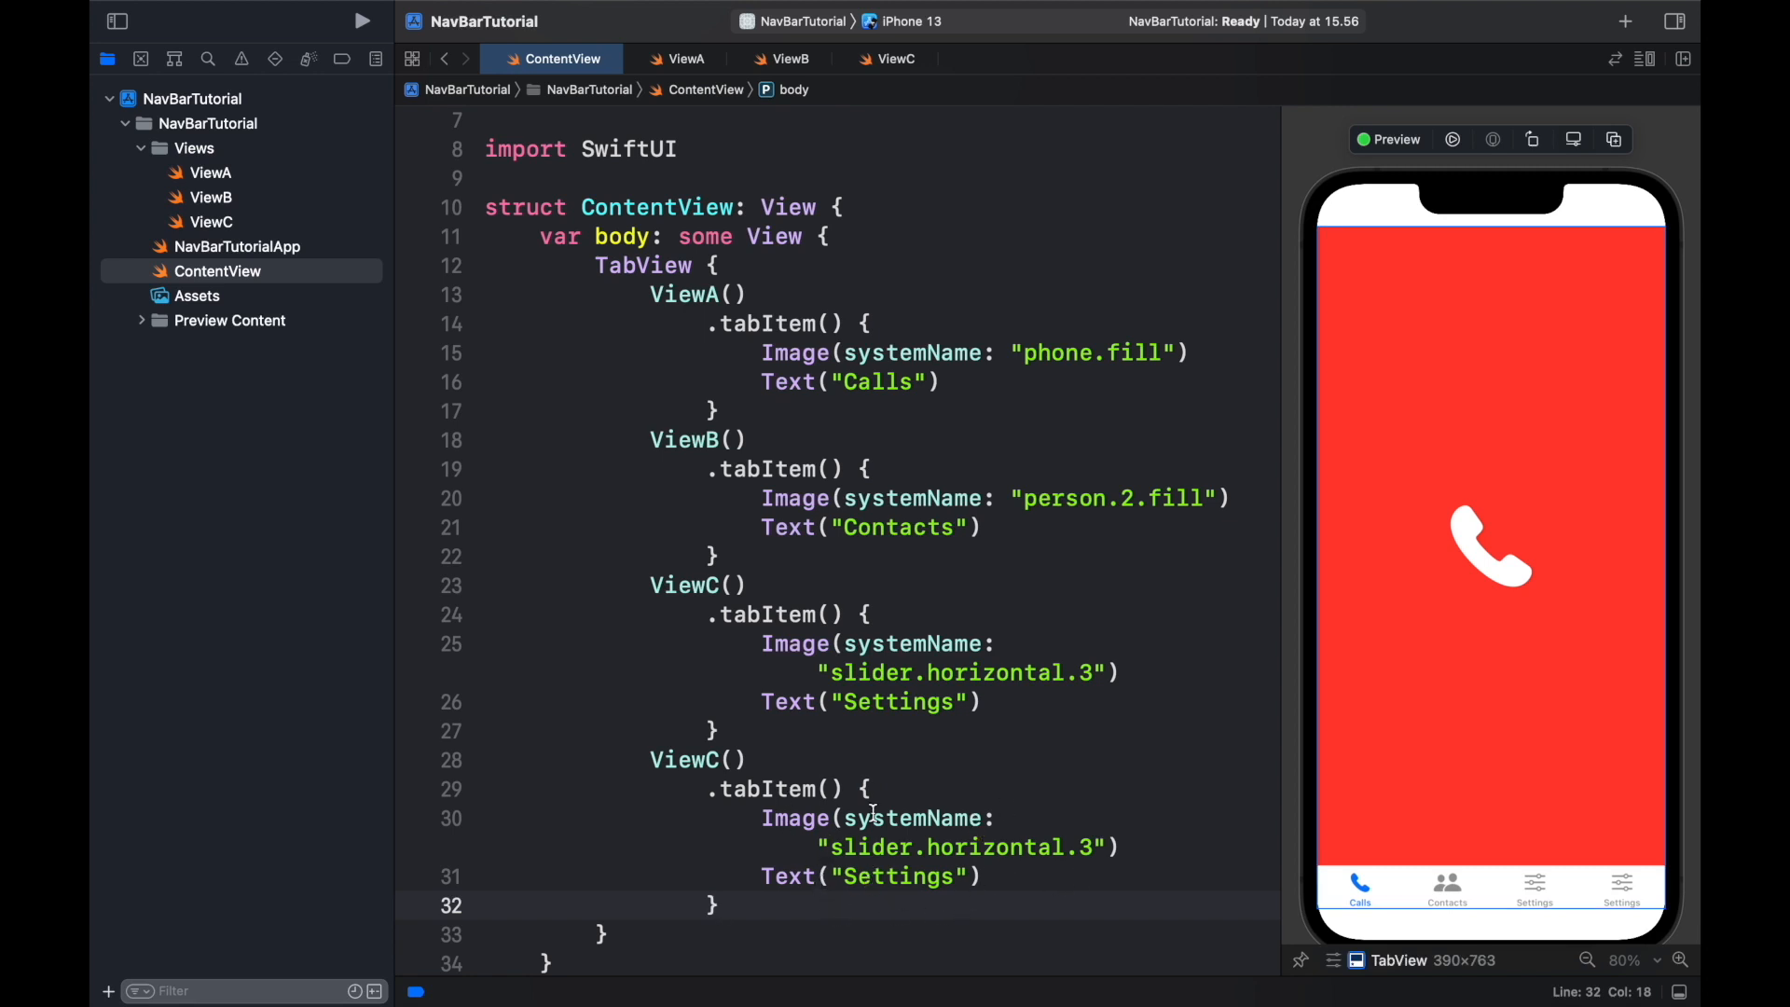
{"action": "double_click", "coordinate": [697, 759]}
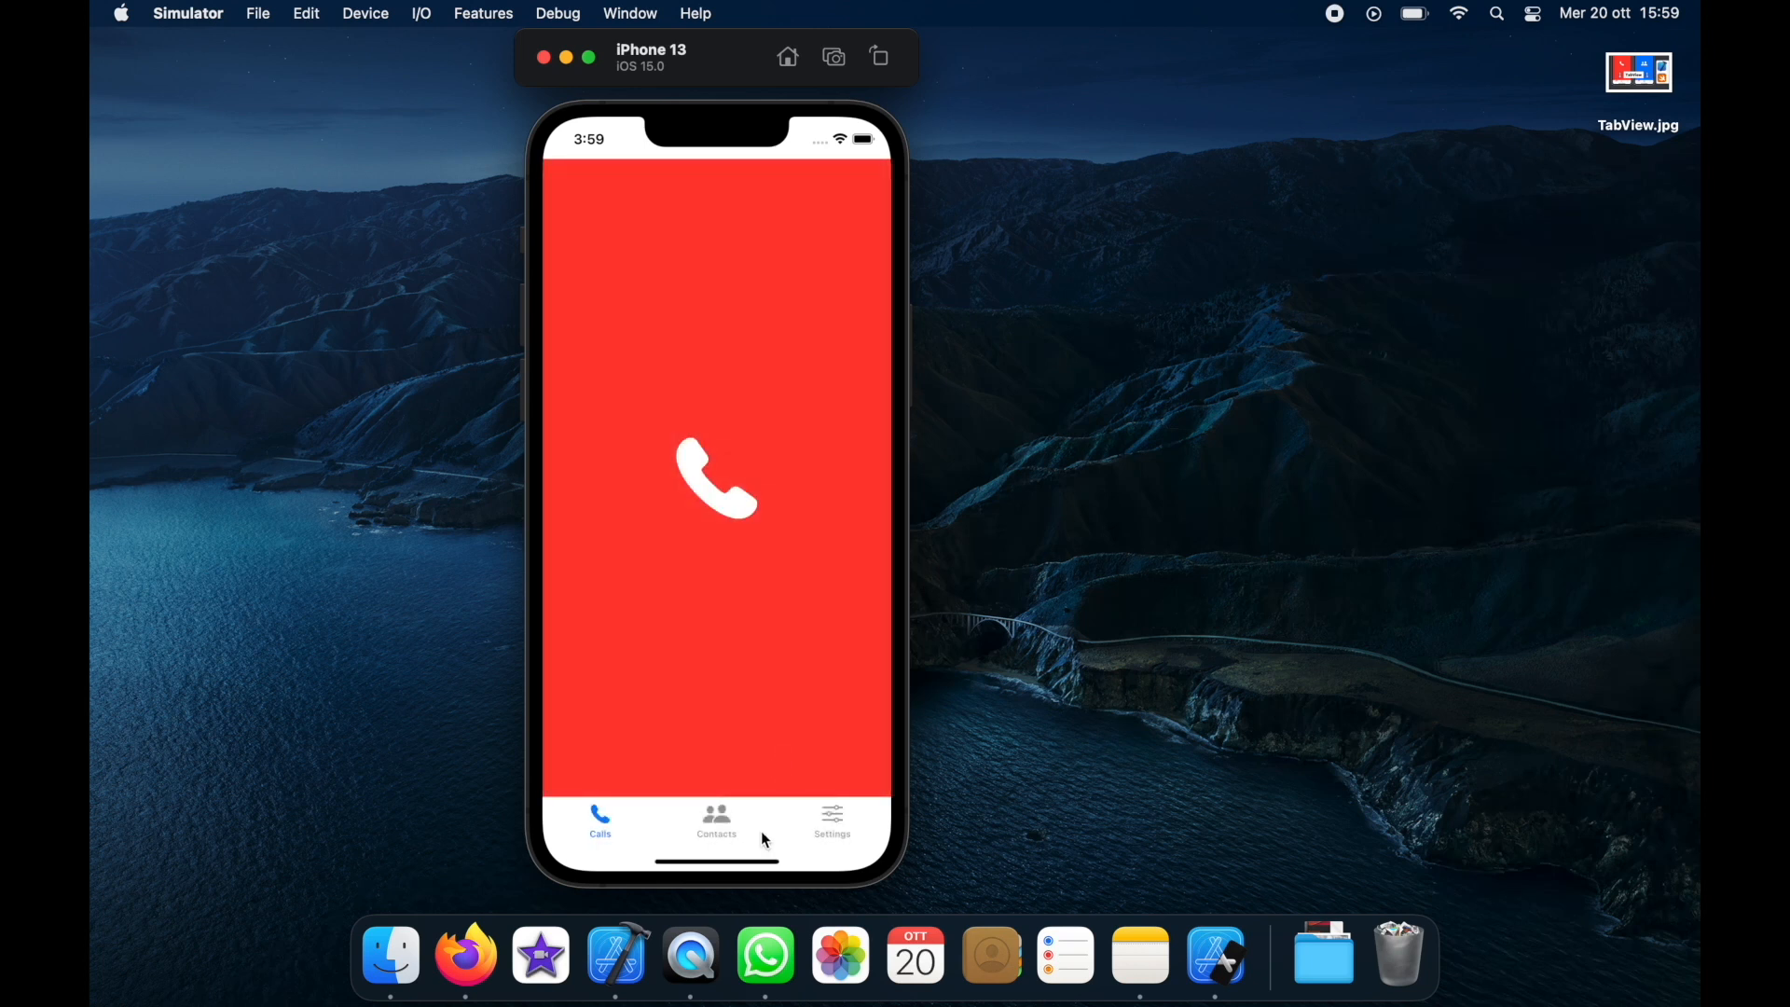
Step: Switch the running app to the blue Contacts and green Settings screens
{"action": "left_click", "coordinate": [716, 819]}
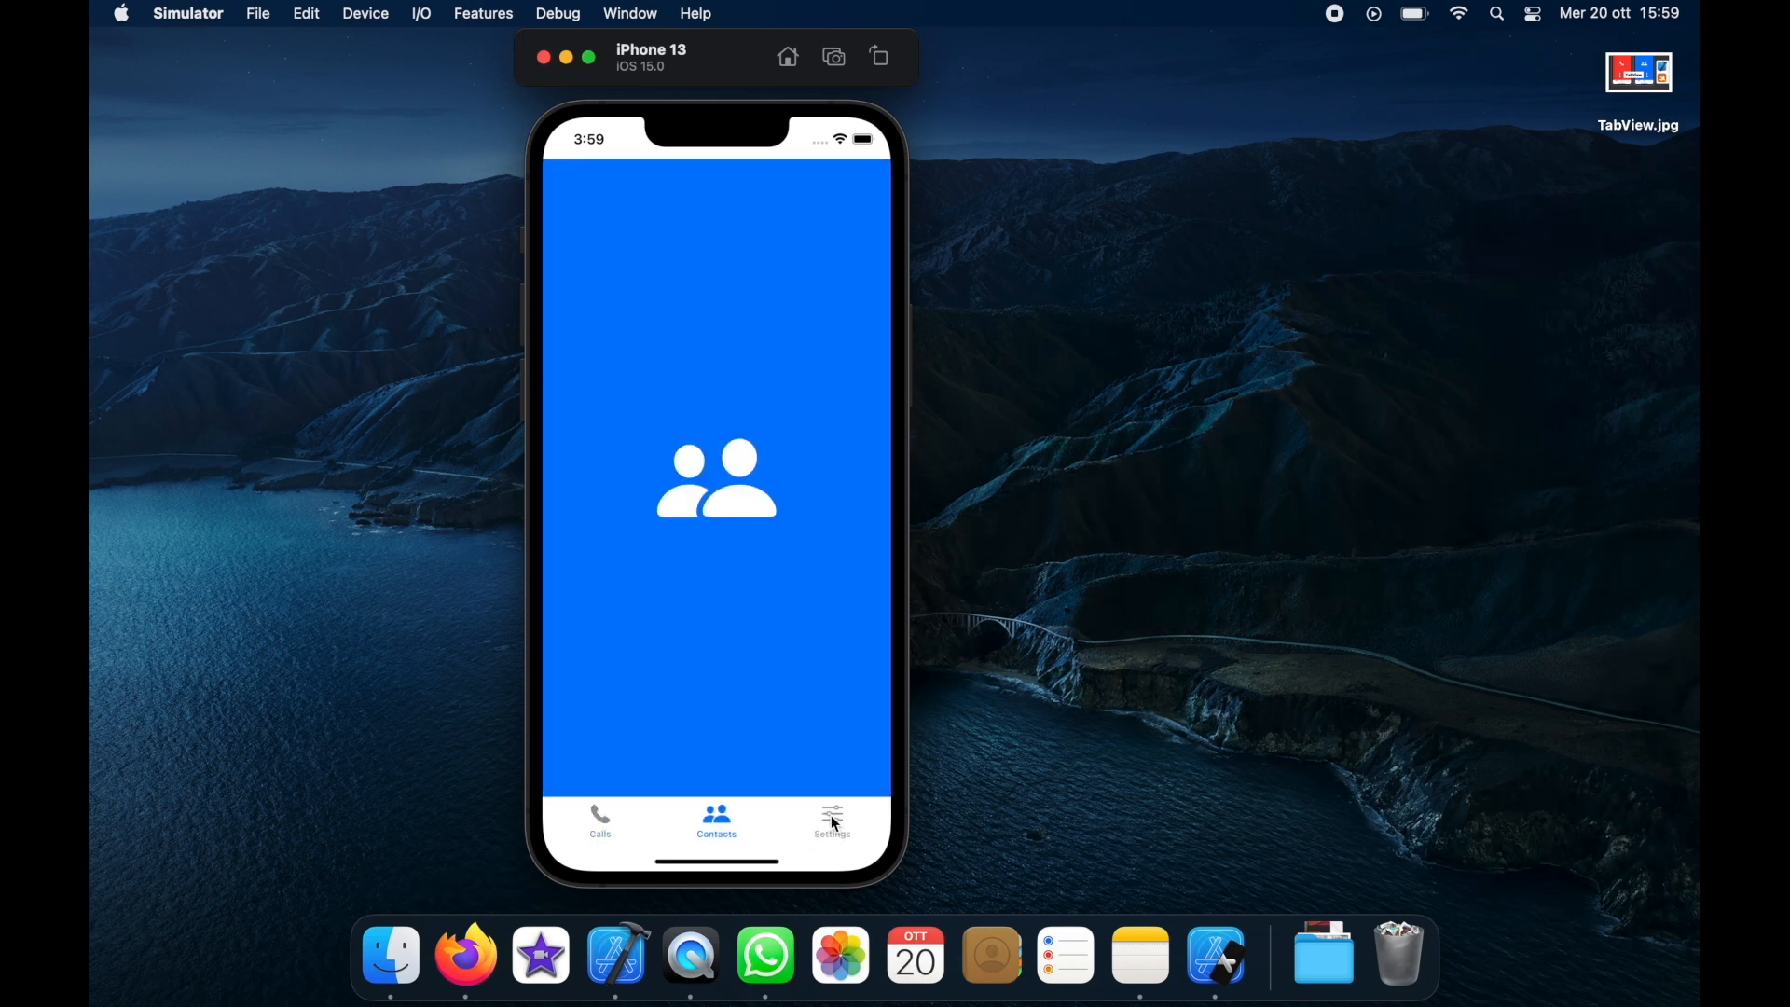
{"action": "left_click", "coordinate": [831, 820]}
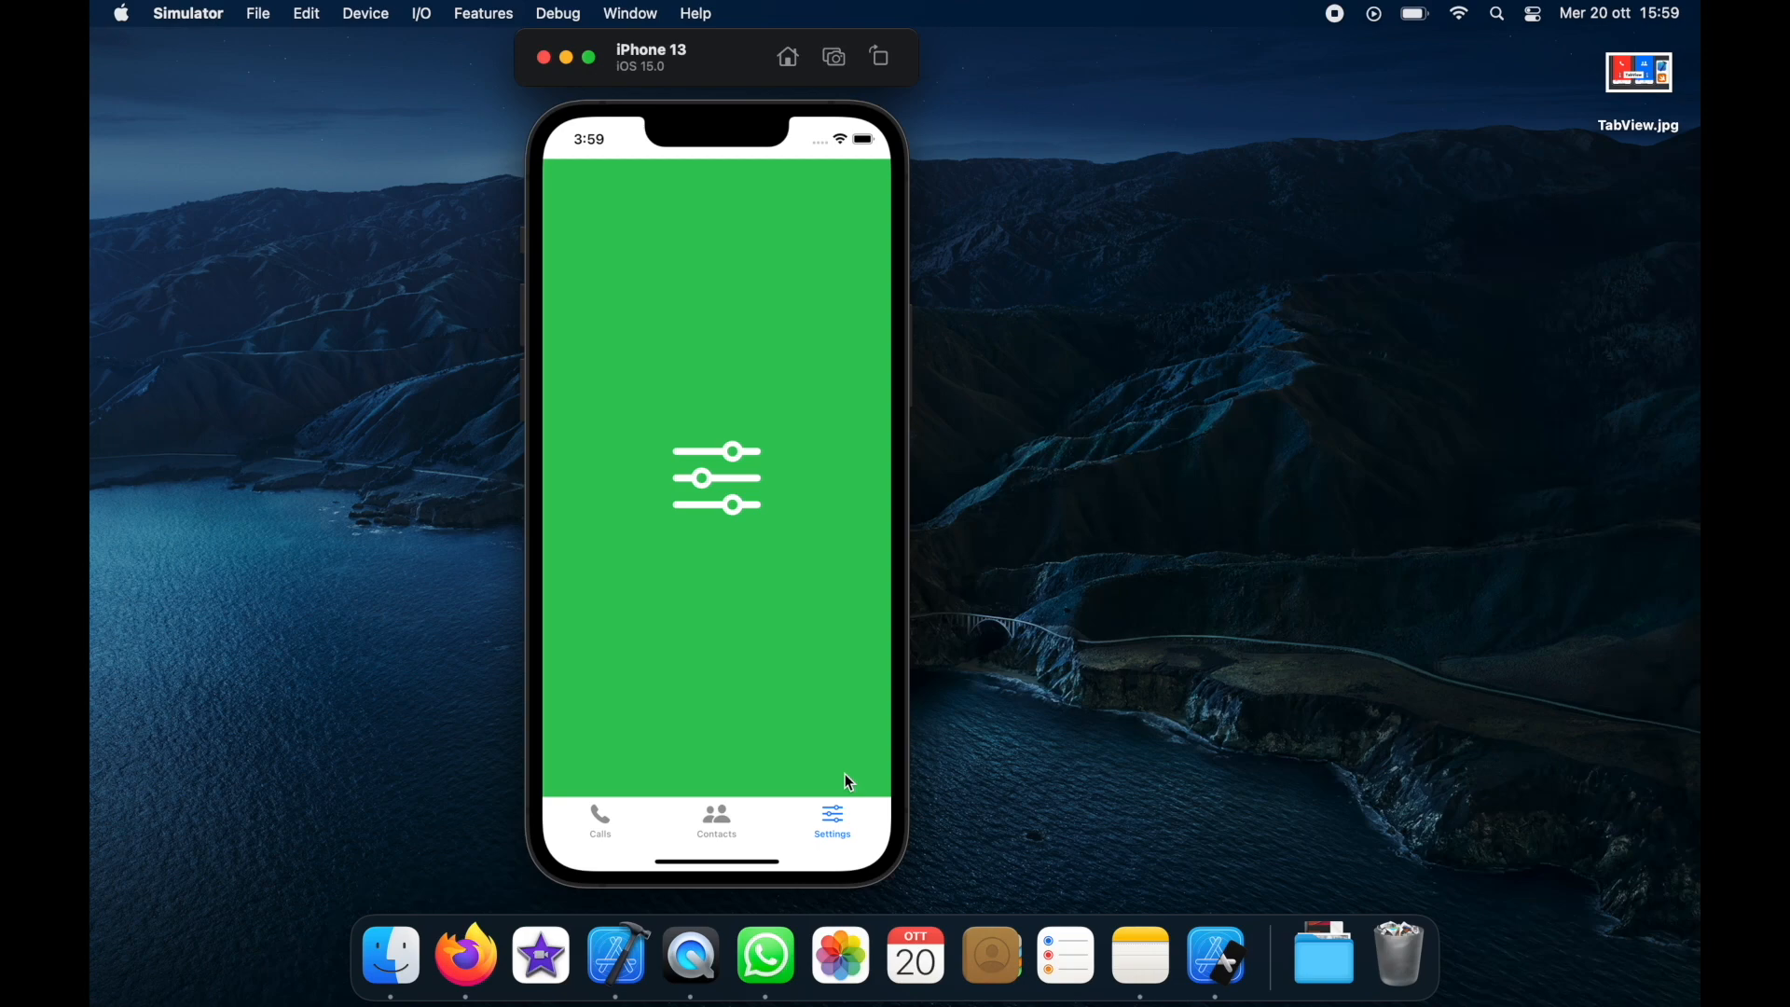
{"action": "left_click", "coordinate": [1215, 955]}
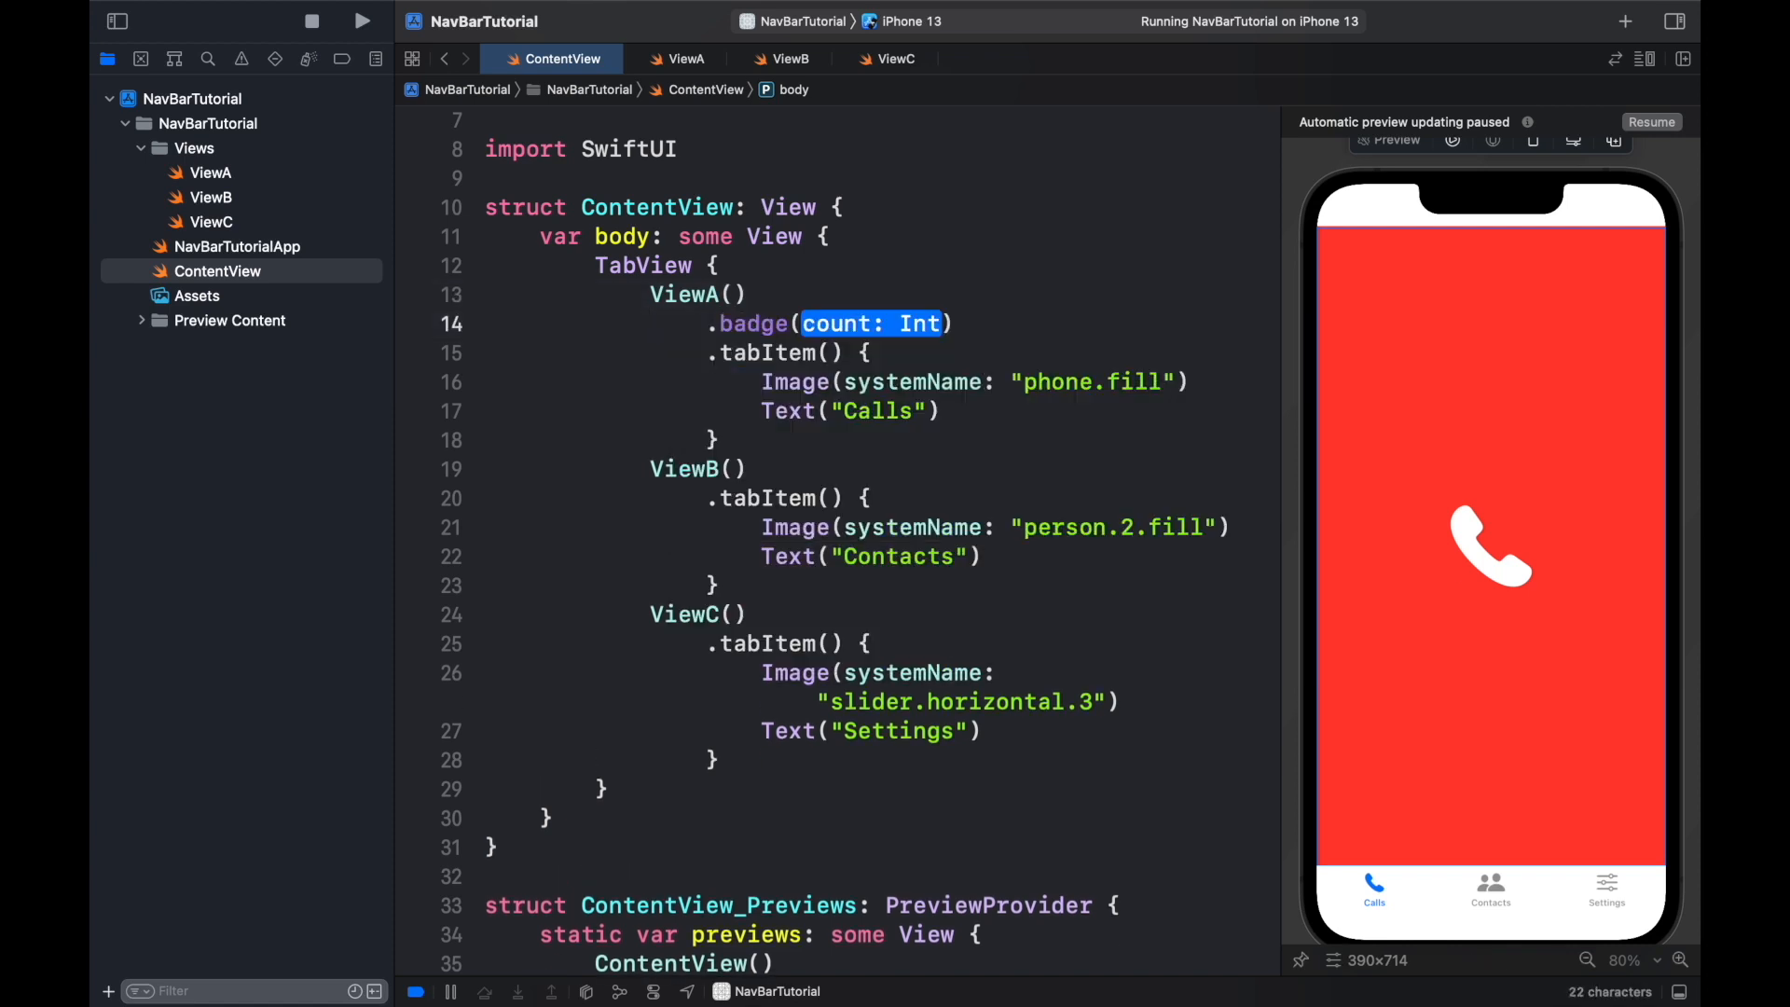
Step: Add .badge(10) to the Calls tab and apply the if #available fix
{"action": "type", "text": "10)"}
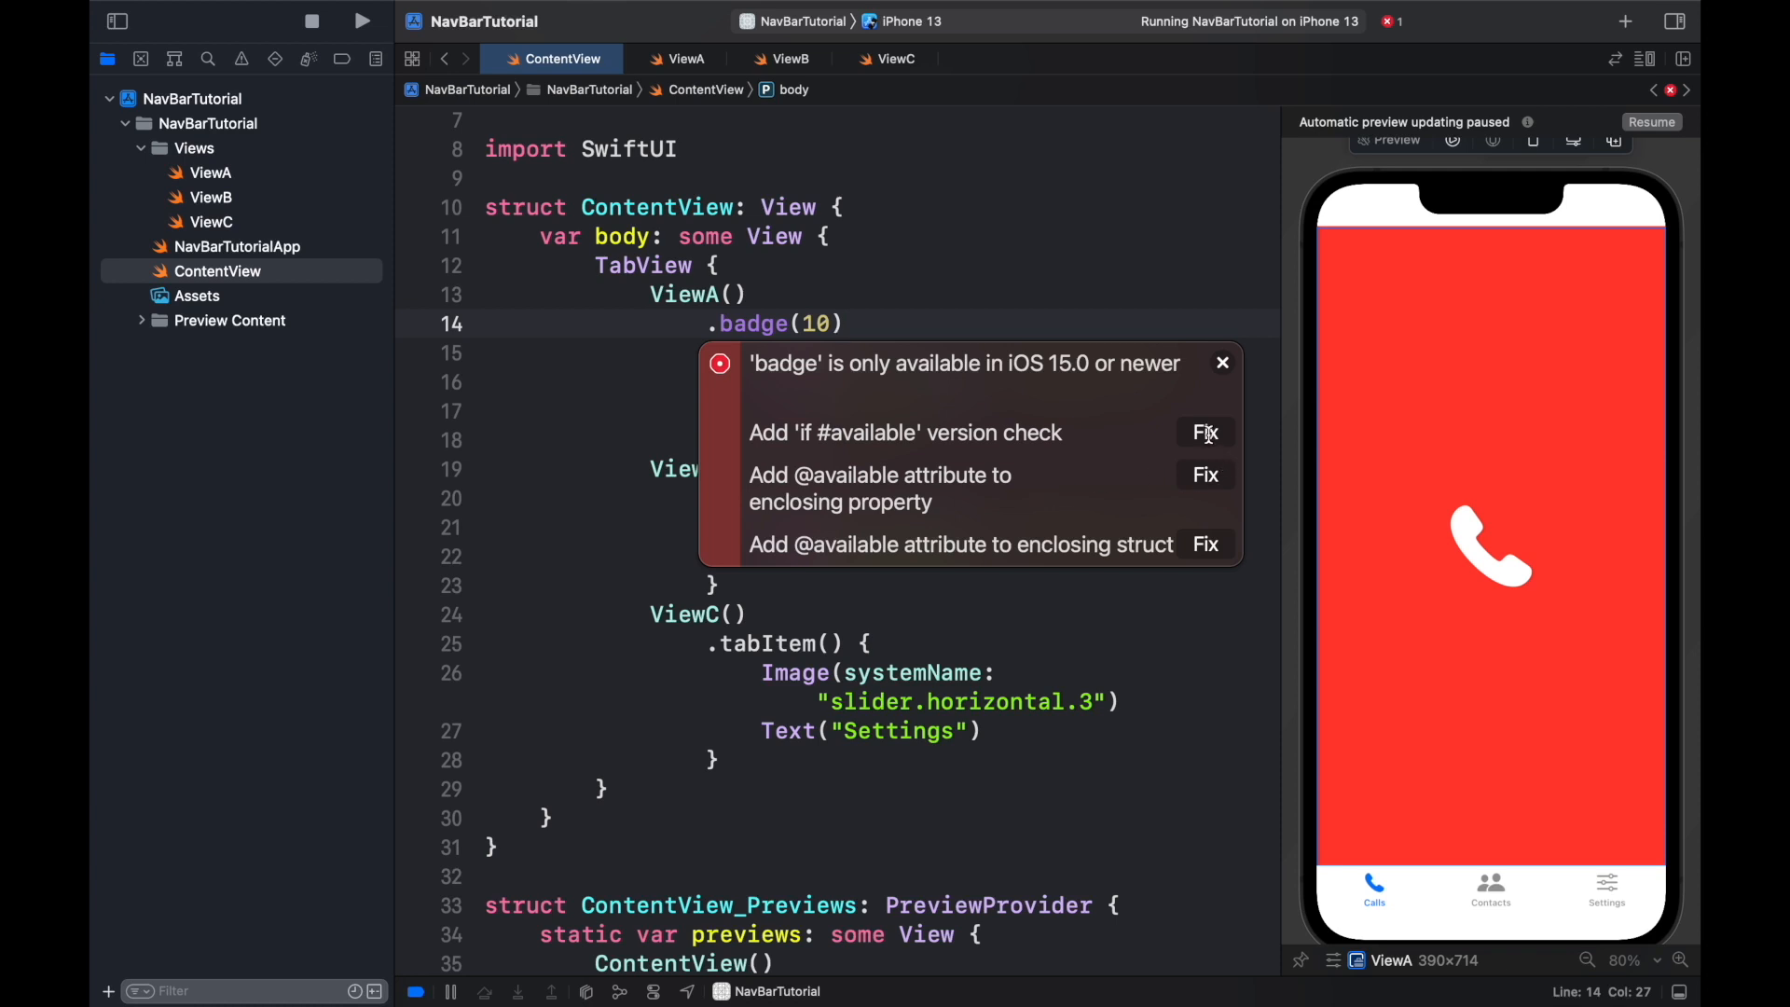
{"action": "left_click", "coordinate": [1204, 433]}
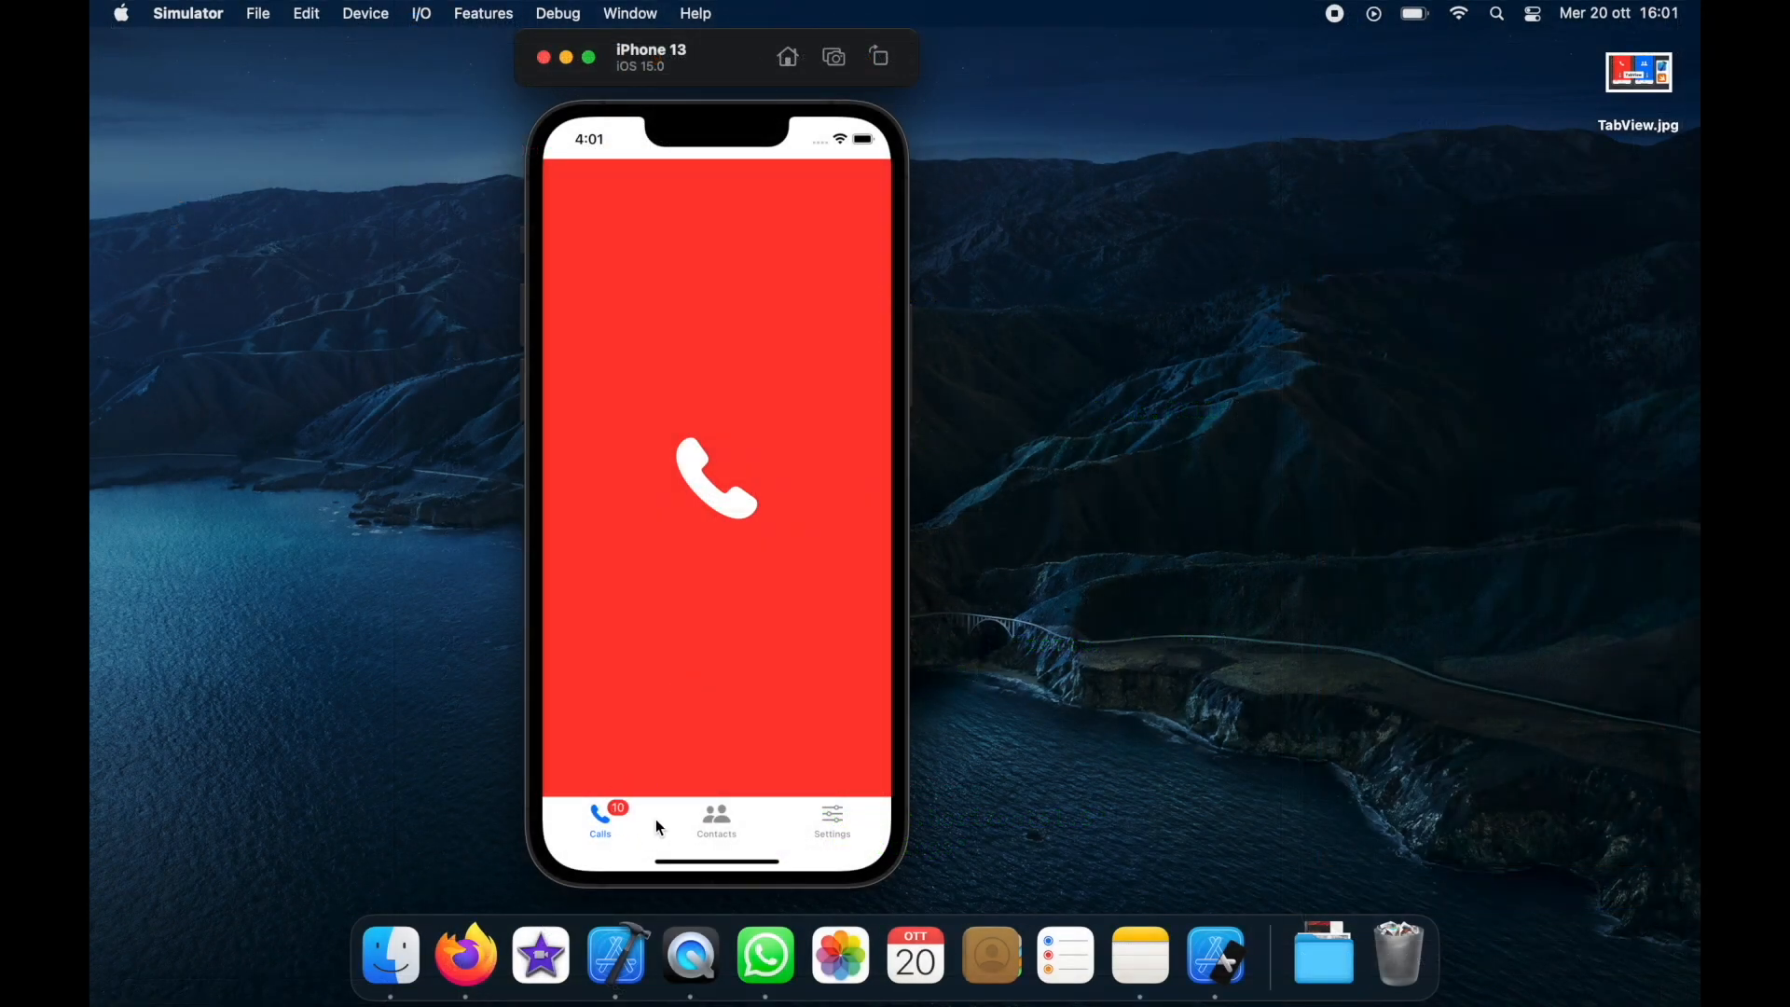
{"action": "mouse_move", "coordinate": [585, 830]}
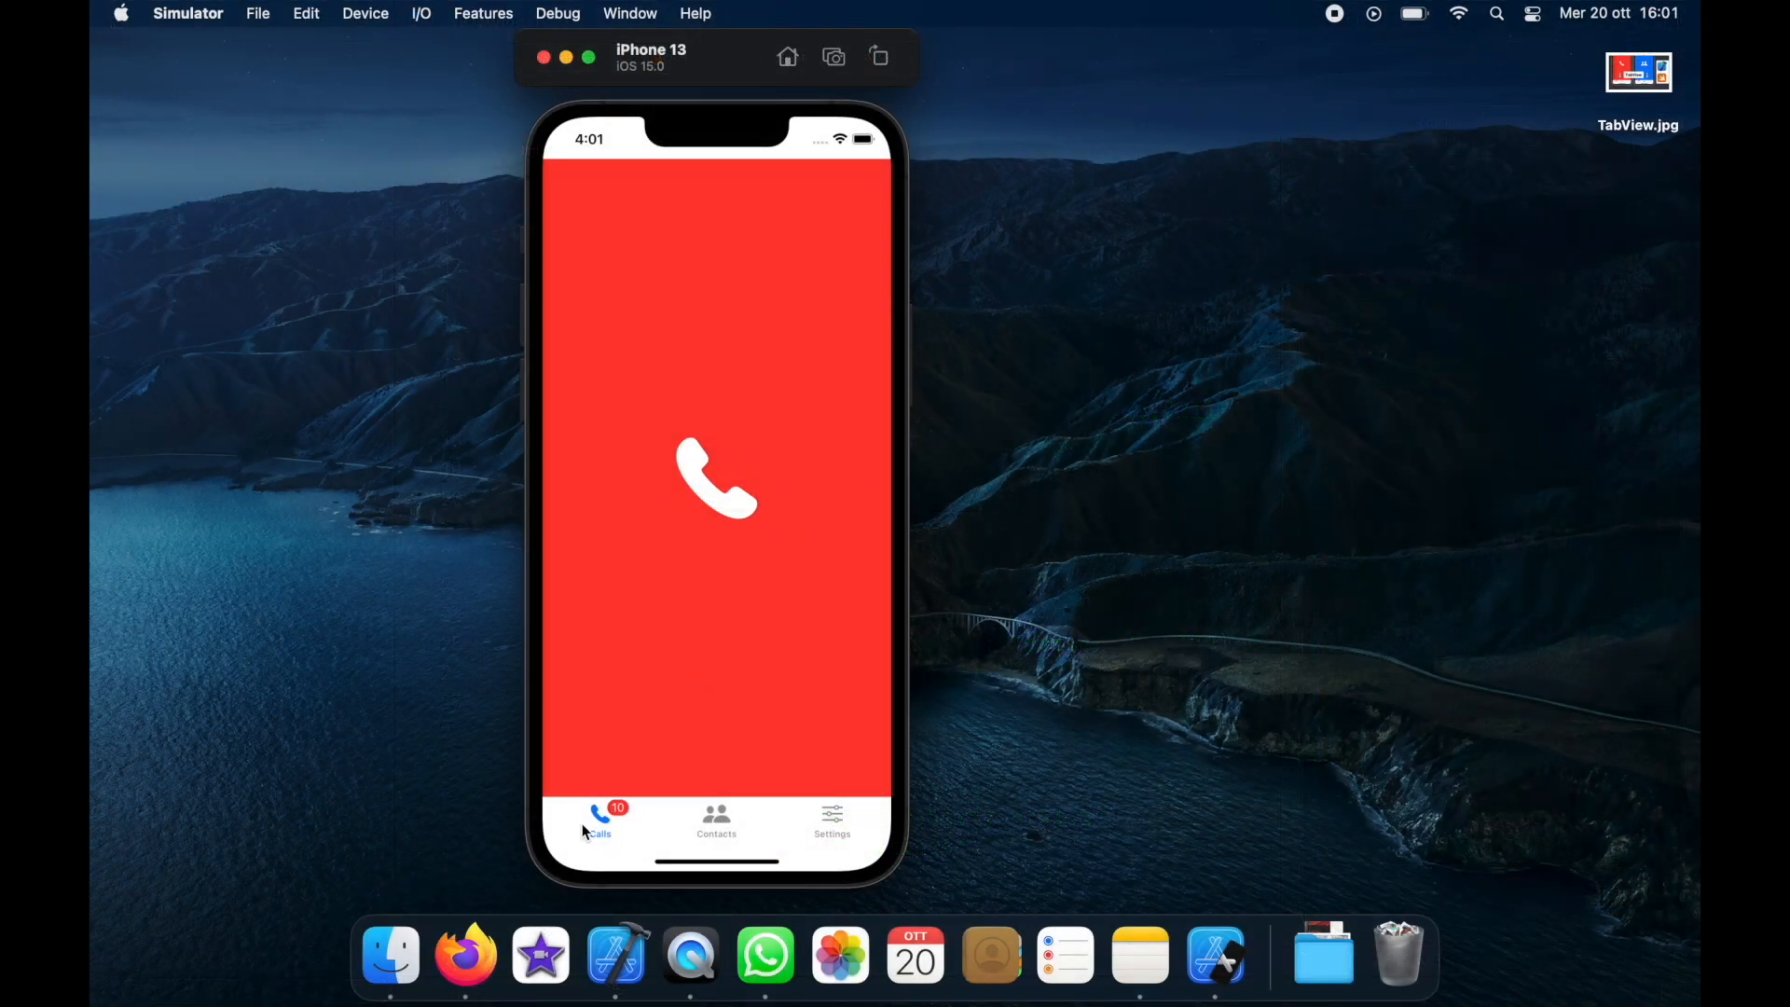
Step: In the Simulator, open the Calls tab and confirm it shows the badge of 10
{"action": "left_click", "coordinate": [716, 820]}
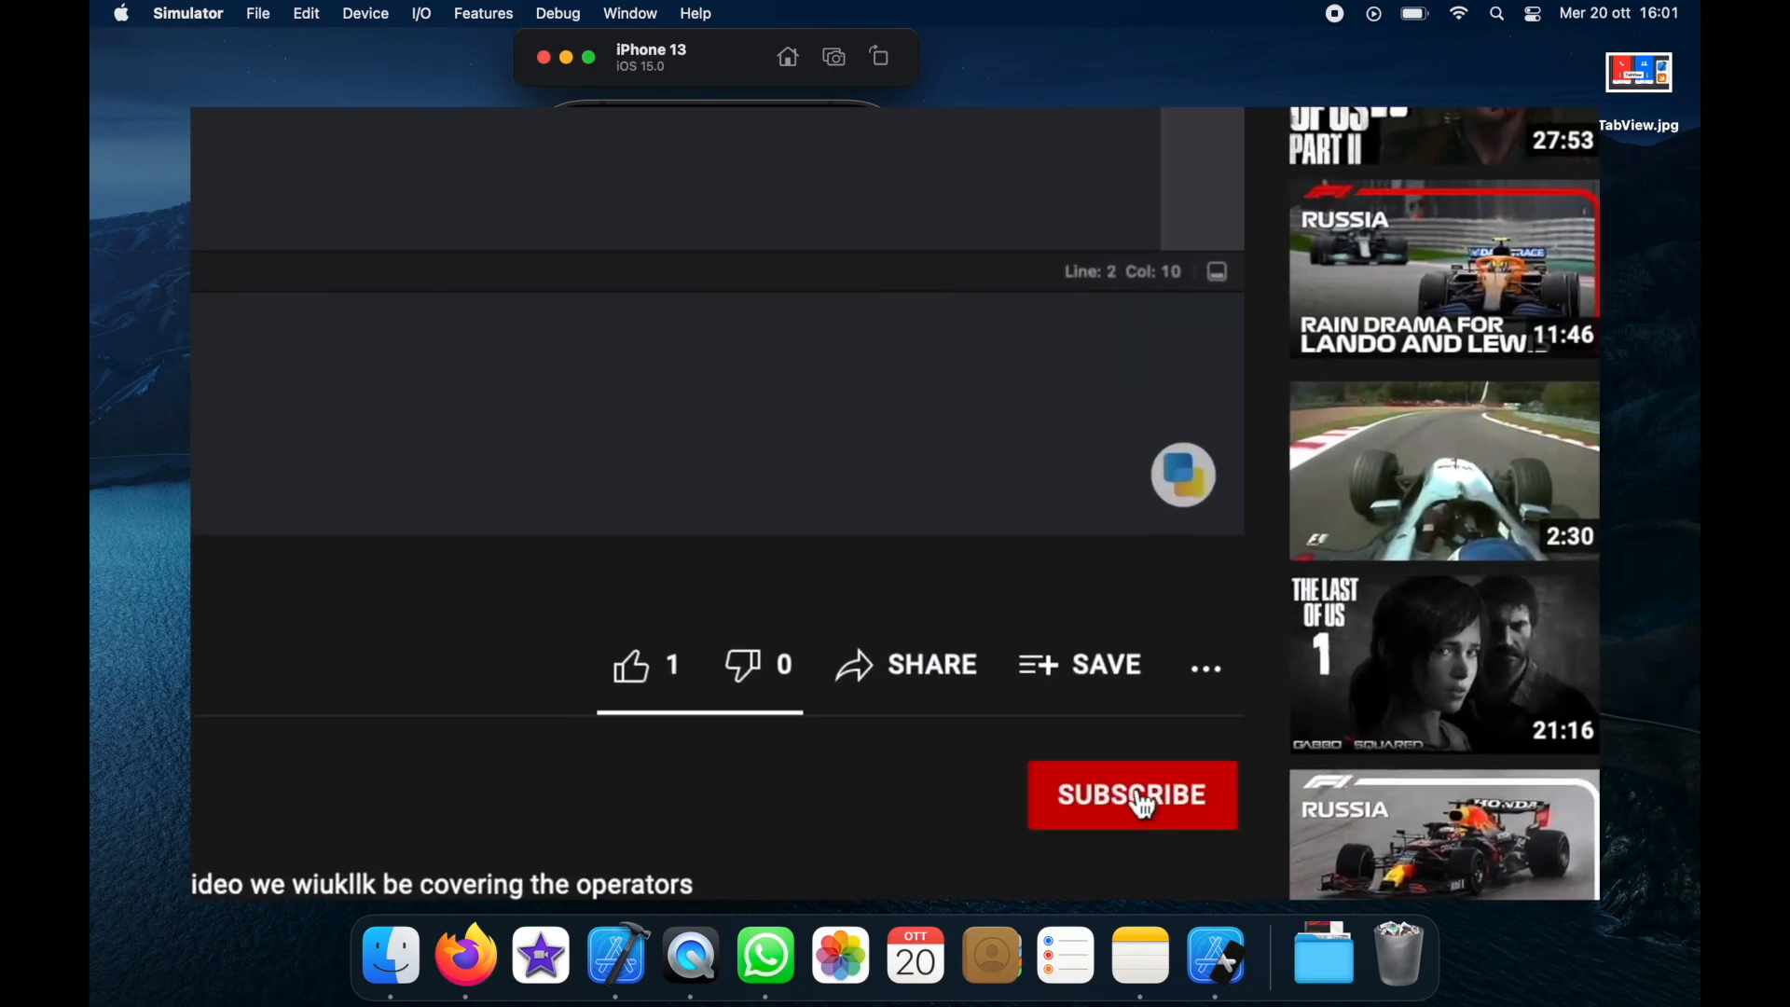
{"action": "left_click", "coordinate": [1131, 794]}
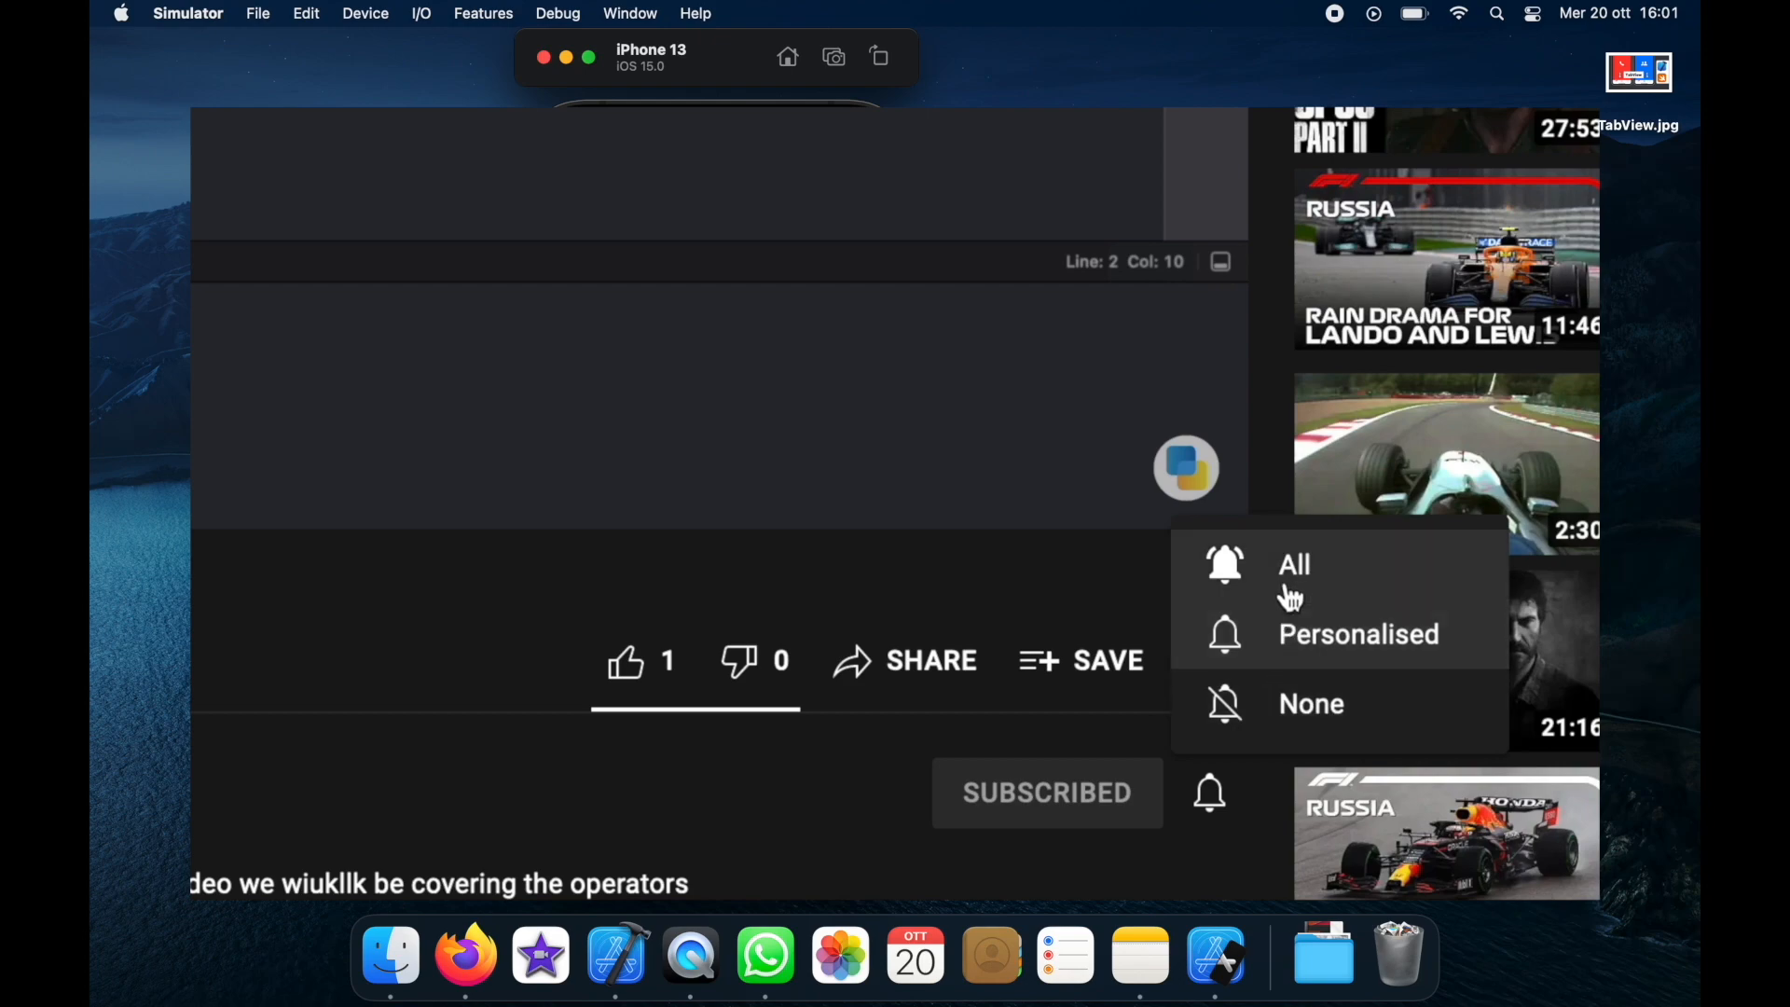